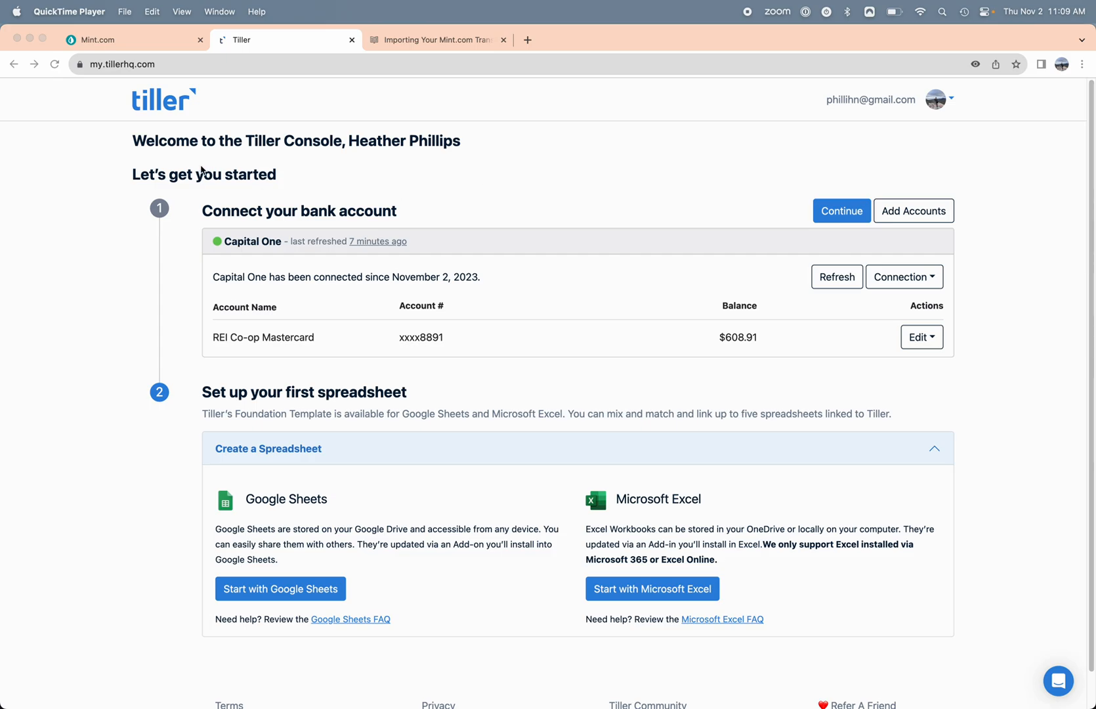
pyautogui.moveTo(88, 185)
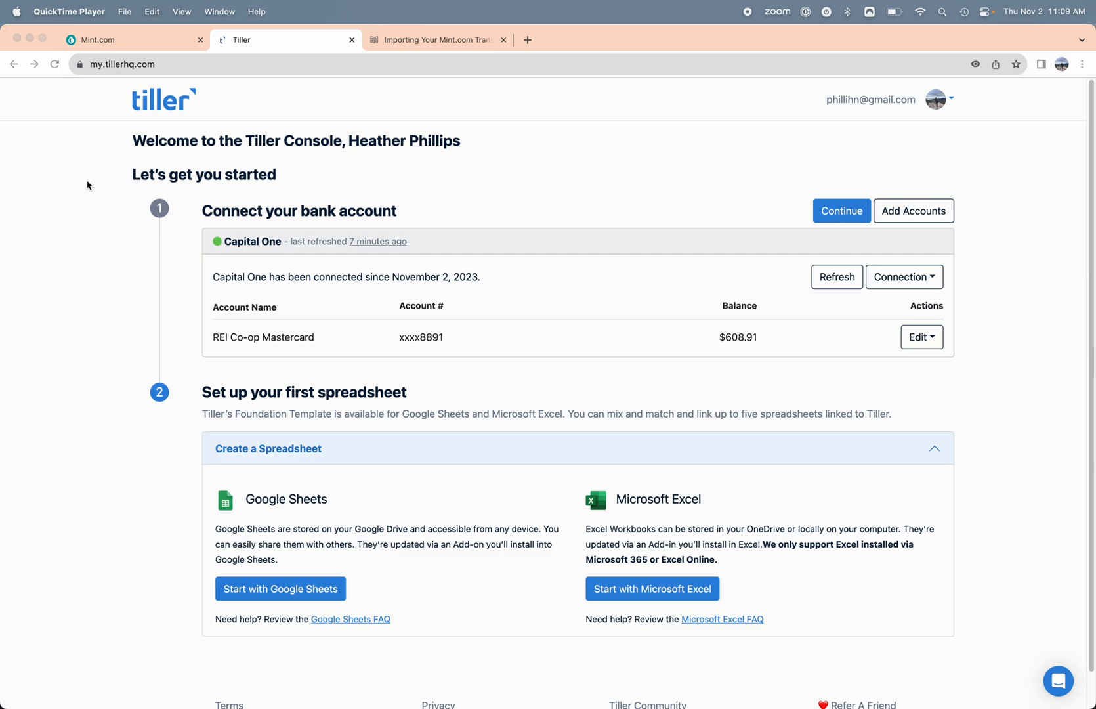
pyautogui.moveTo(354, 140)
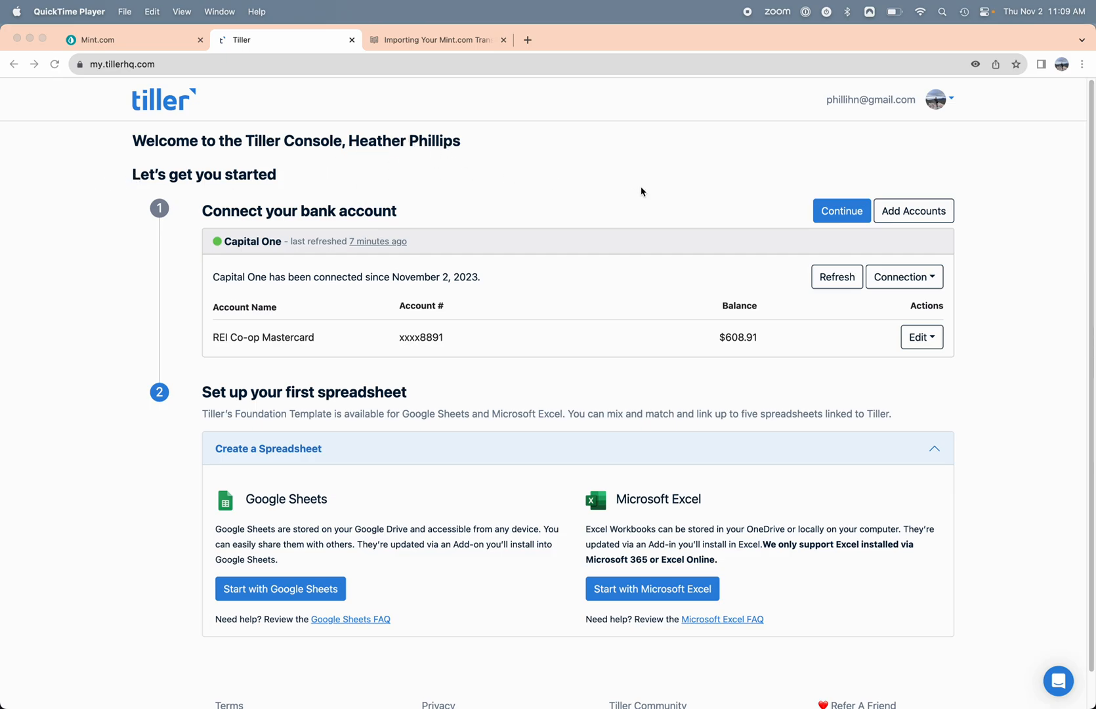
pyautogui.moveTo(653, 204)
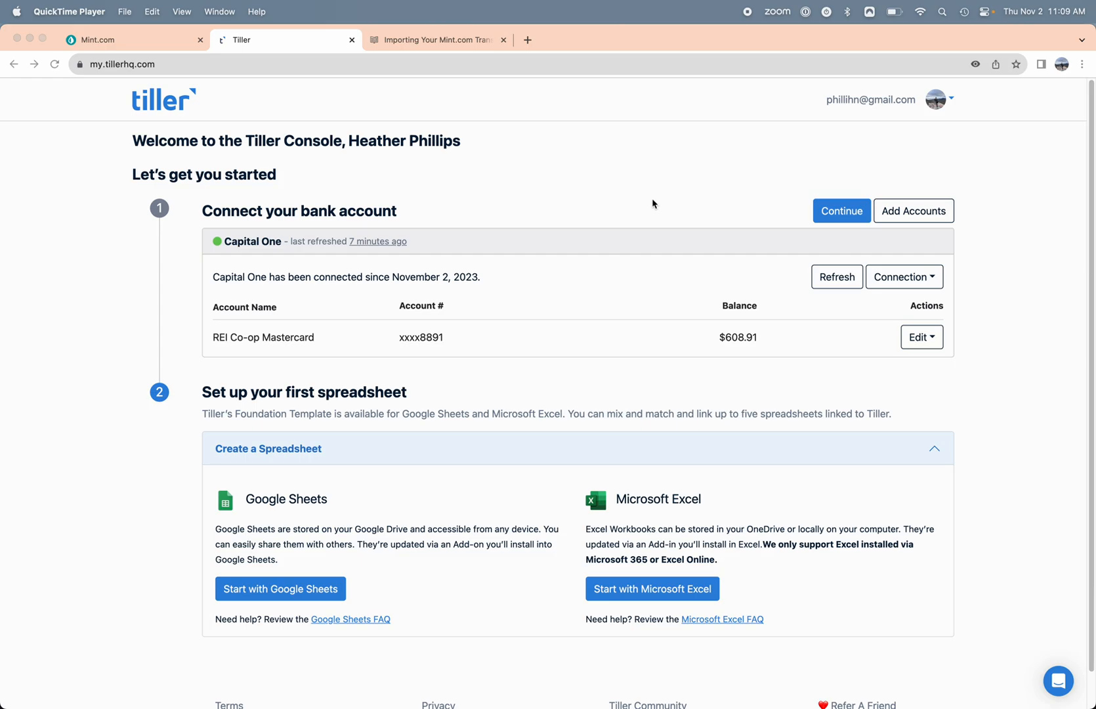
pyautogui.moveTo(581, 177)
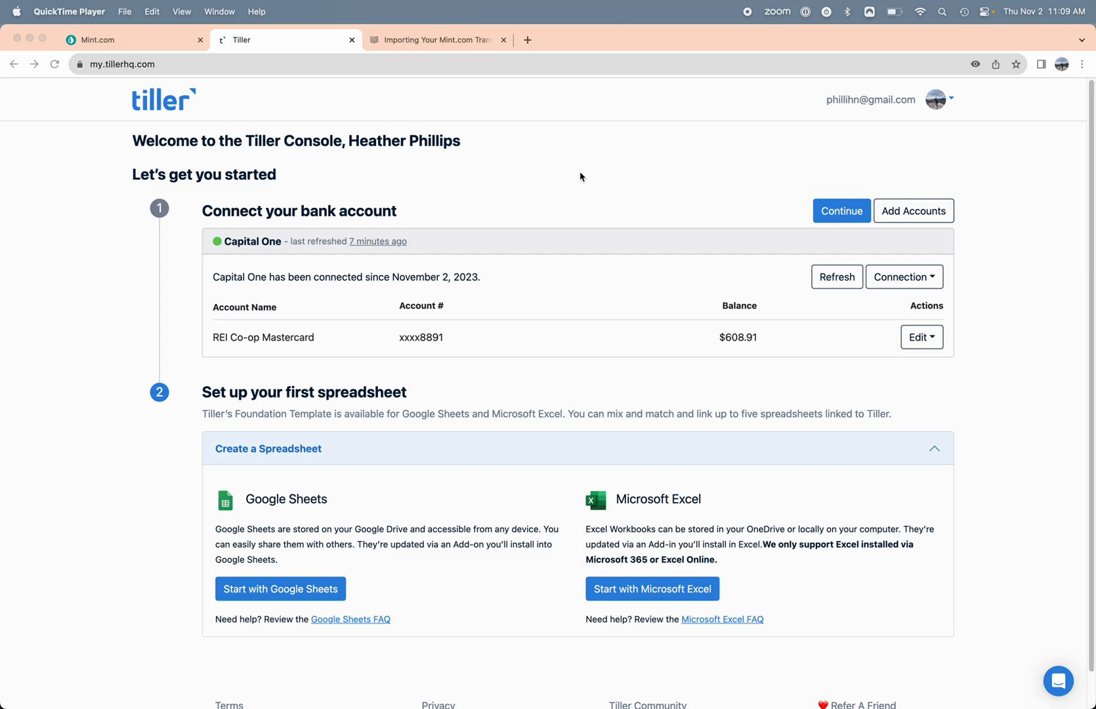
pyautogui.moveTo(385, 254)
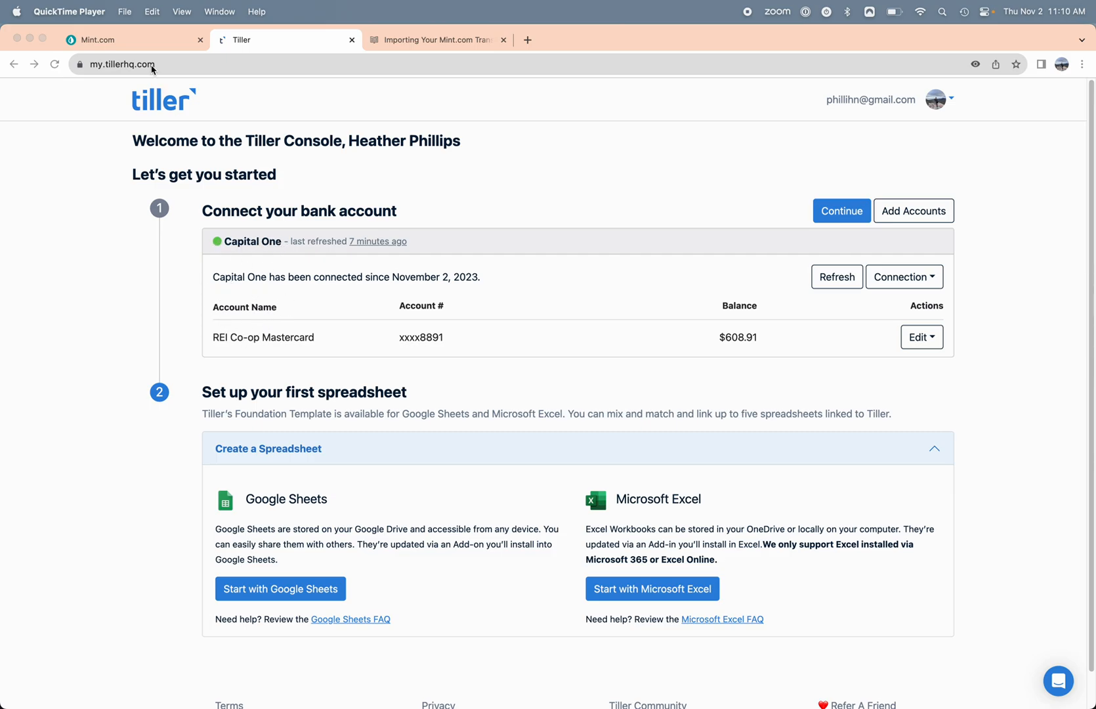
pyautogui.moveTo(131, 44)
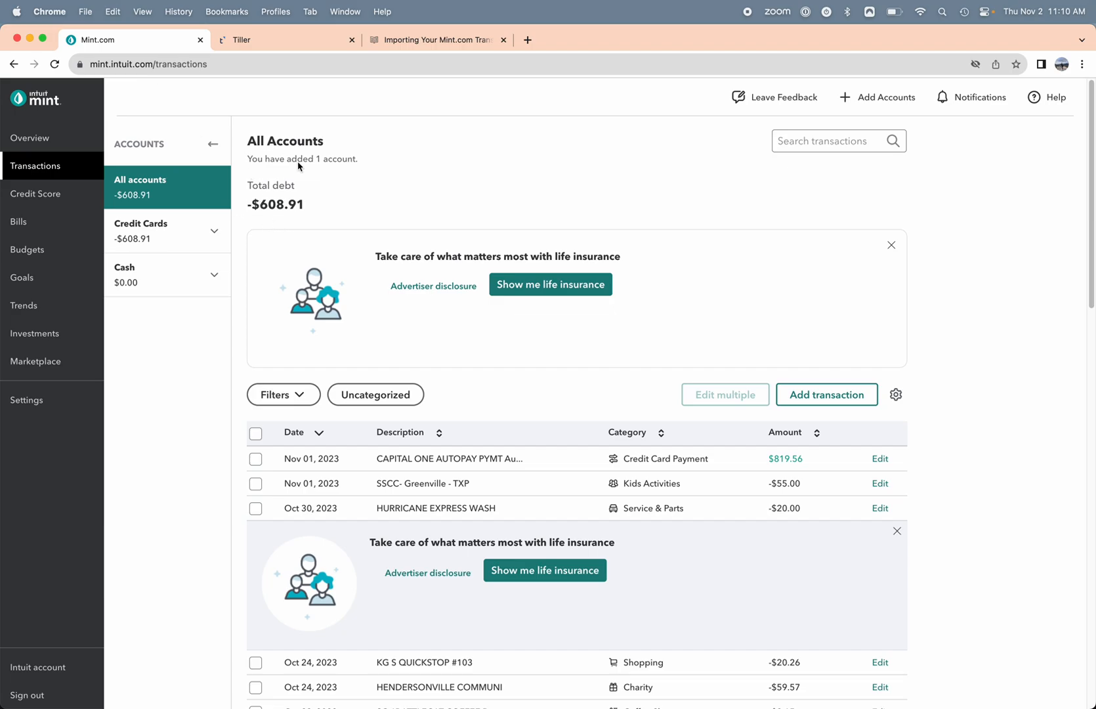
pyautogui.moveTo(266, 220)
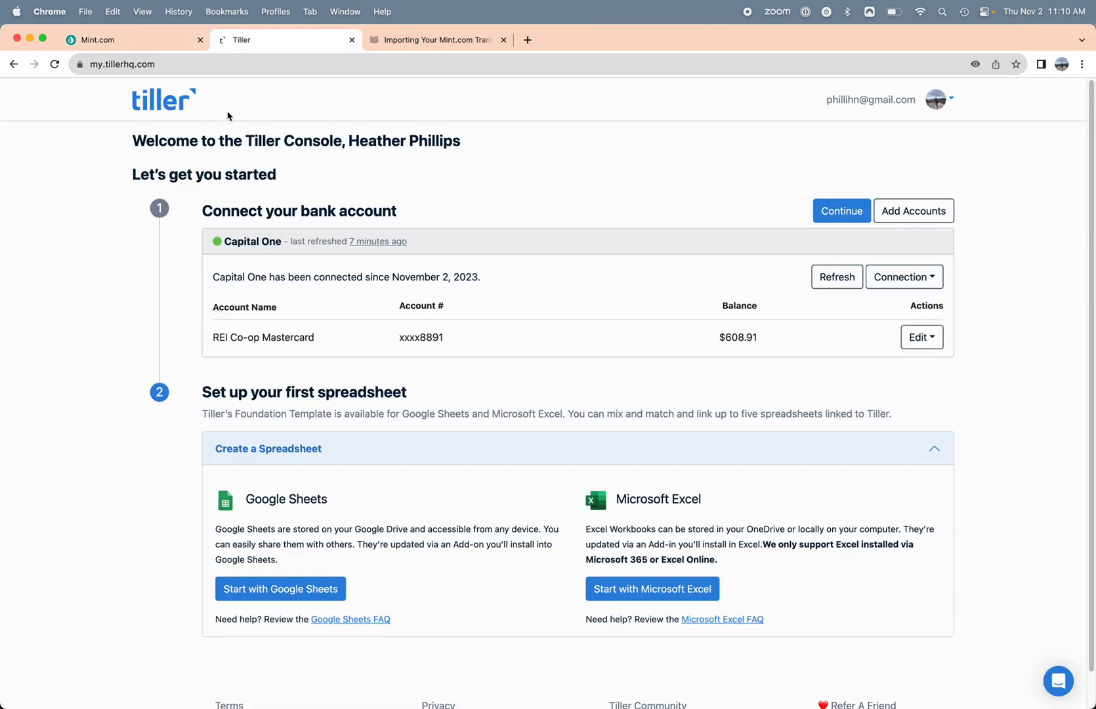
pyautogui.moveTo(868, 170)
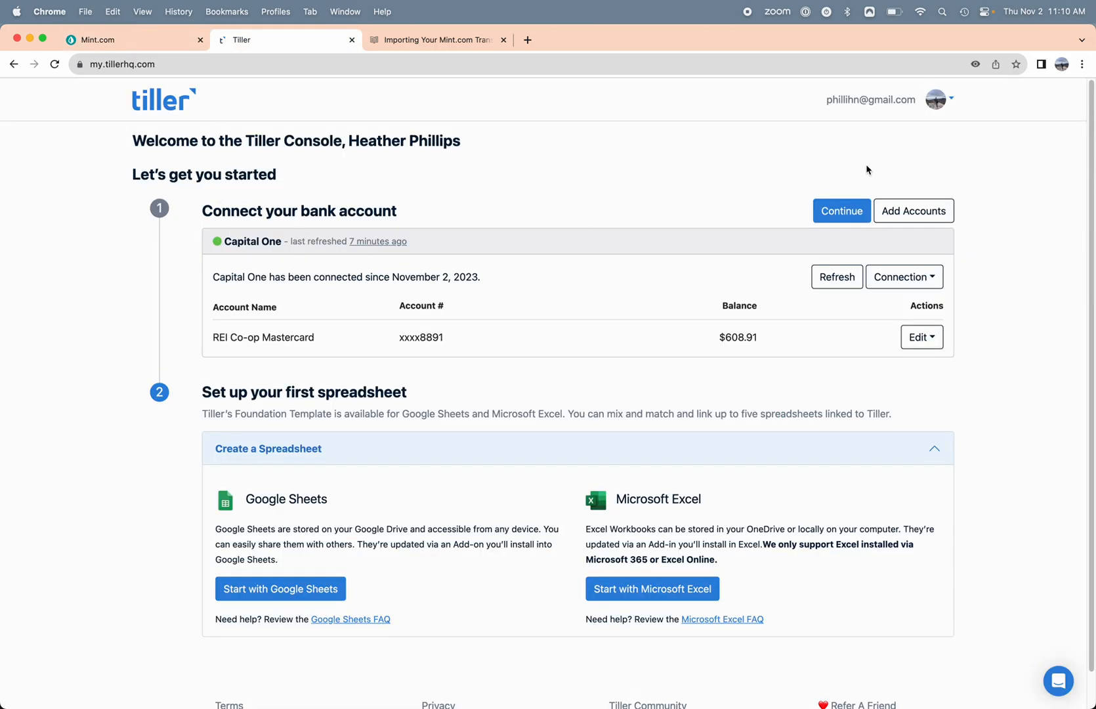
pyautogui.moveTo(910, 199)
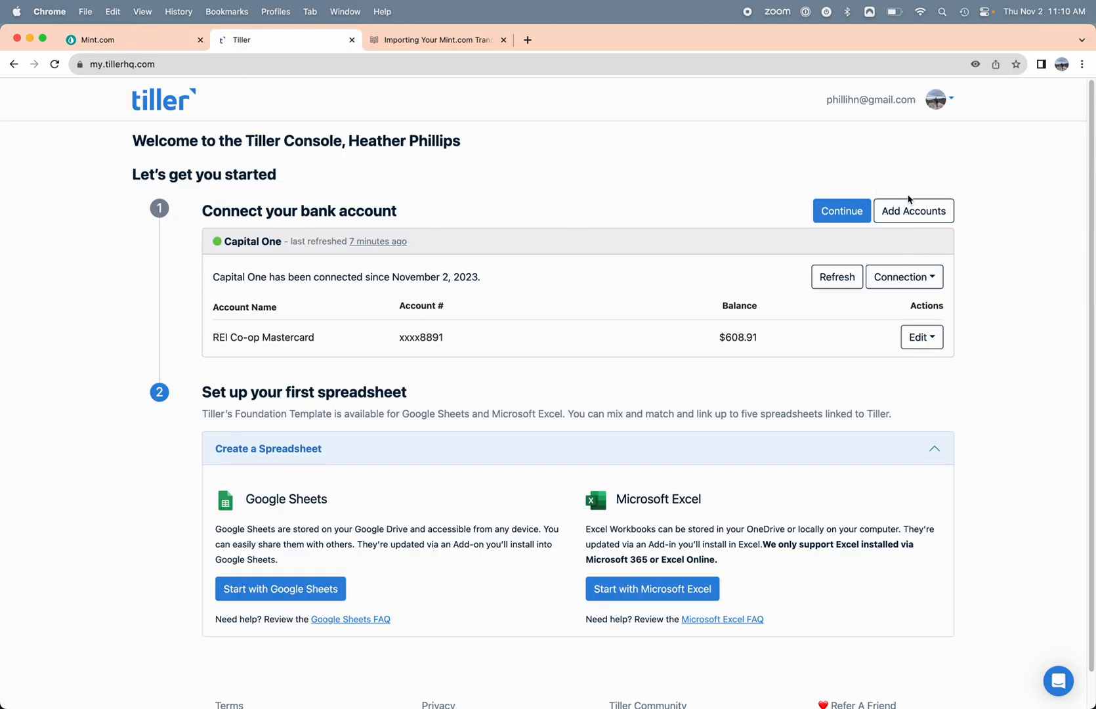
pyautogui.moveTo(555, 184)
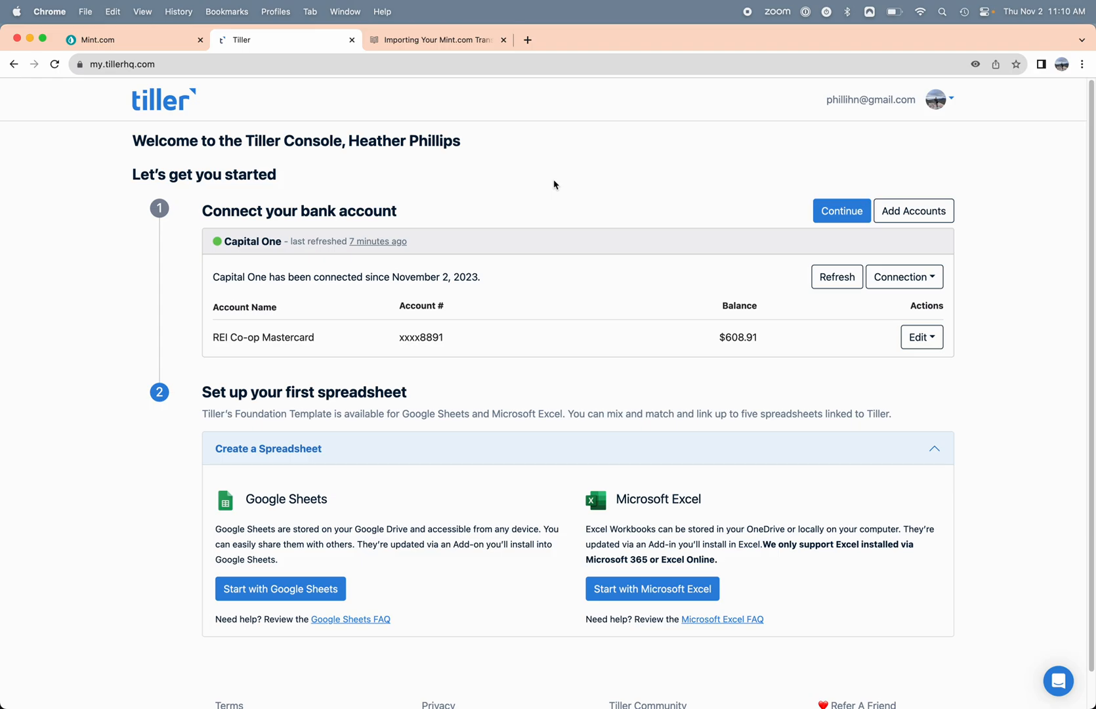
pyautogui.moveTo(180, 556)
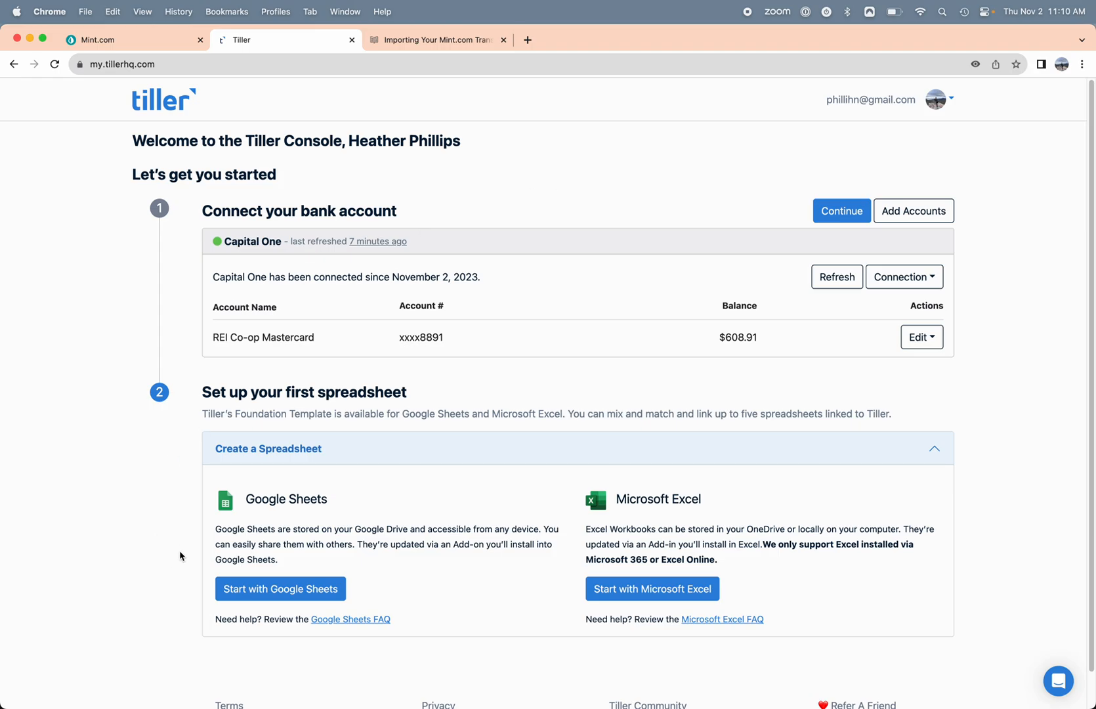
pyautogui.moveTo(280, 590)
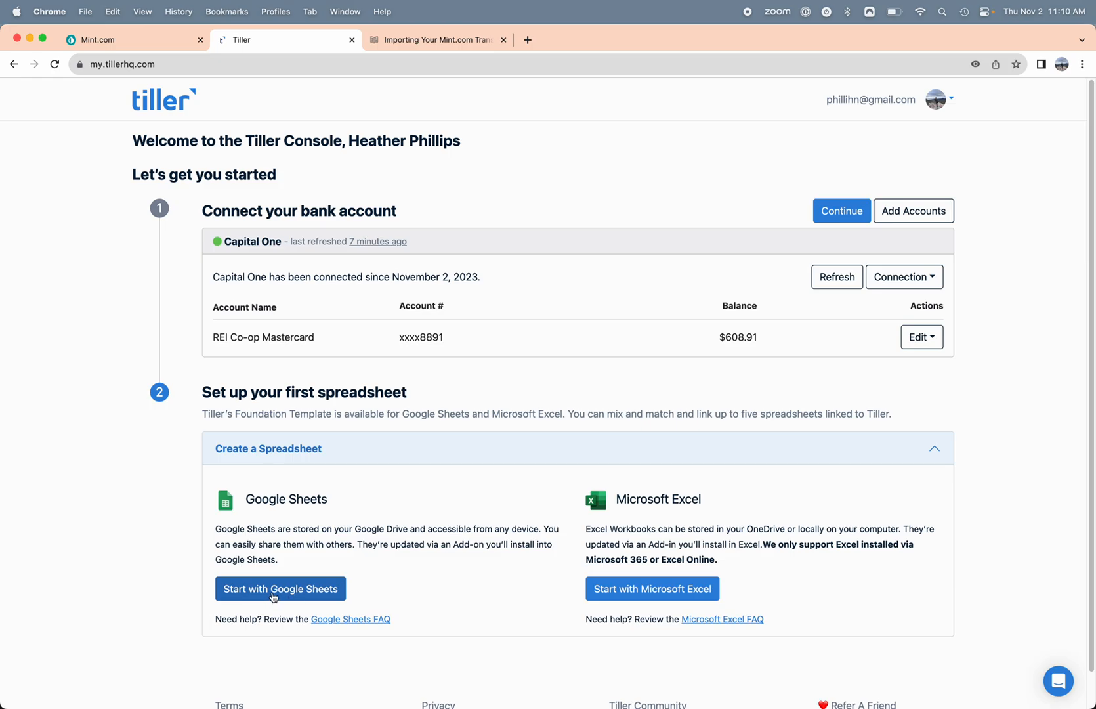
# Copy the Tiller Foundation Template into your Google Drive via Start with Google Sheets.
pyautogui.click(280, 588)
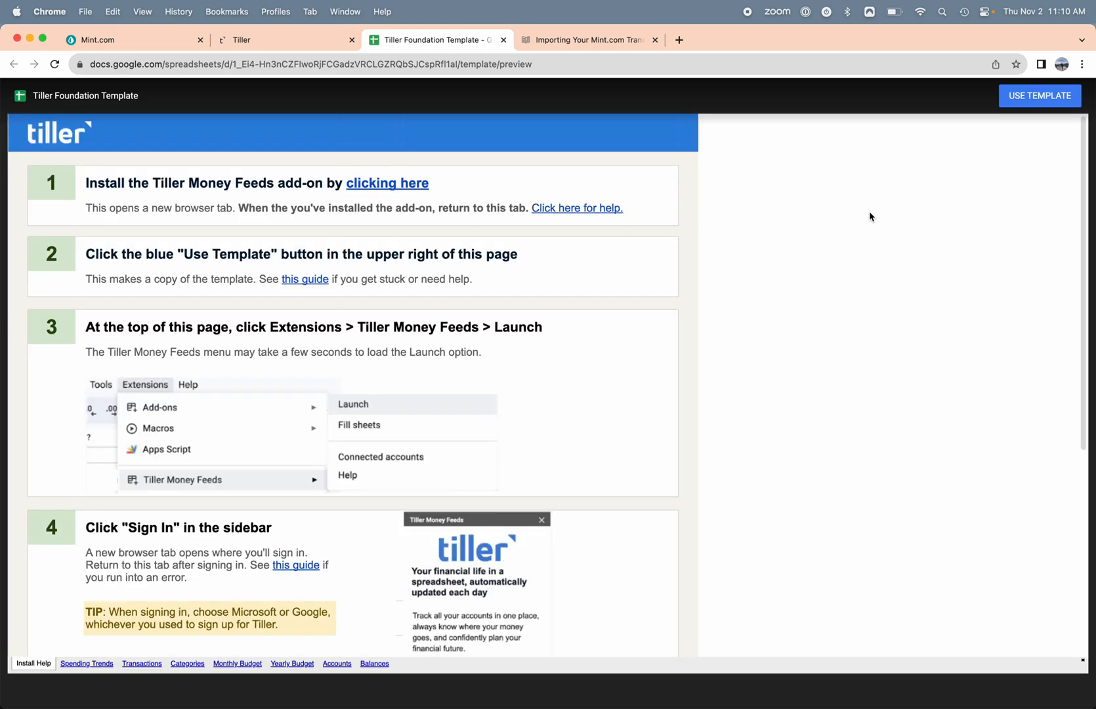
pyautogui.moveTo(1023, 100)
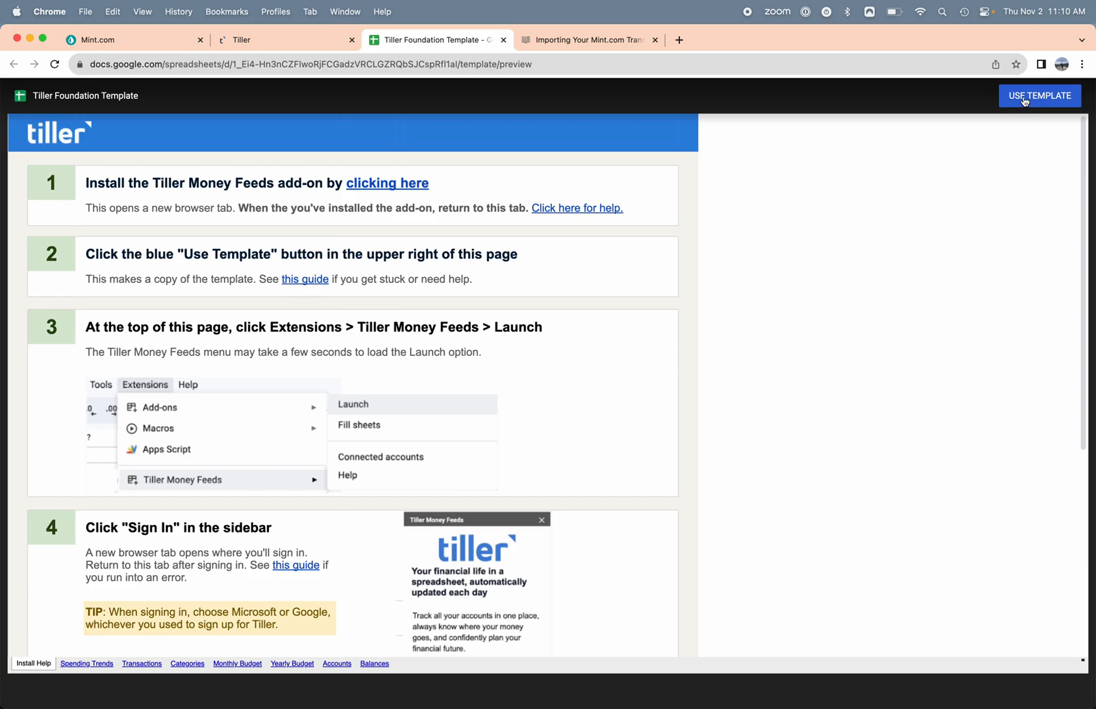
pyautogui.click(1040, 96)
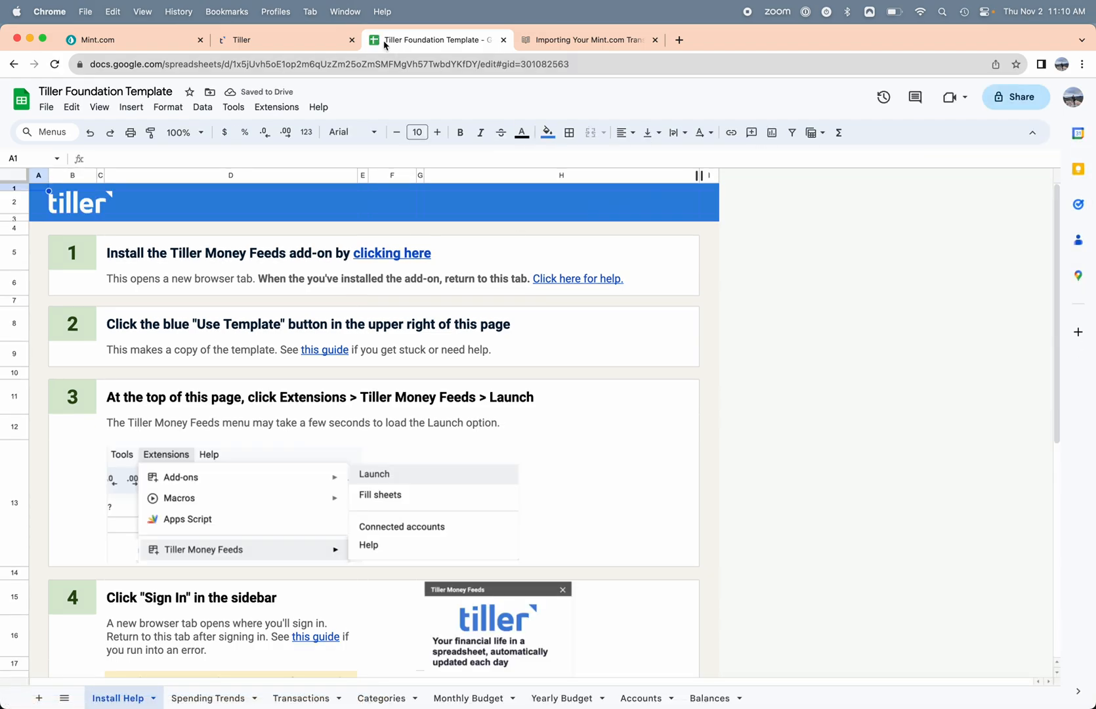
pyautogui.moveTo(353, 97)
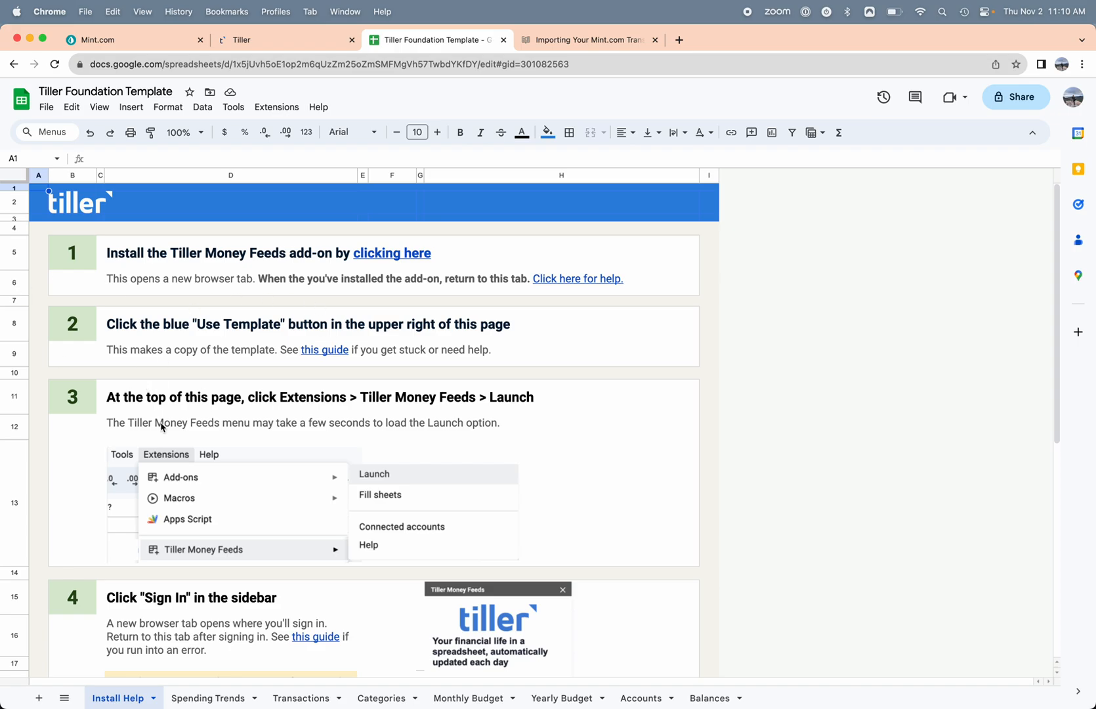
pyautogui.moveTo(286, 573)
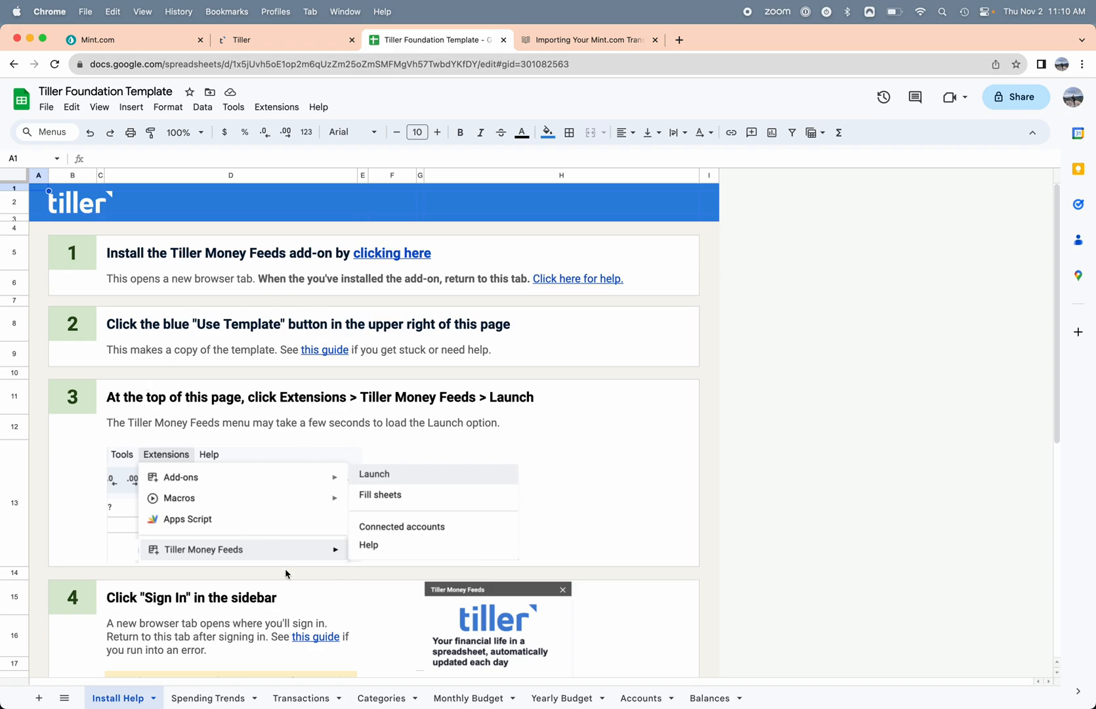
pyautogui.moveTo(273, 319)
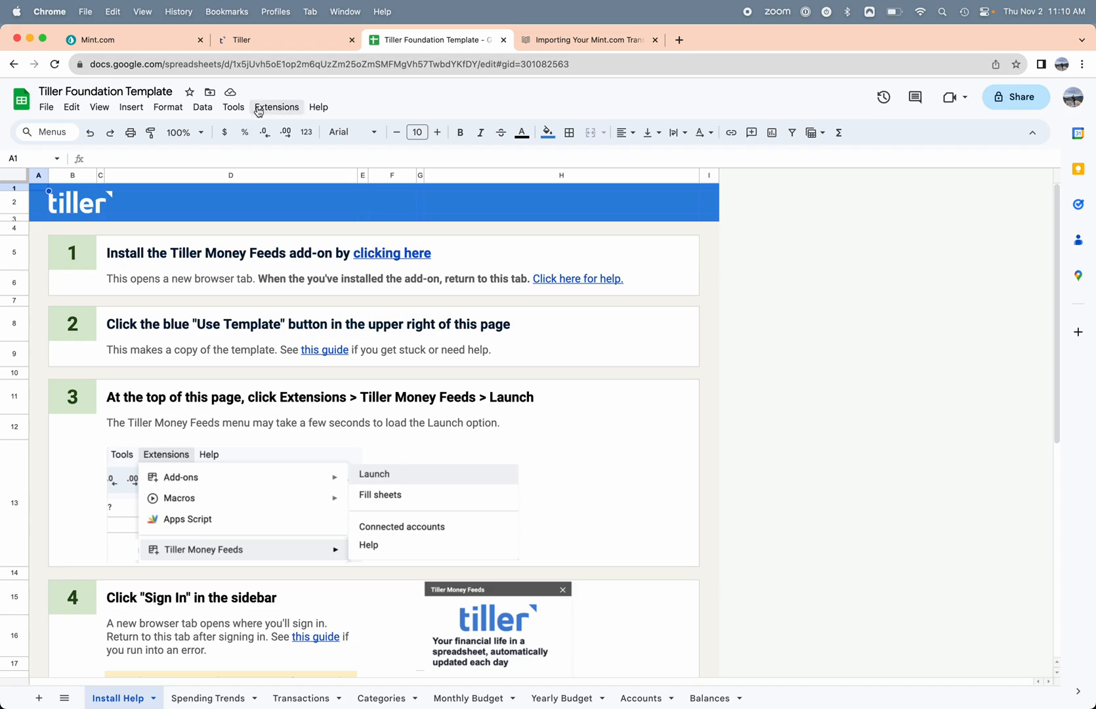
pyautogui.moveTo(273, 112)
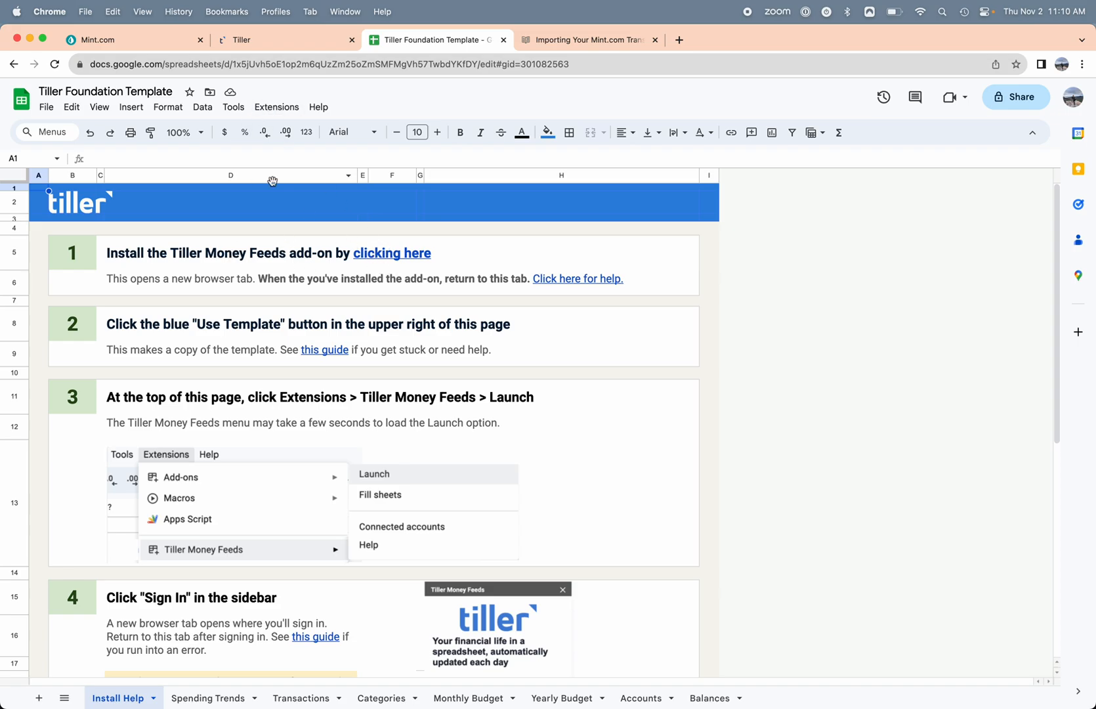
pyautogui.moveTo(276, 107)
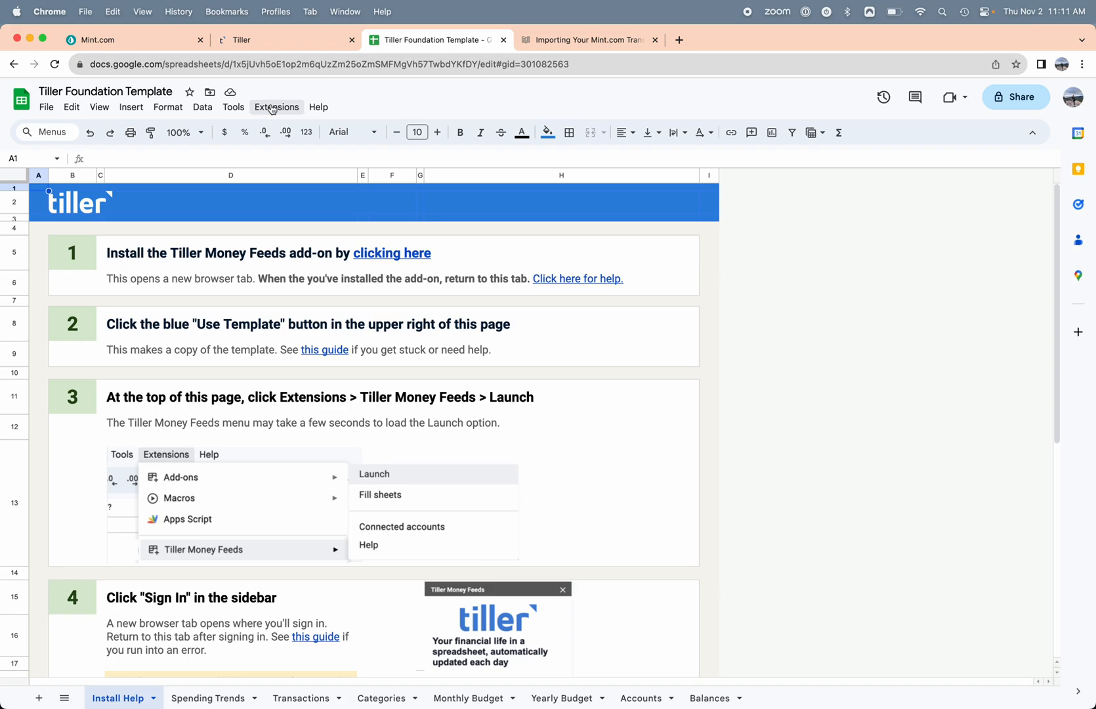
# Launch the Tiller Money Feeds add-on from the Extensions menu.
pyautogui.click(276, 107)
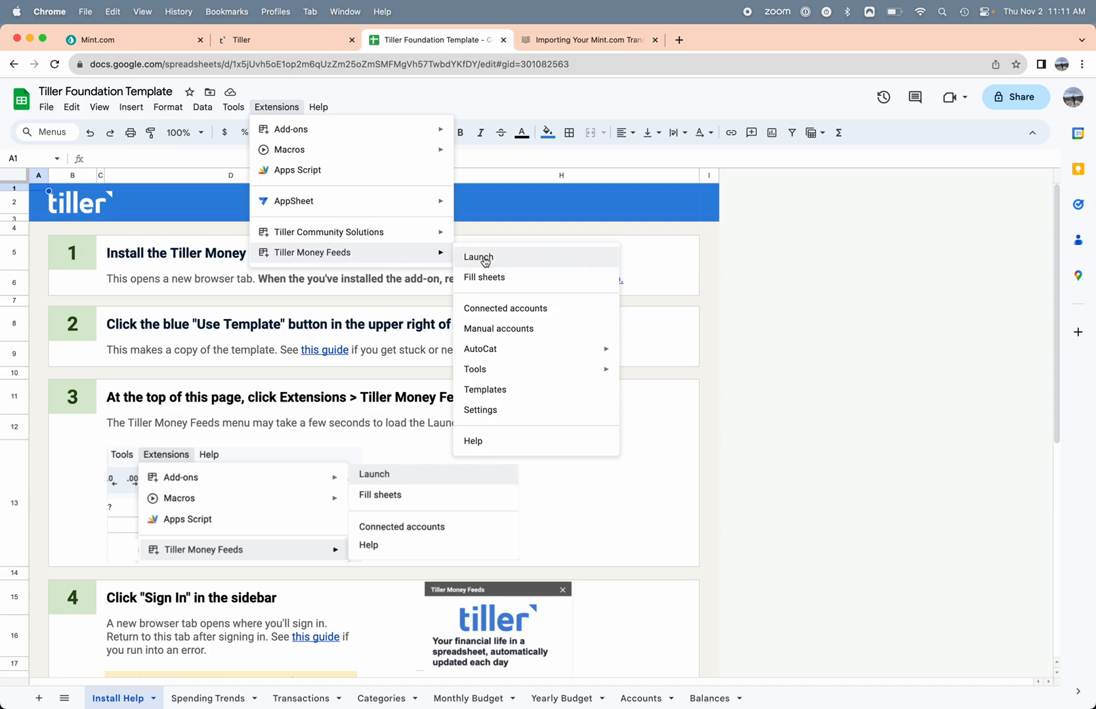
pyautogui.click(478, 257)
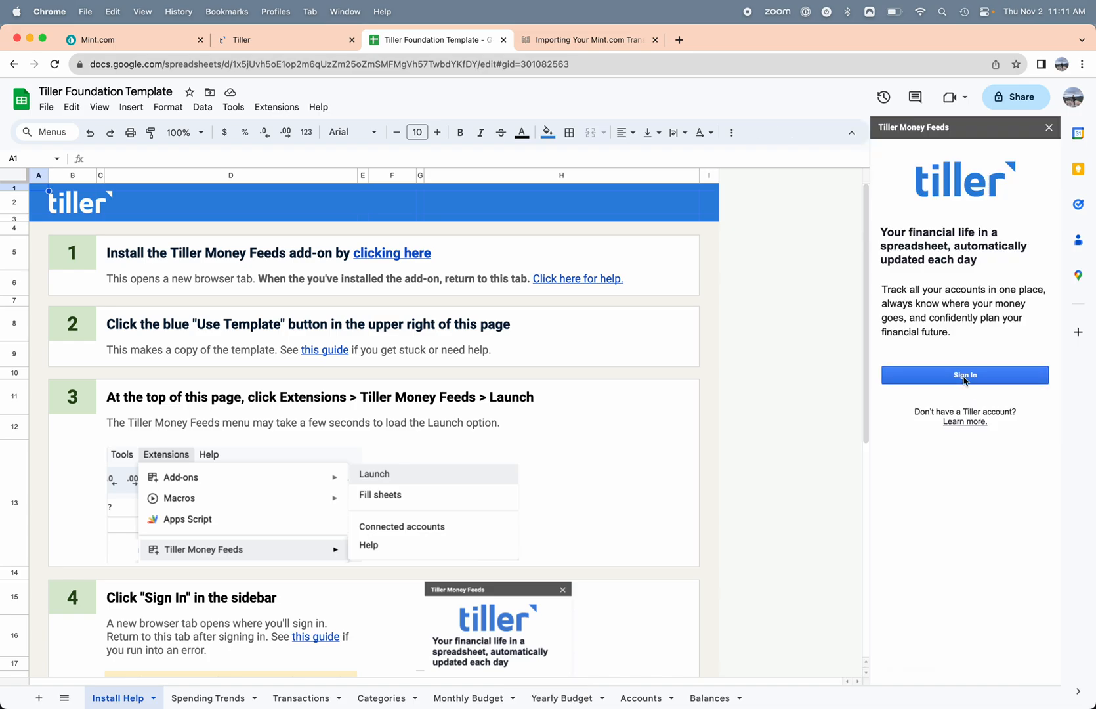
# Sign in to Tiller with your Google account and return to the template tab.
pyautogui.click(965, 375)
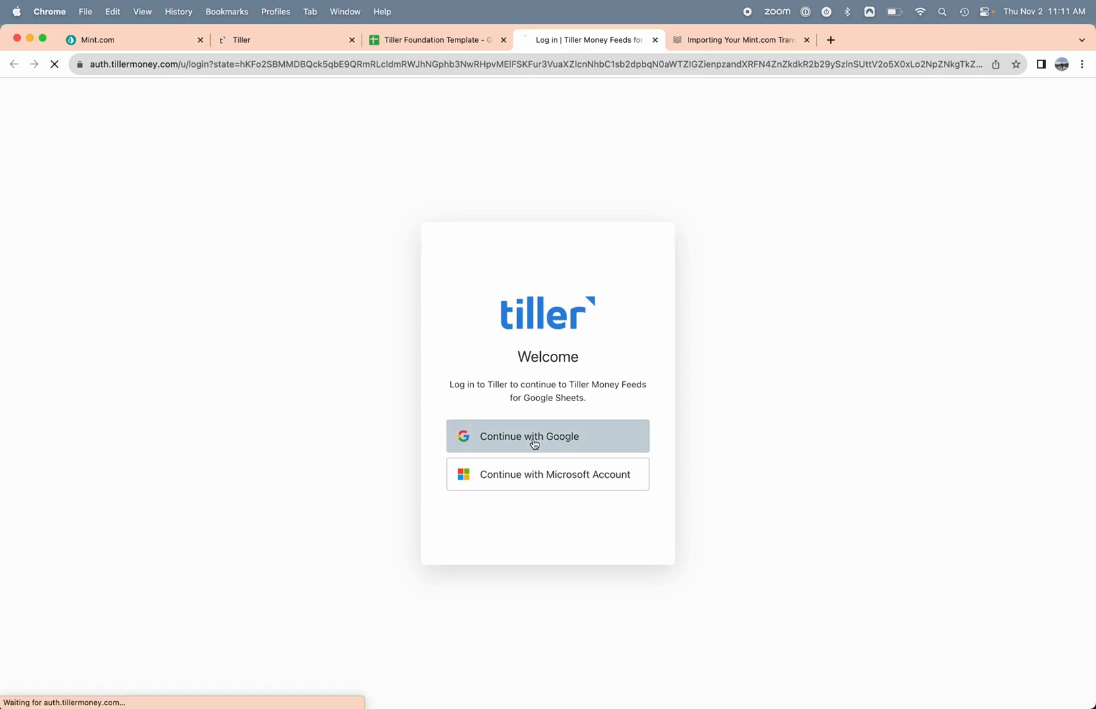
pyautogui.click(548, 436)
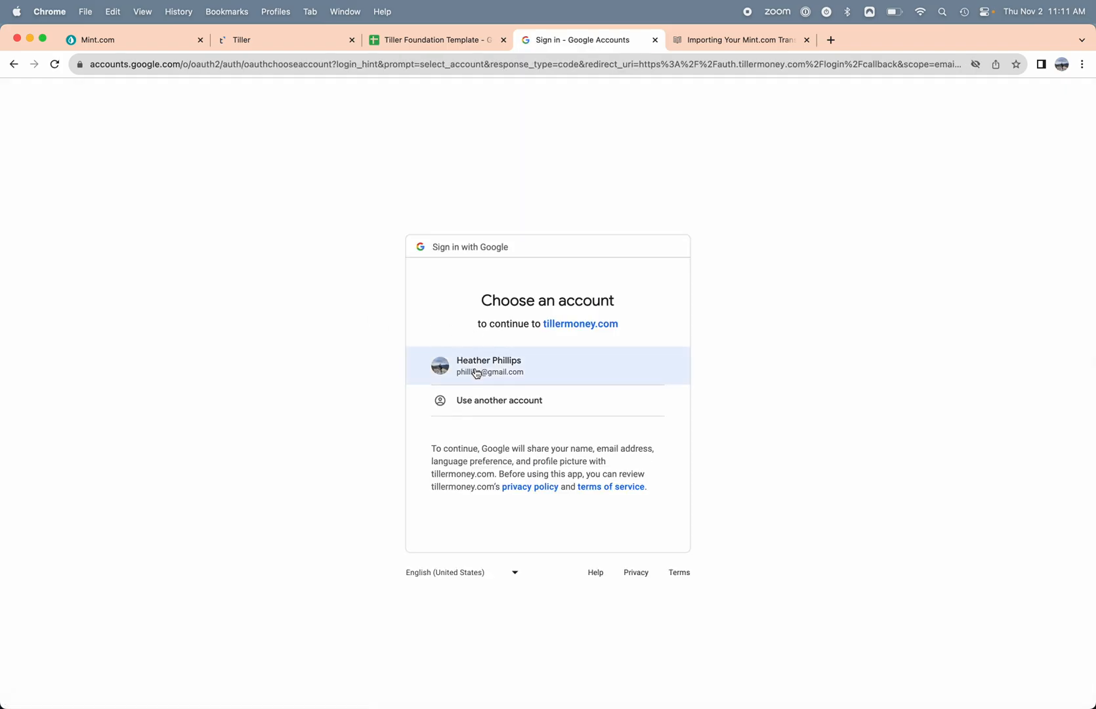
pyautogui.click(487, 366)
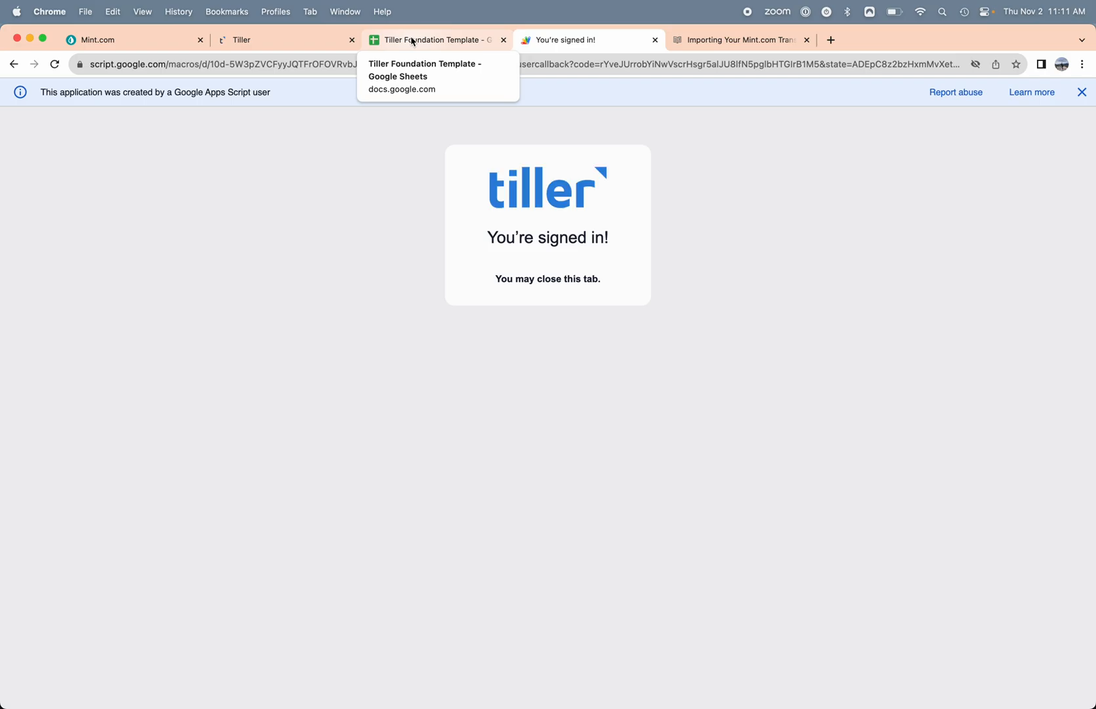
pyautogui.click(433, 40)
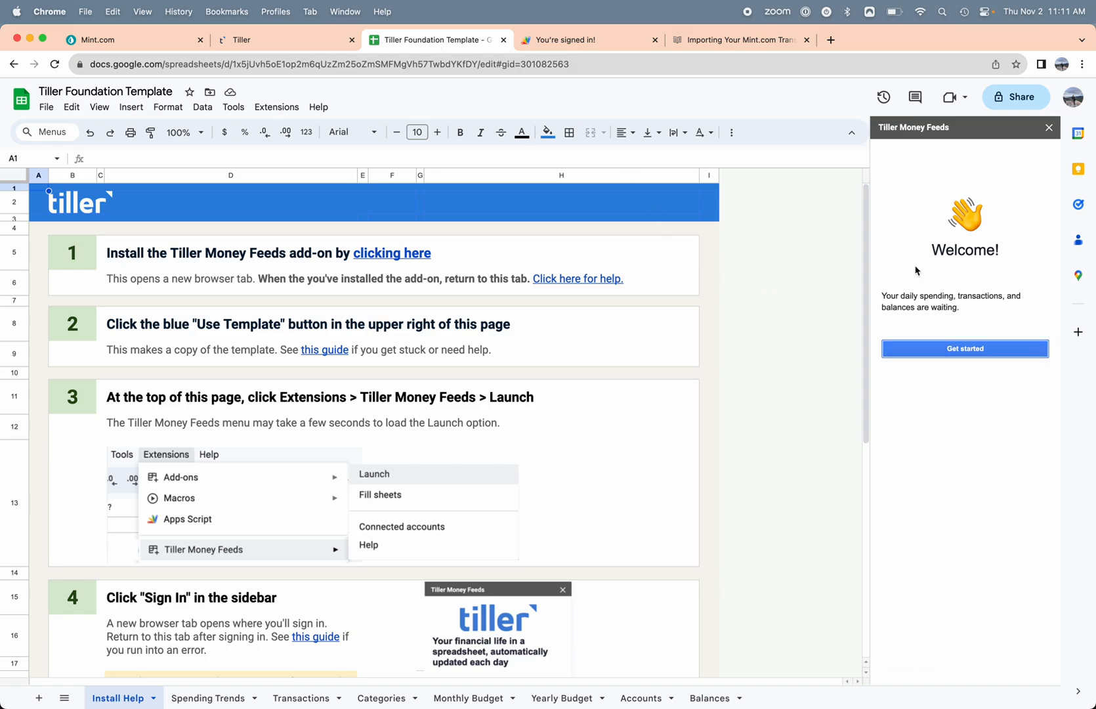
# Start the sheet setup, tick the REI Co-op Mastercard account, and confirm.
pyautogui.click(965, 348)
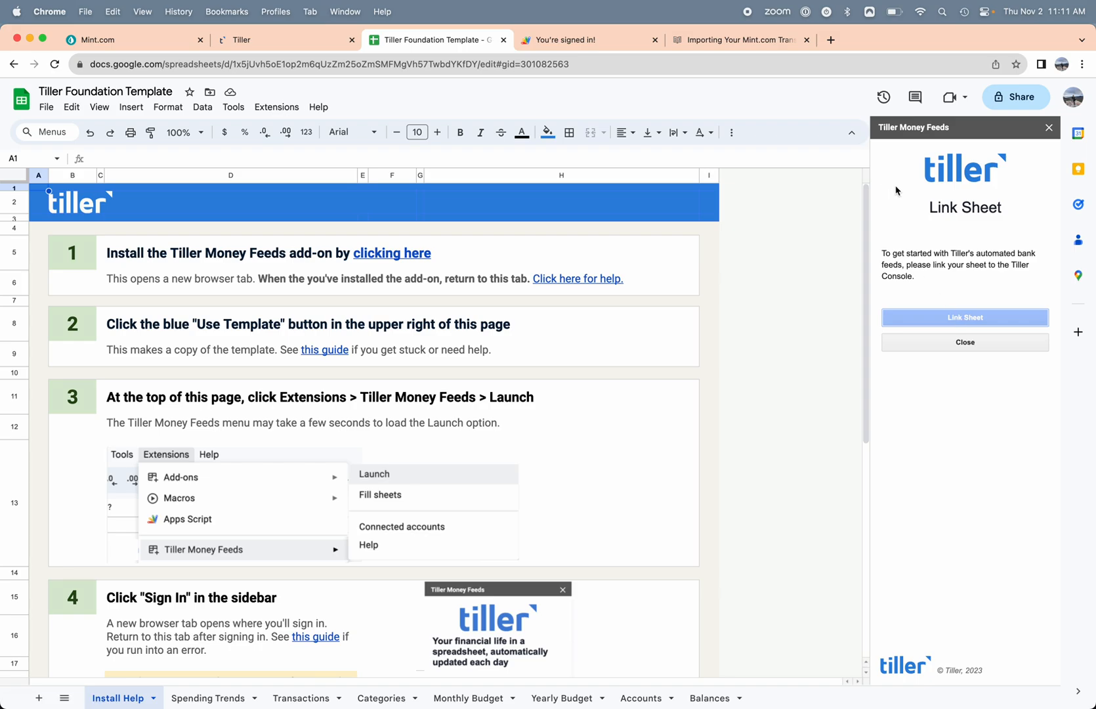
pyautogui.moveTo(898, 195)
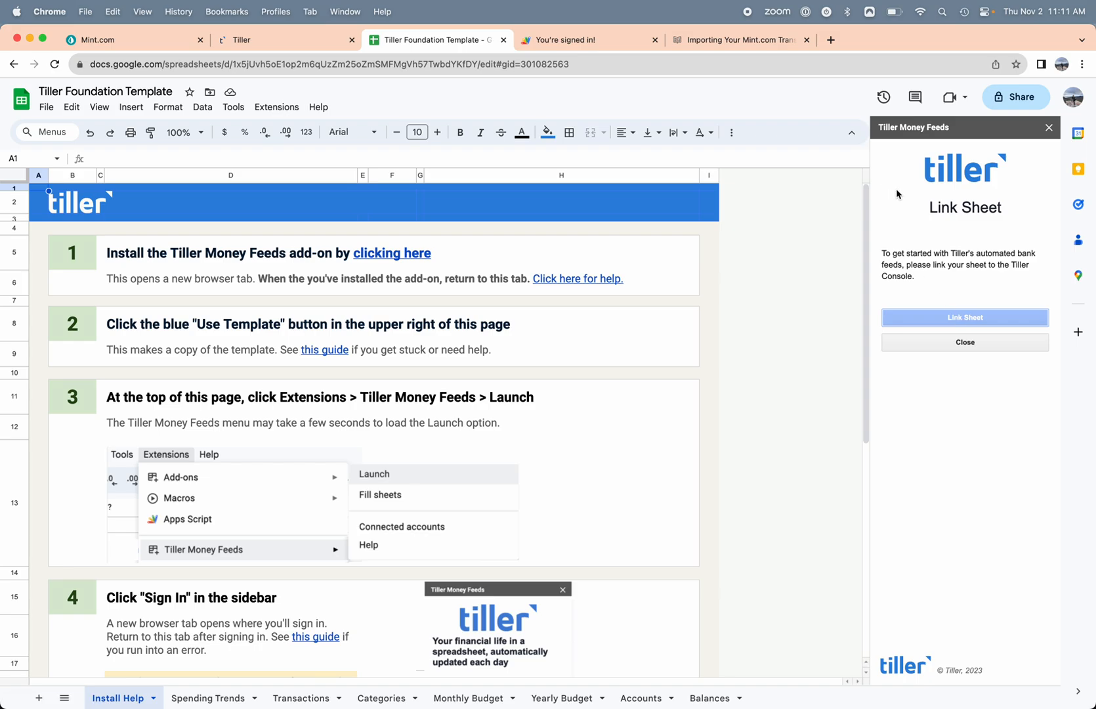
pyautogui.click(965, 316)
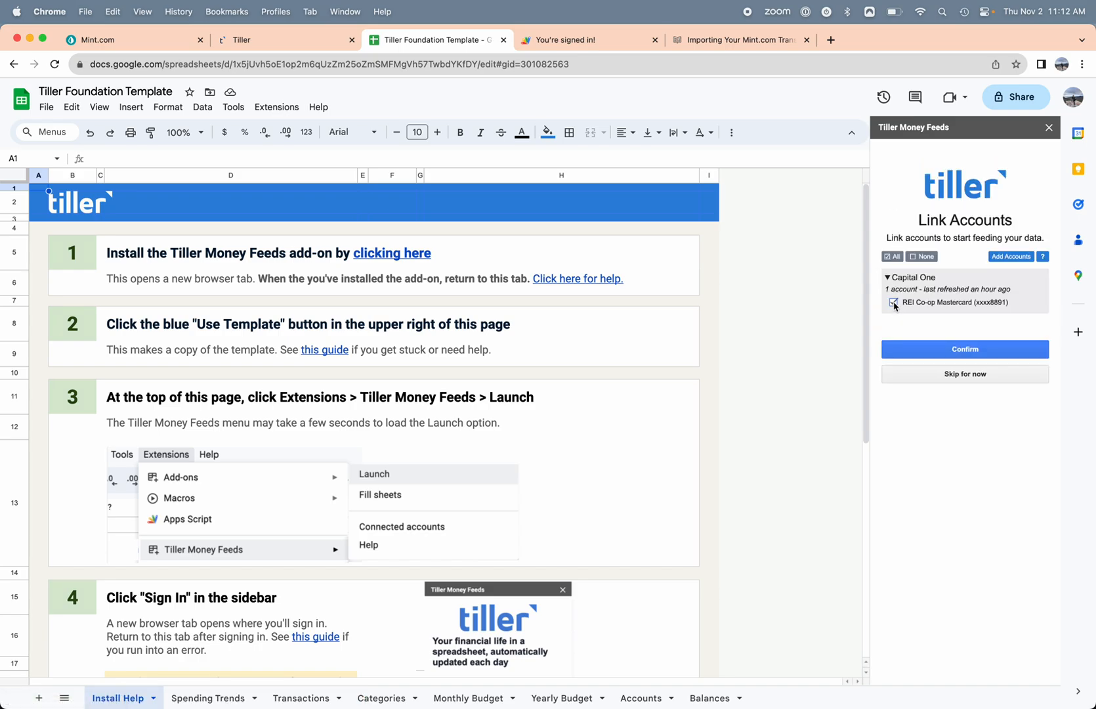
pyautogui.click(893, 302)
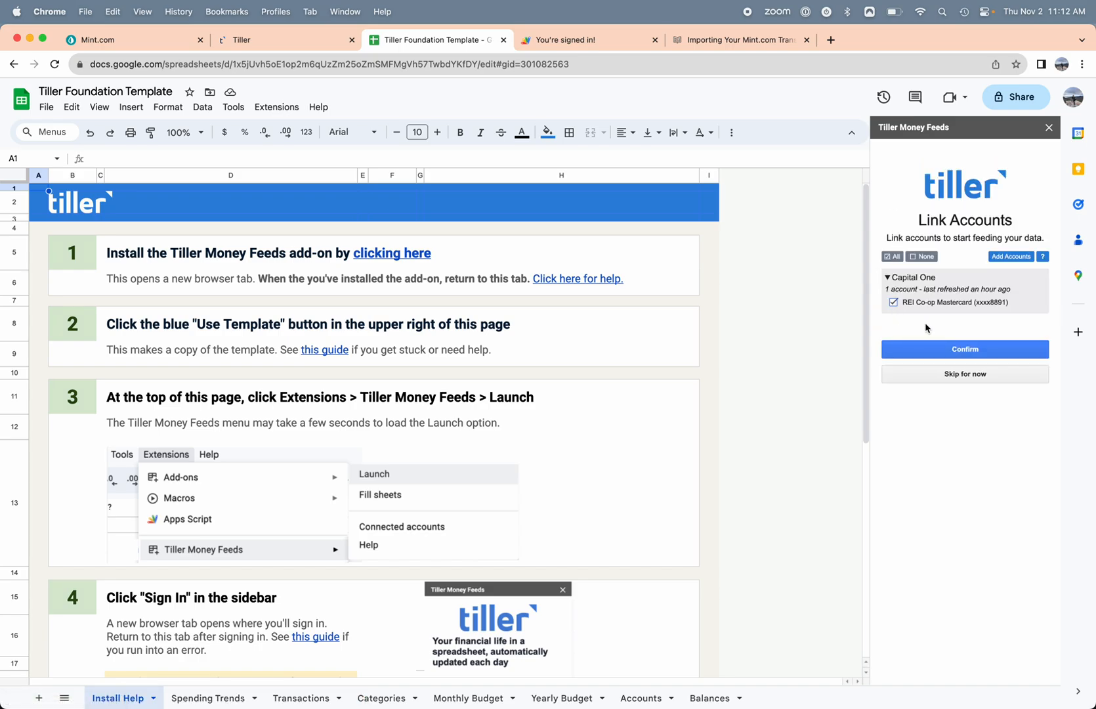
pyautogui.moveTo(964, 348)
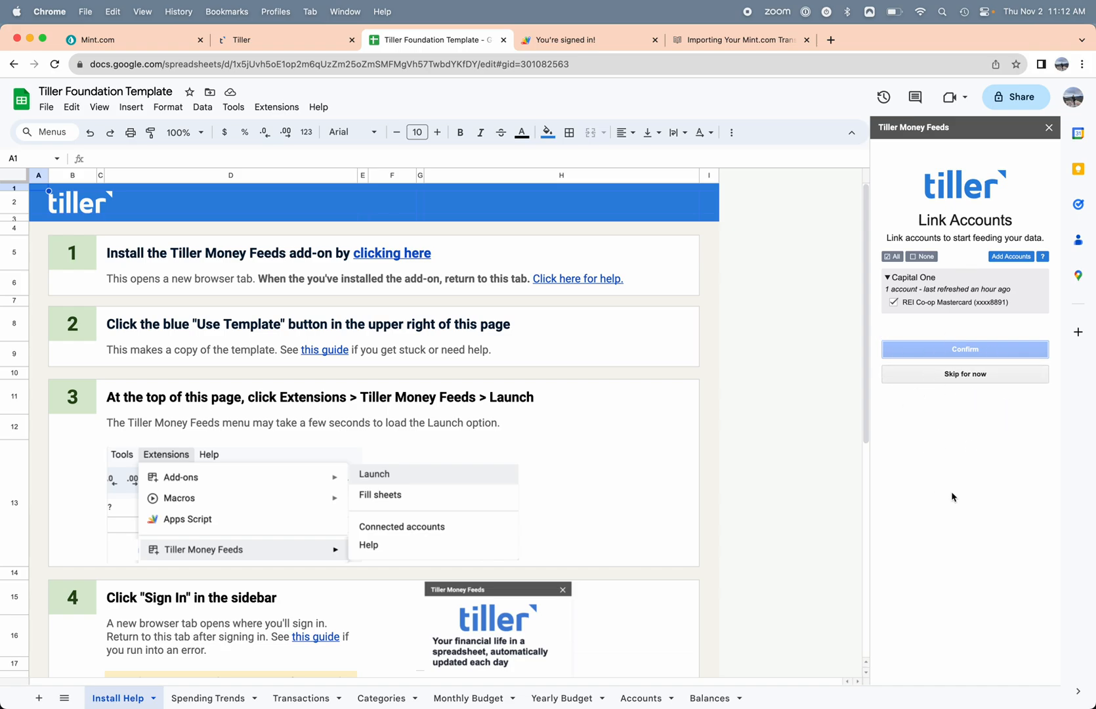
pyautogui.moveTo(787, 361)
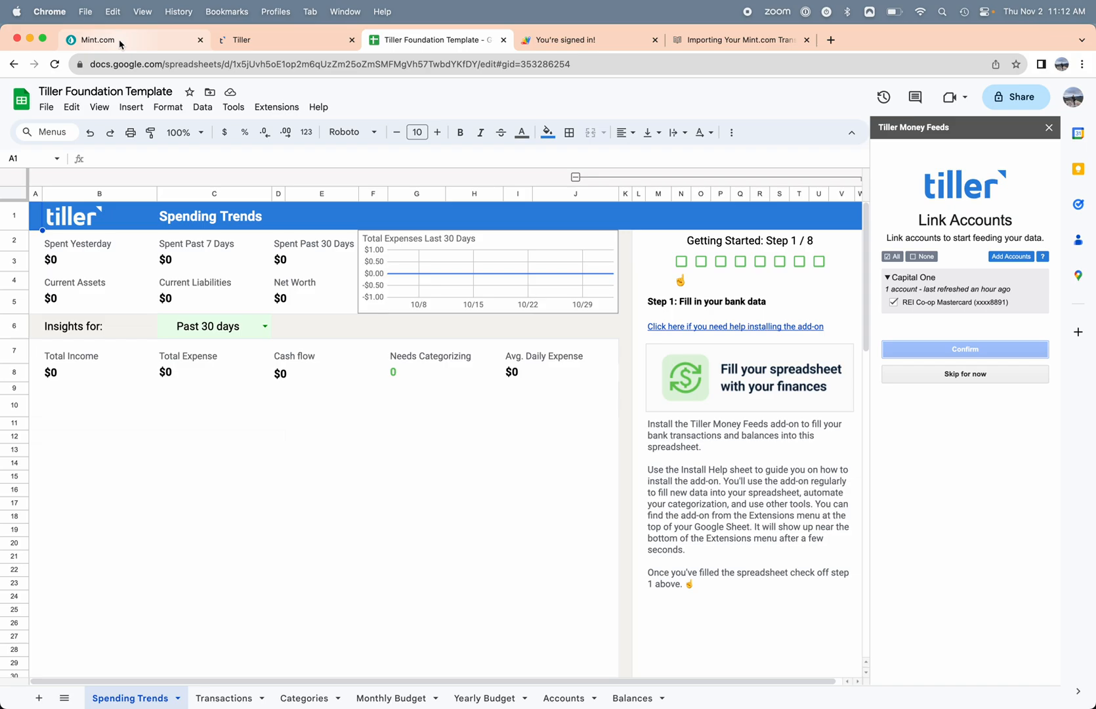
# On Mint's Transactions page, export all 41 transactions to transactions.csv.
pyautogui.click(98, 40)
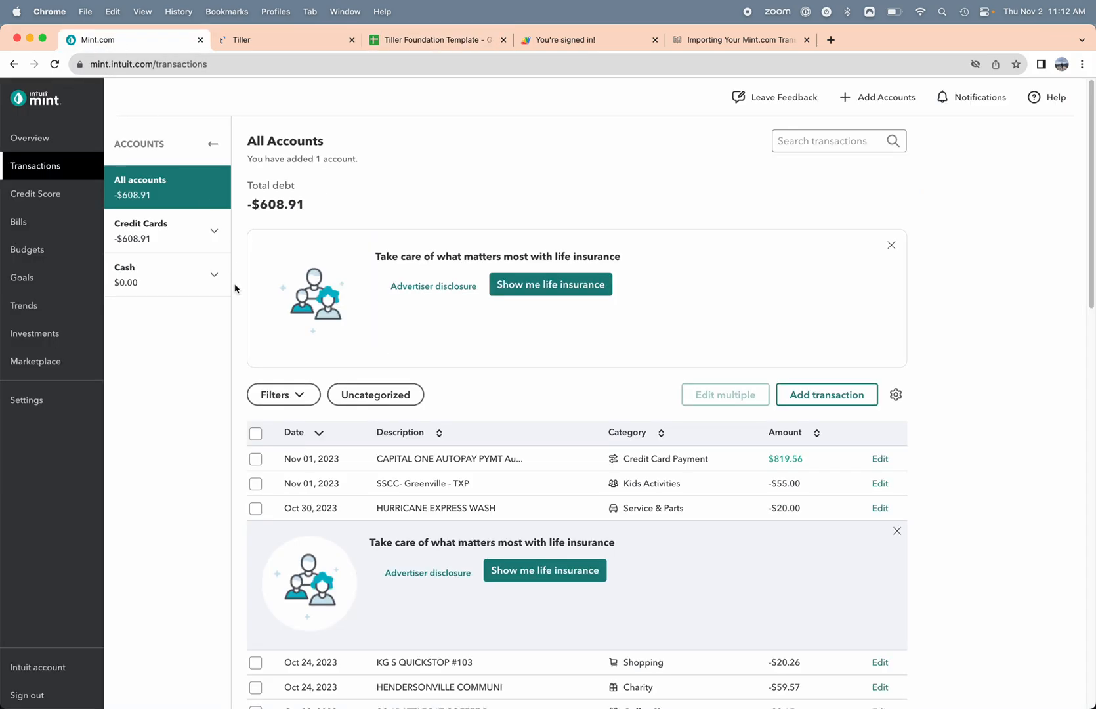
pyautogui.moveTo(35, 166)
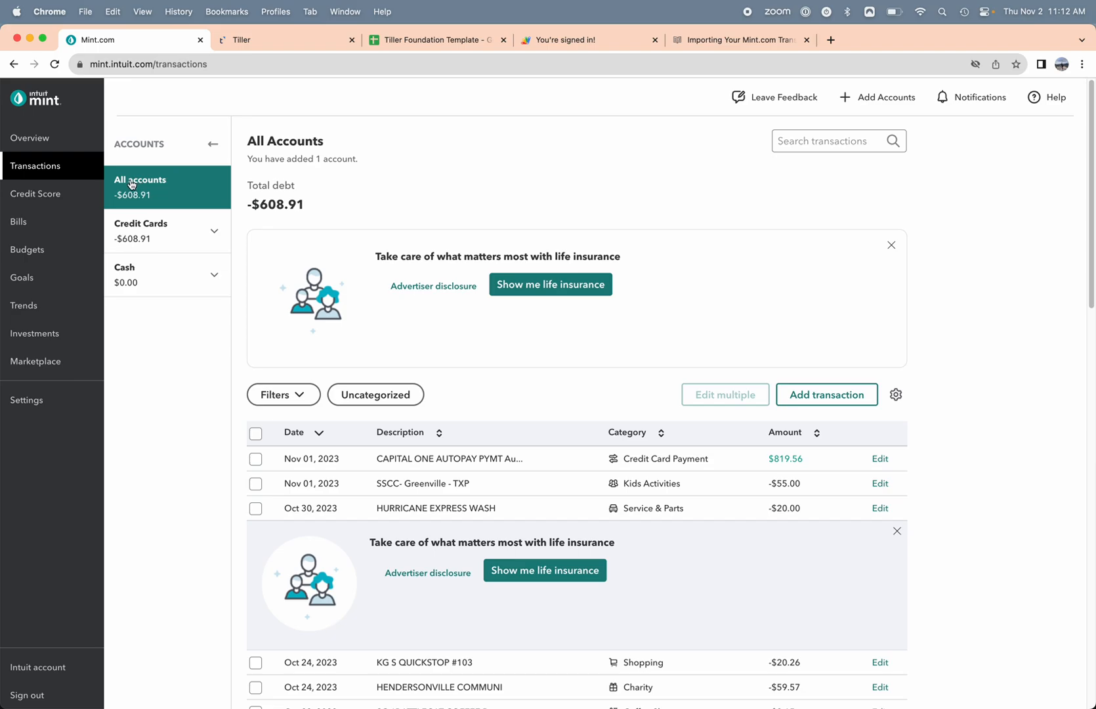
pyautogui.moveTo(241, 292)
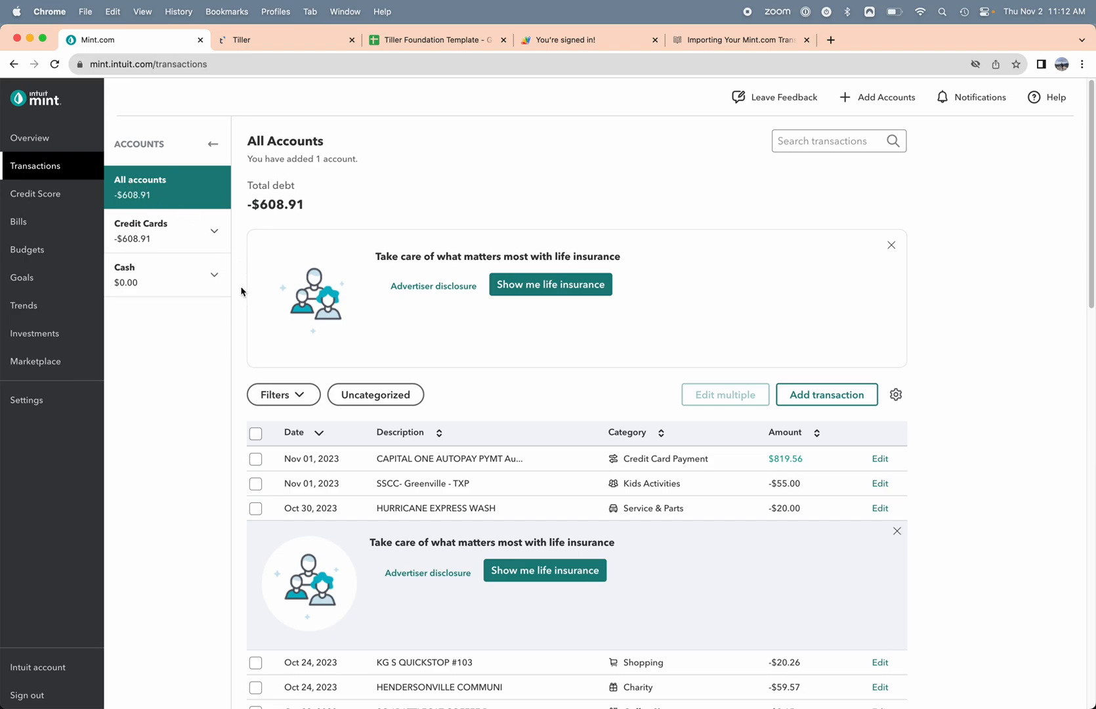
pyautogui.moveTo(237, 265)
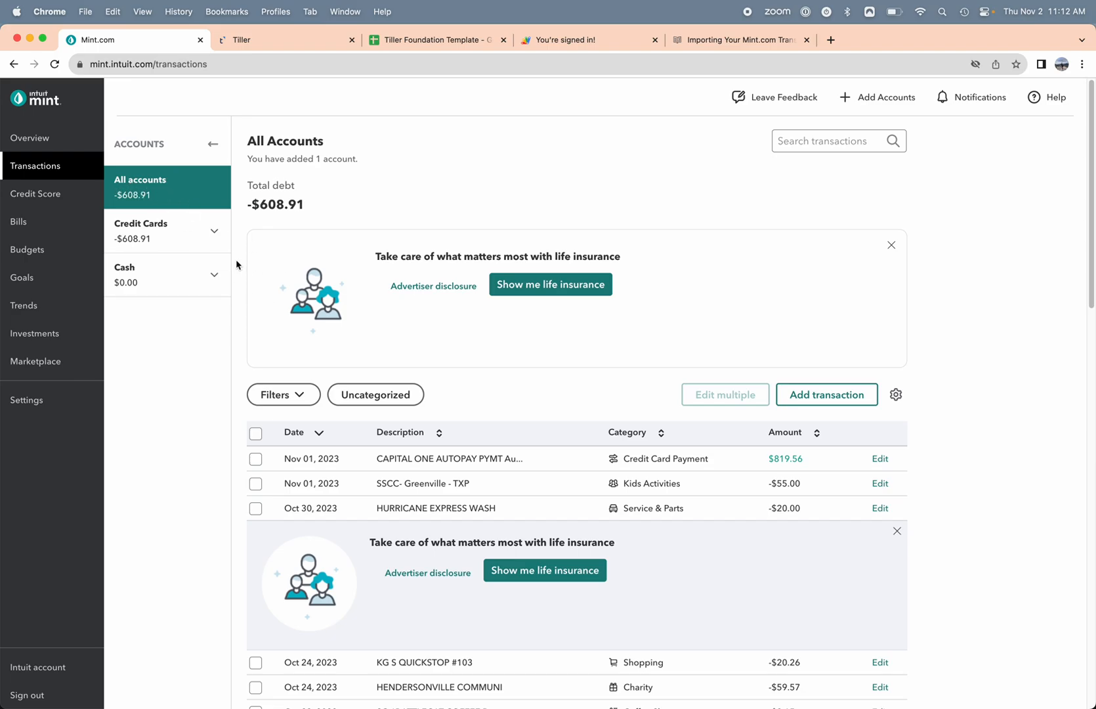
pyautogui.moveTo(238, 291)
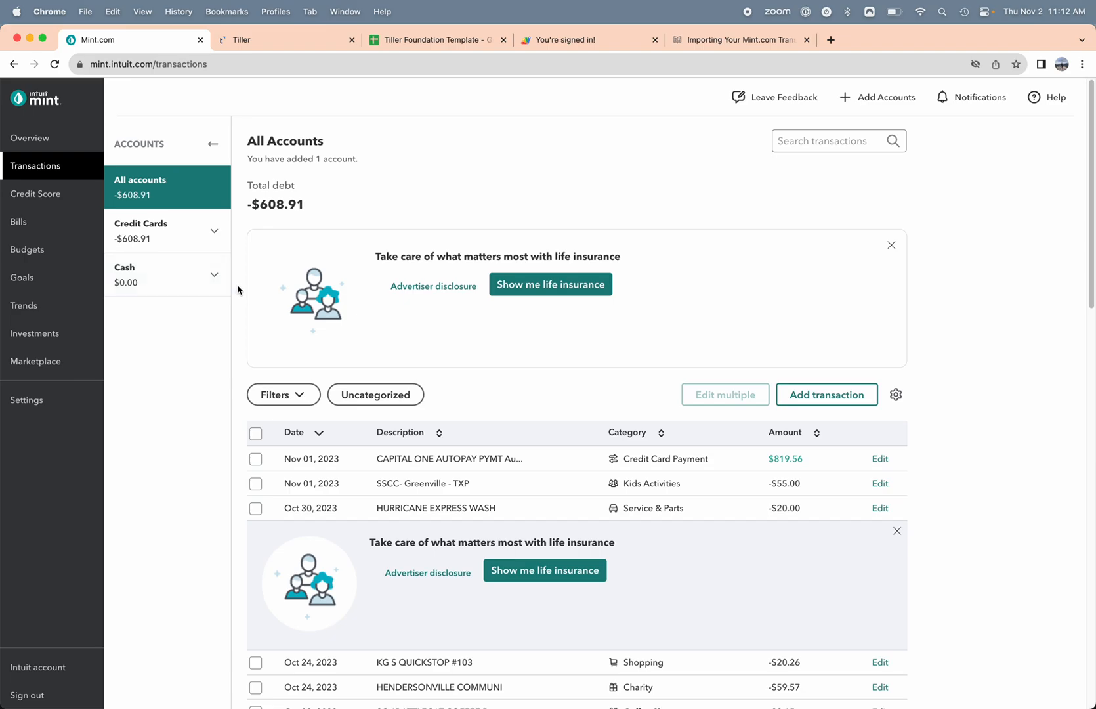
pyautogui.scroll(-3)
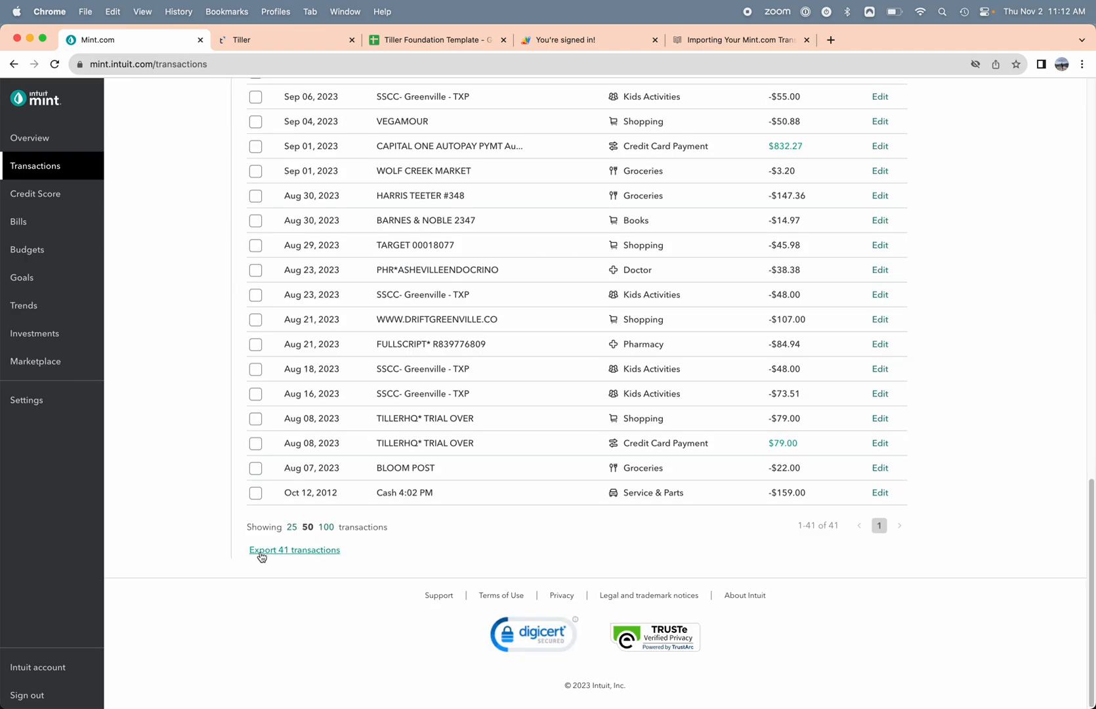
pyautogui.click(294, 549)
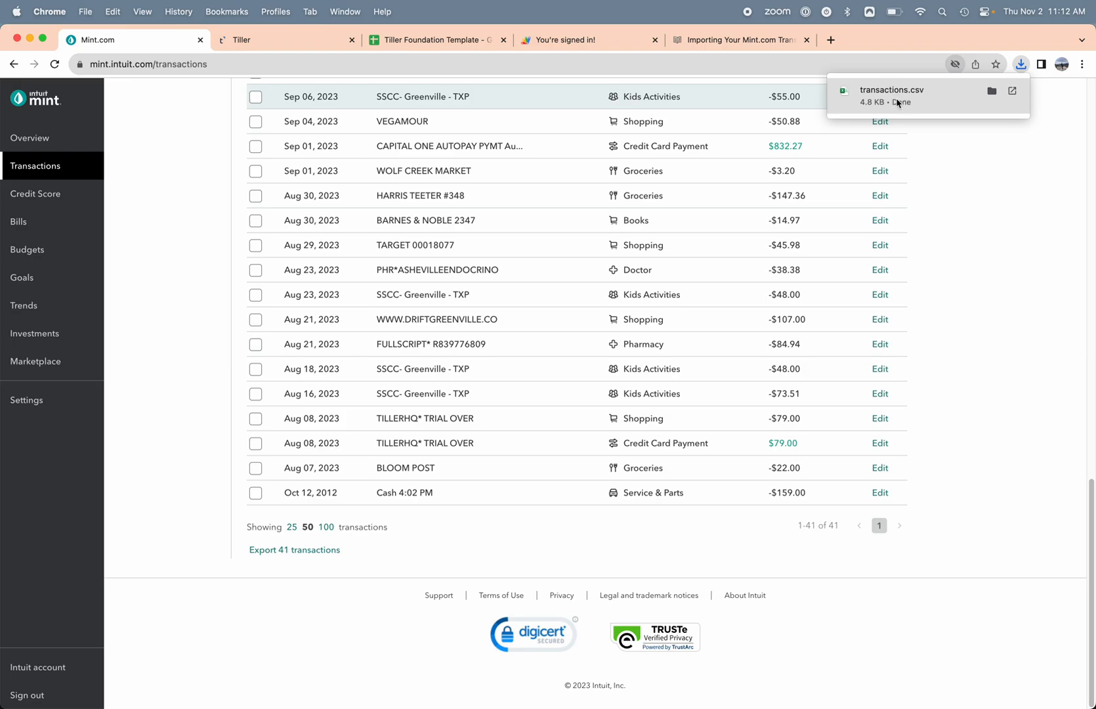
pyautogui.moveTo(908, 103)
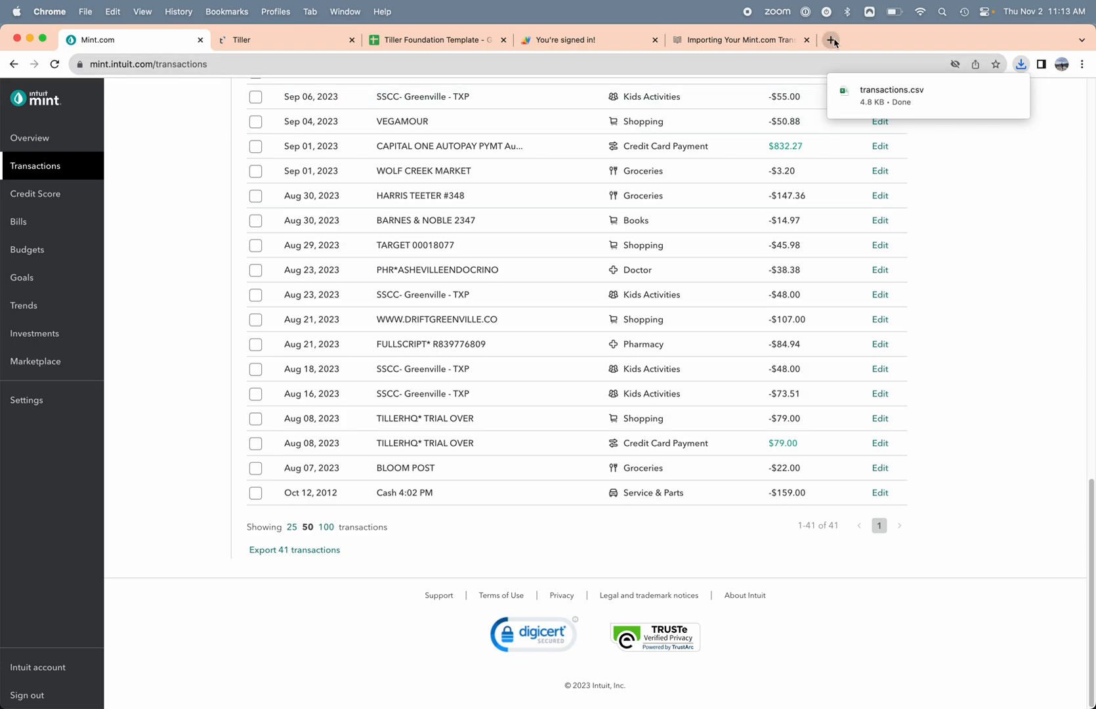
pyautogui.moveTo(831, 44)
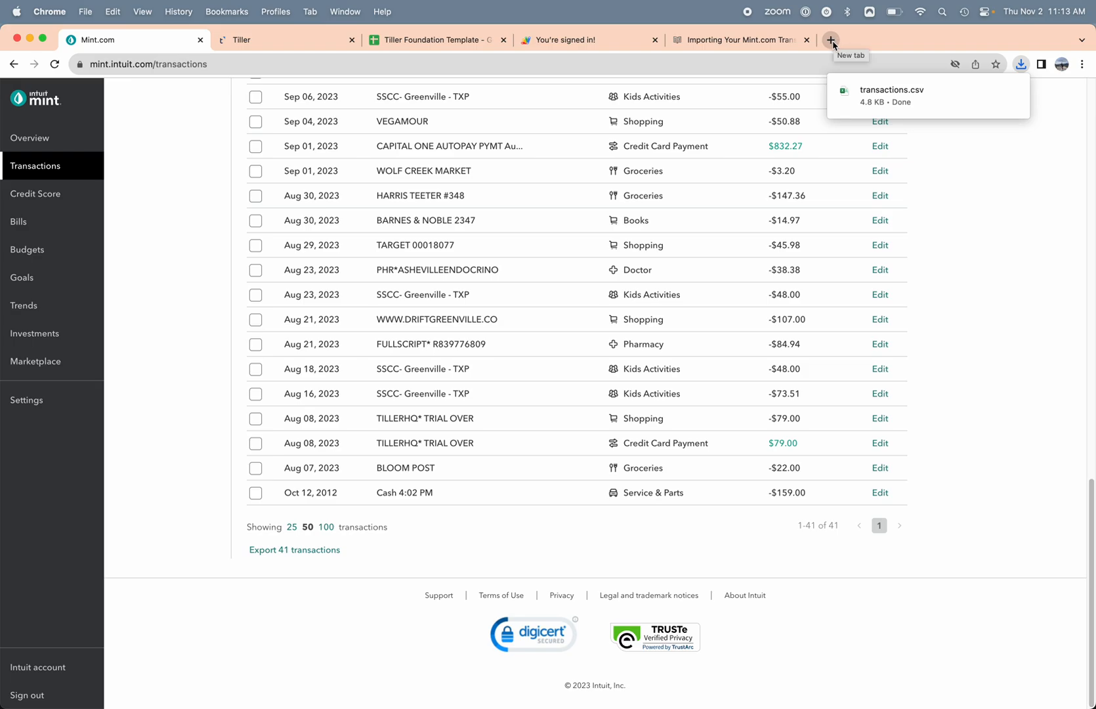
# Create a blank spreadsheet by entering sheets.new in a new browser tab.
pyautogui.click(831, 39)
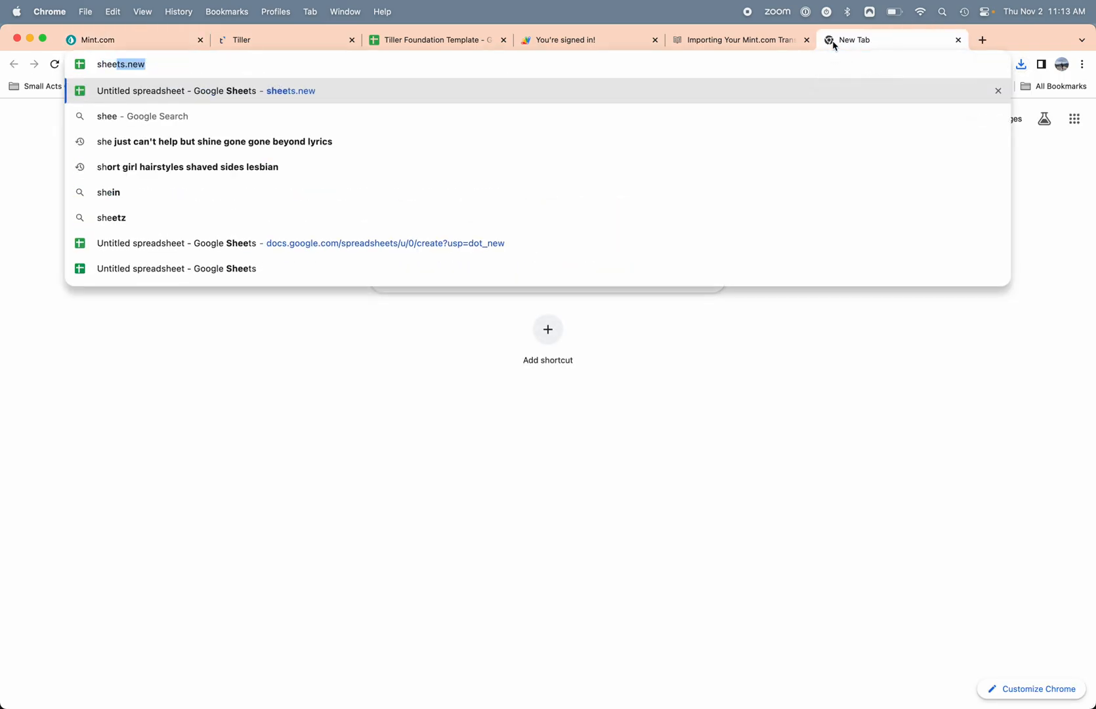
pyautogui.write('sheets.new')
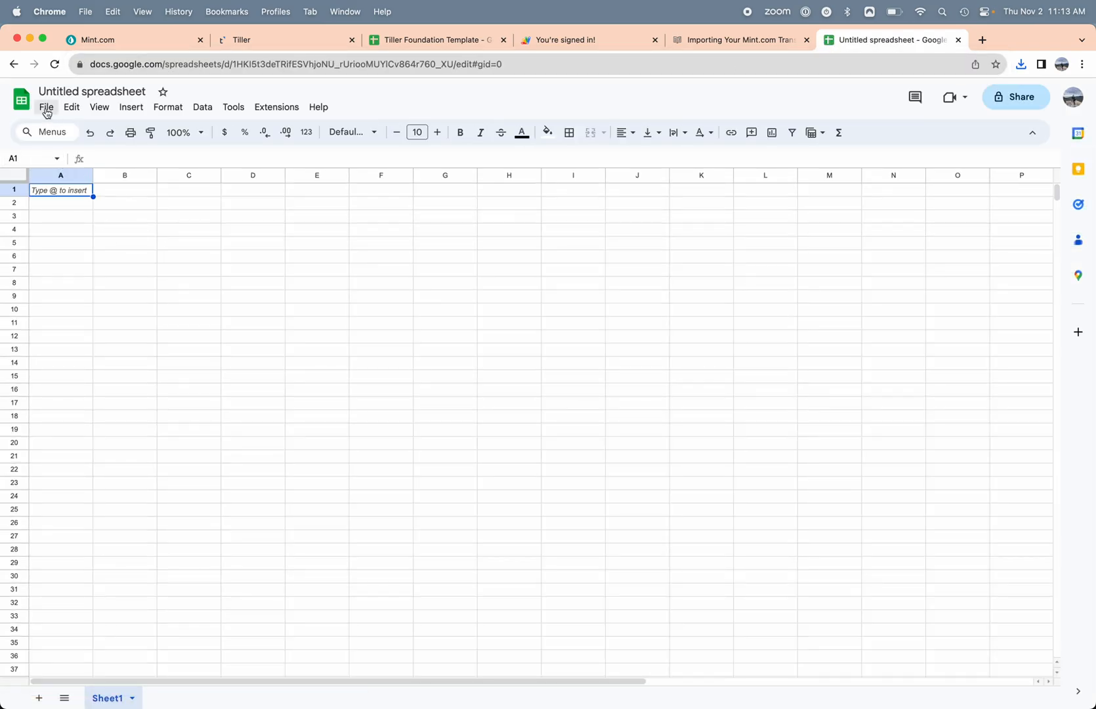
# Upload transactions.csv with import location set to Insert new sheet(s).
pyautogui.click(45, 107)
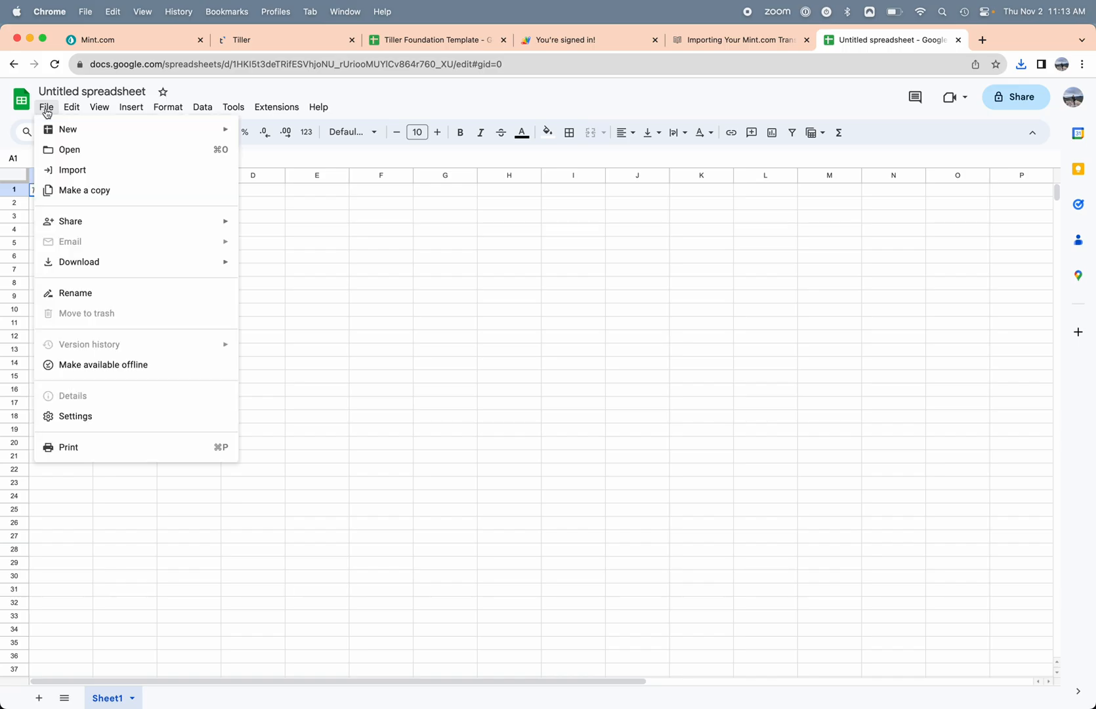
pyautogui.click(72, 169)
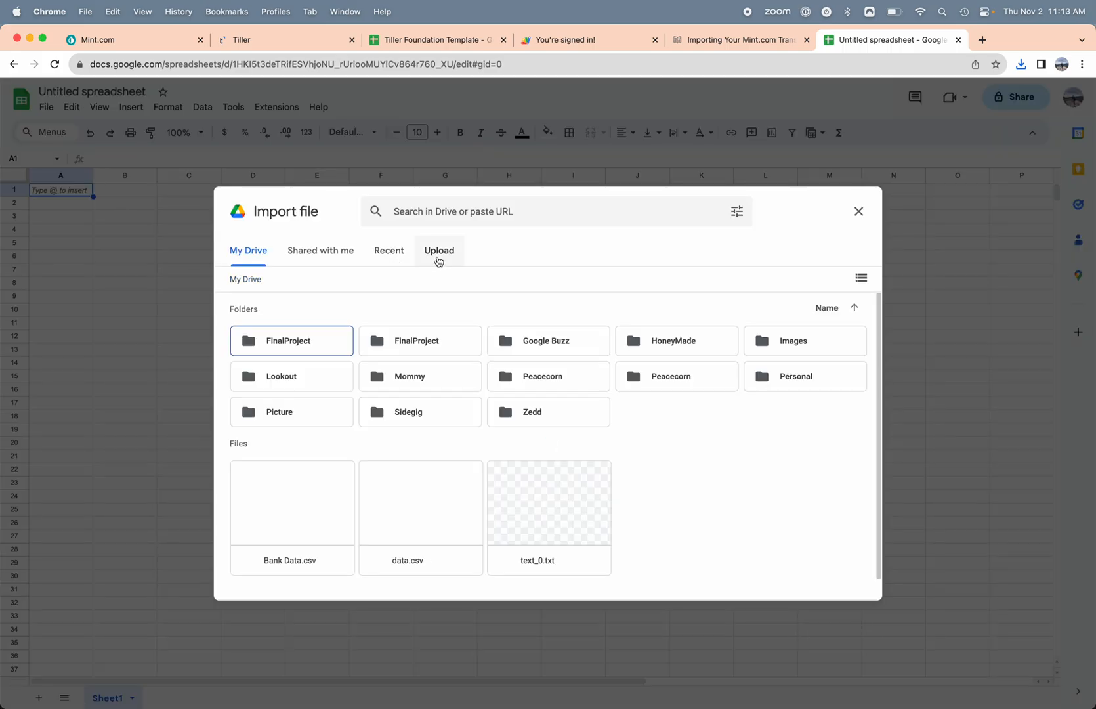
pyautogui.click(440, 250)
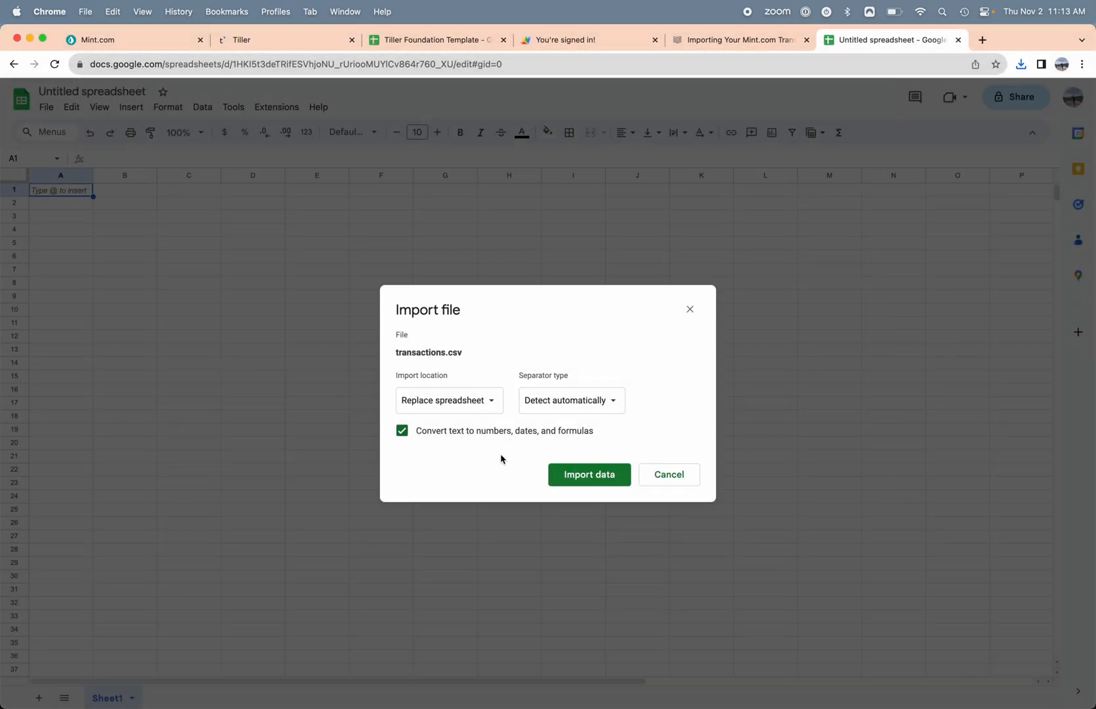
pyautogui.click(448, 399)
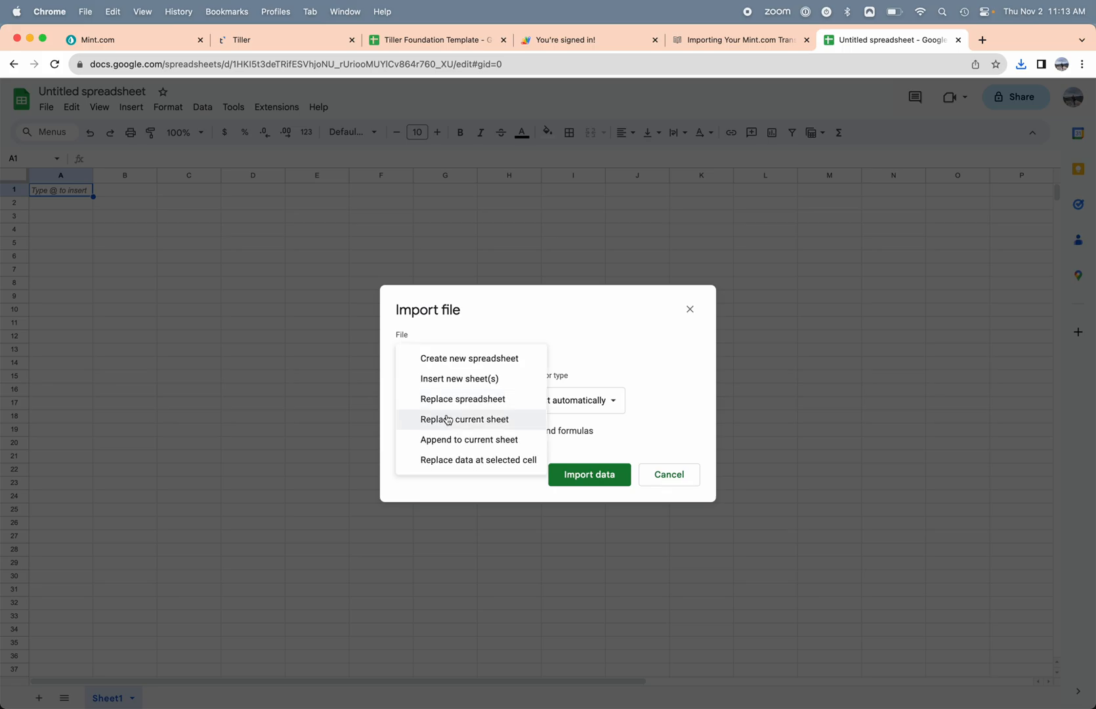
pyautogui.moveTo(441, 448)
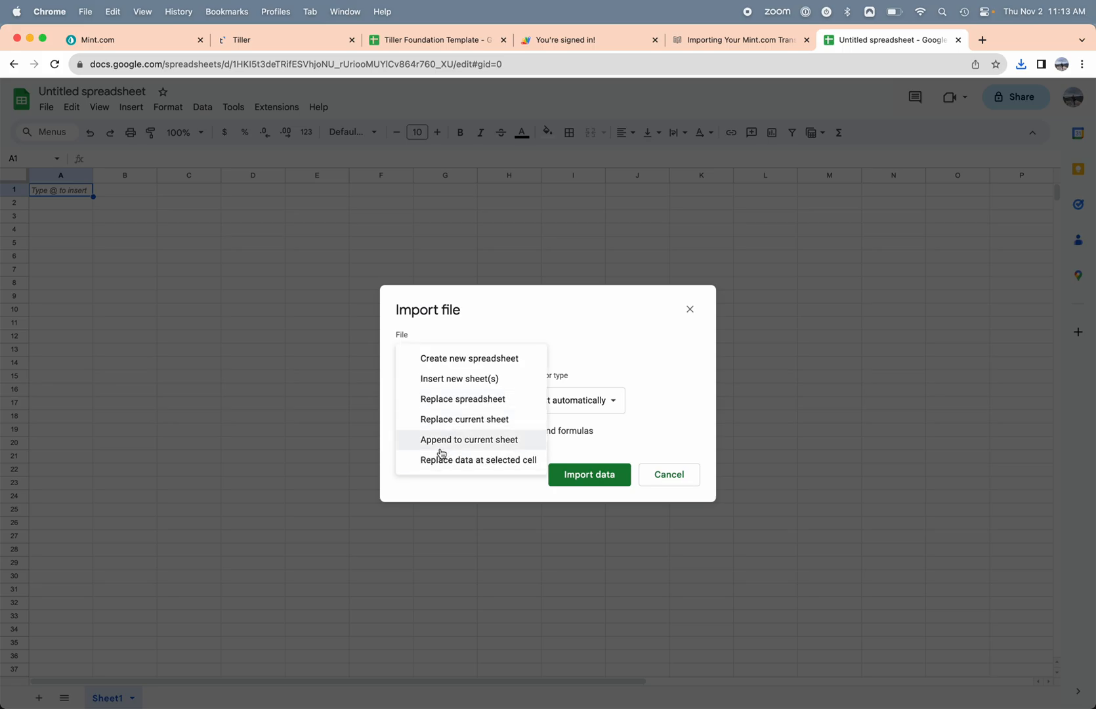
pyautogui.moveTo(463, 419)
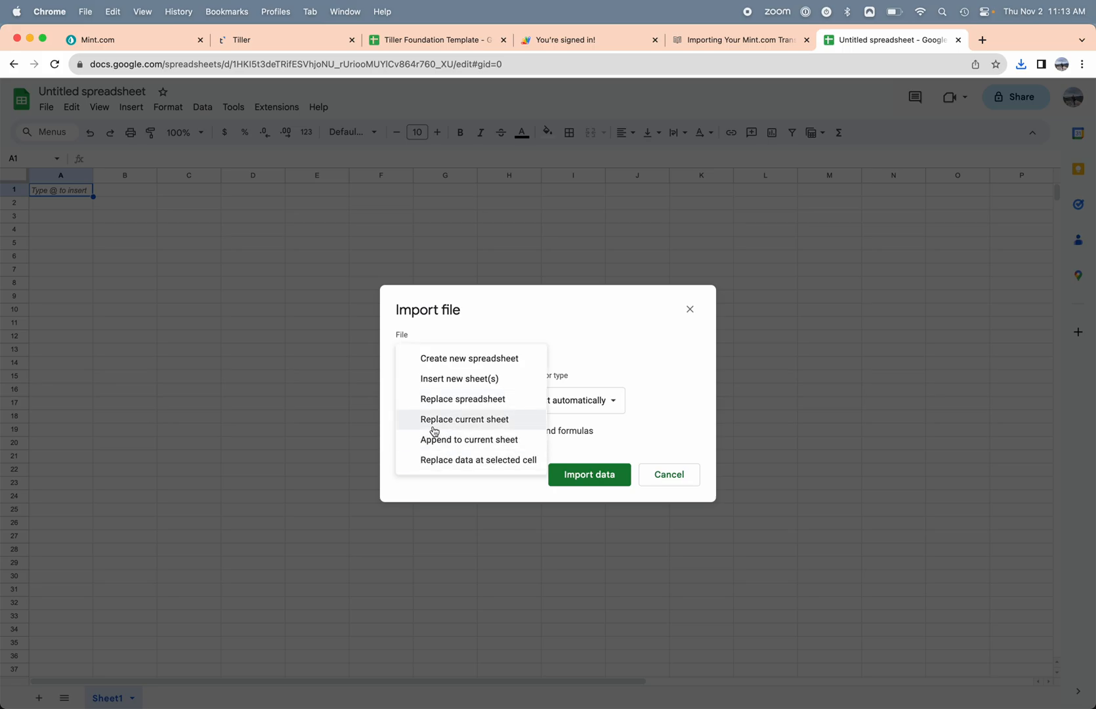
pyautogui.moveTo(431, 387)
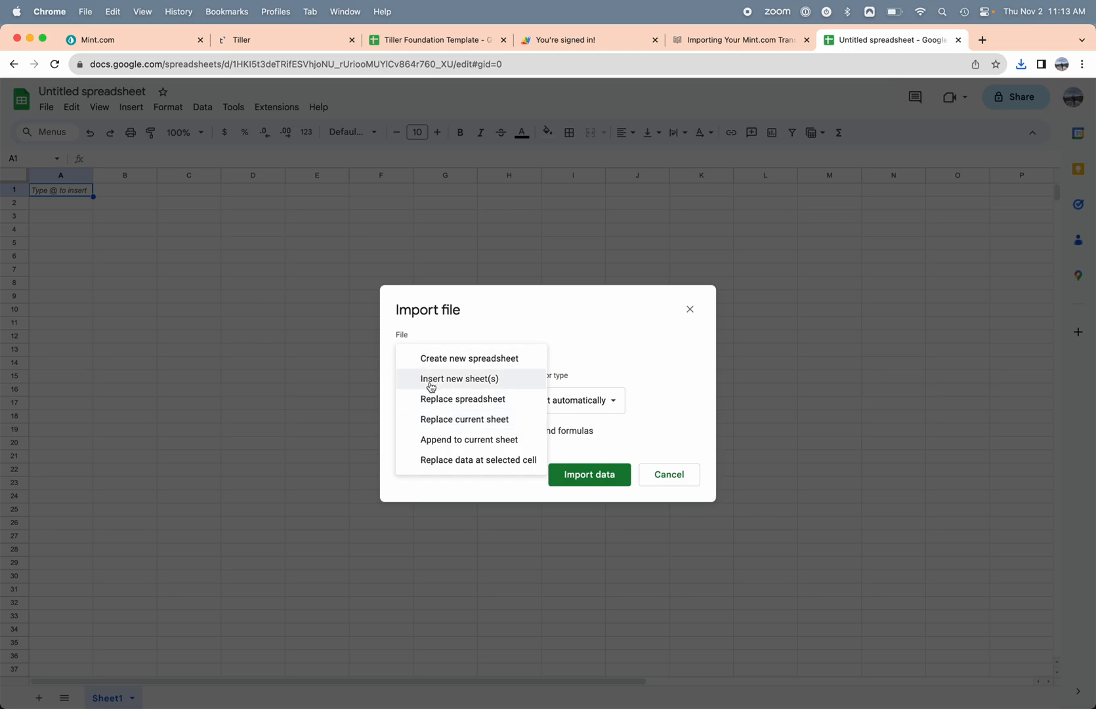
pyautogui.click(459, 378)
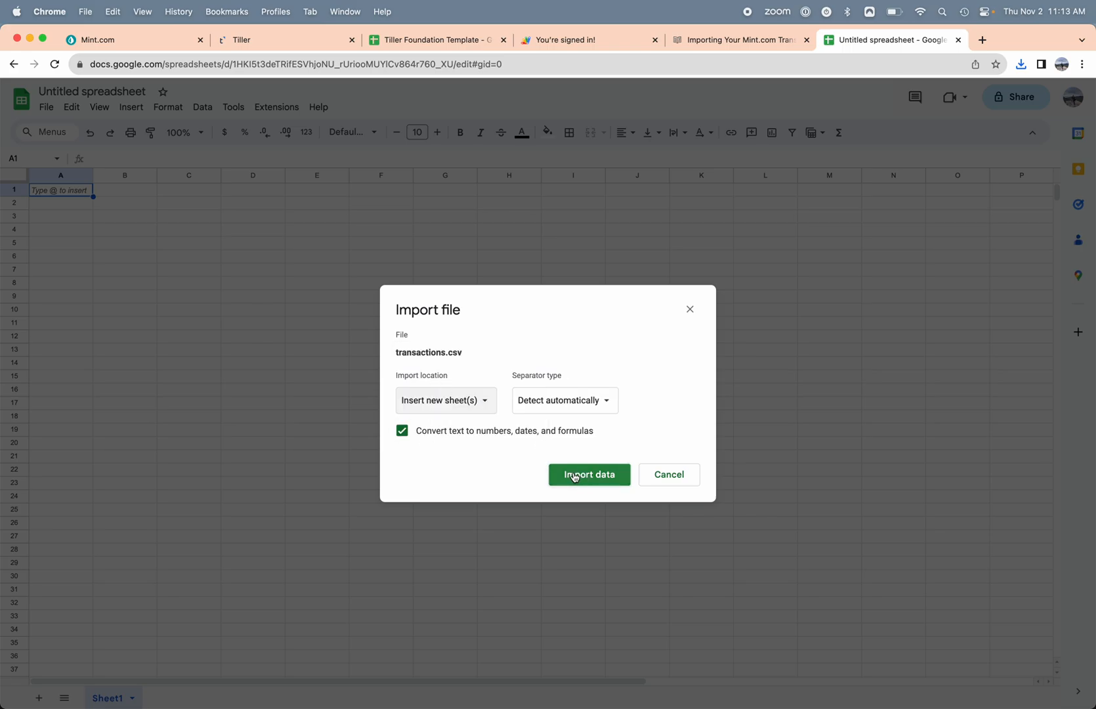
pyautogui.click(589, 474)
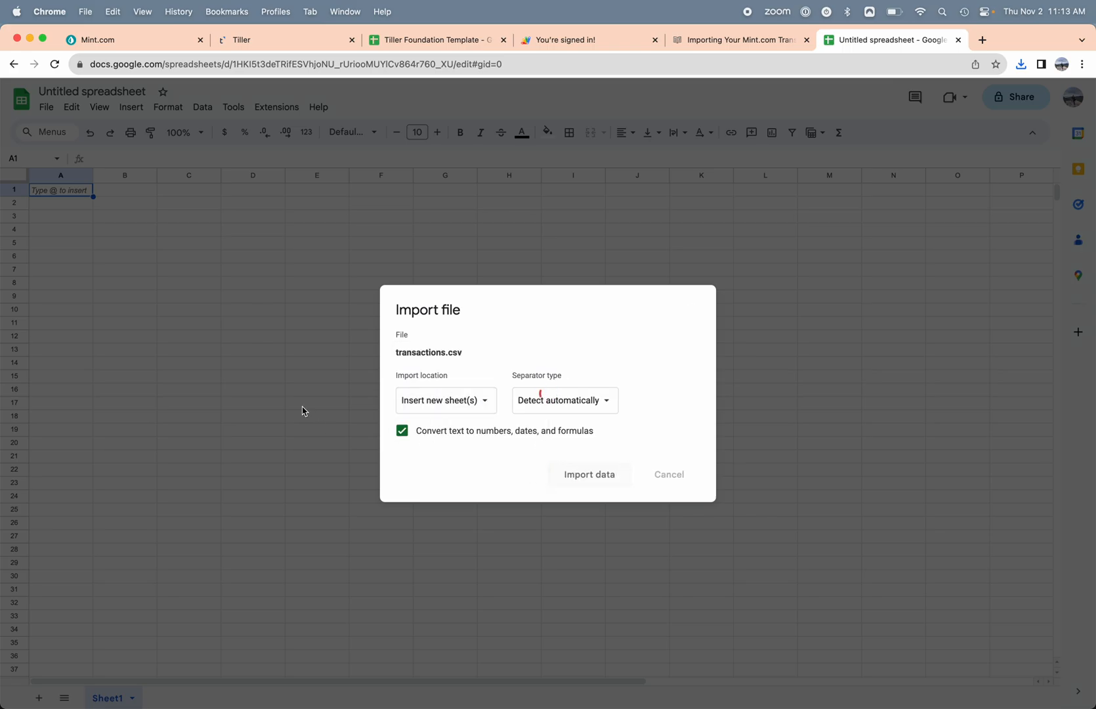
pyautogui.click(668, 473)
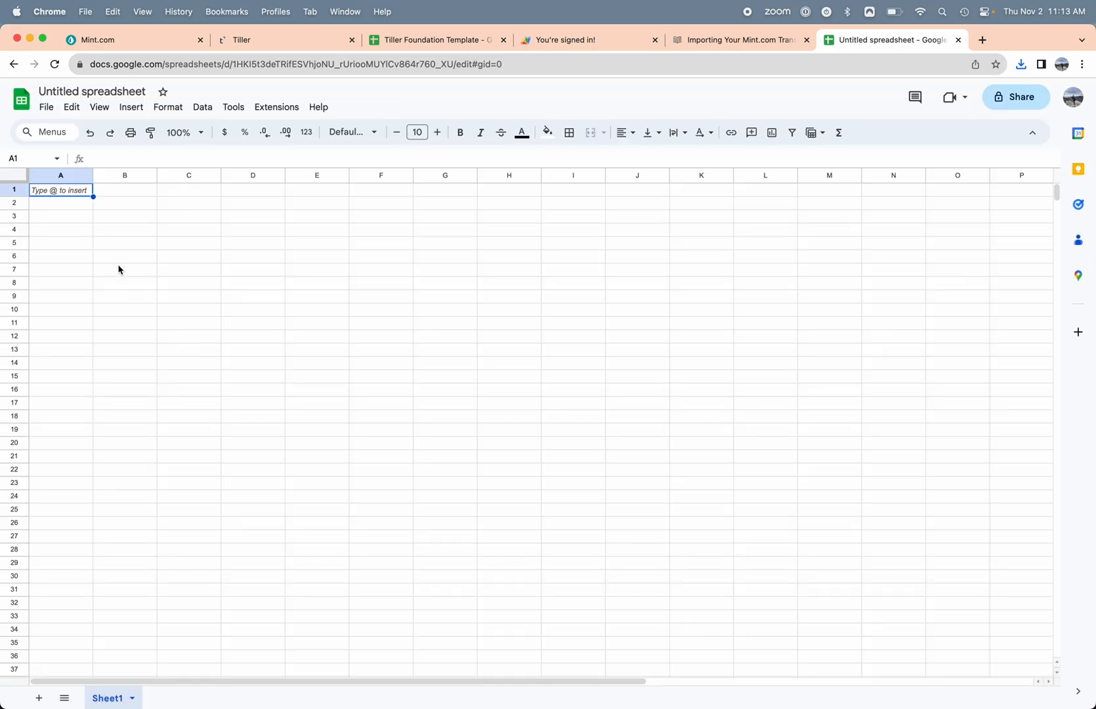
pyautogui.moveTo(94, 308)
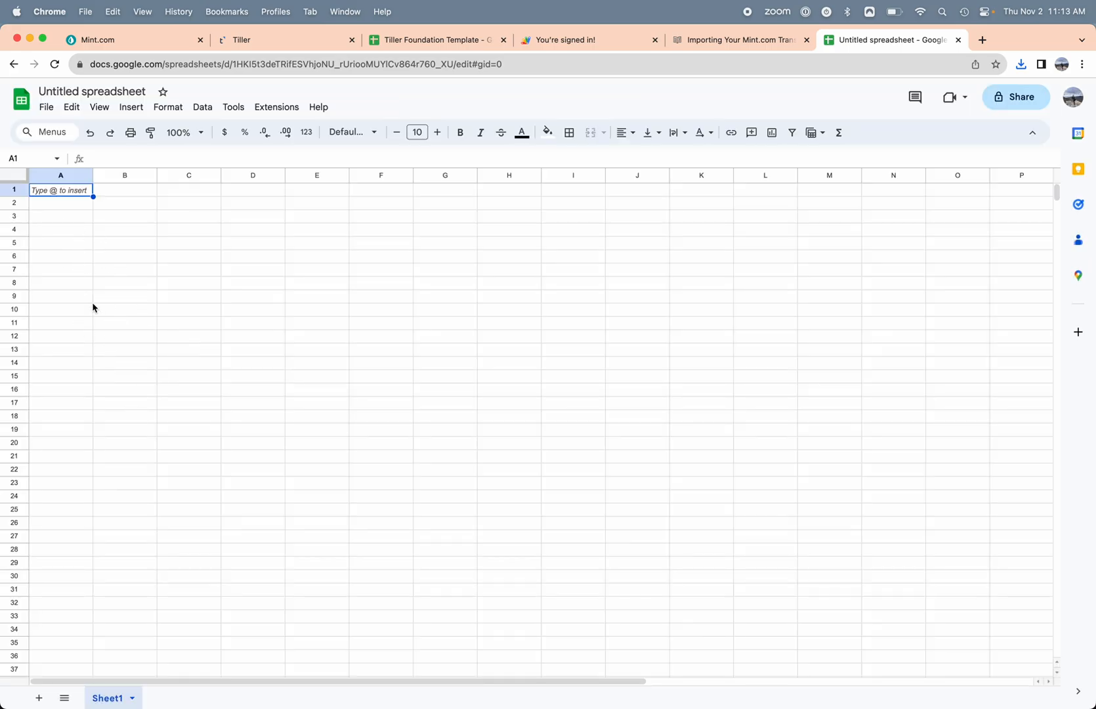
pyautogui.moveTo(90, 332)
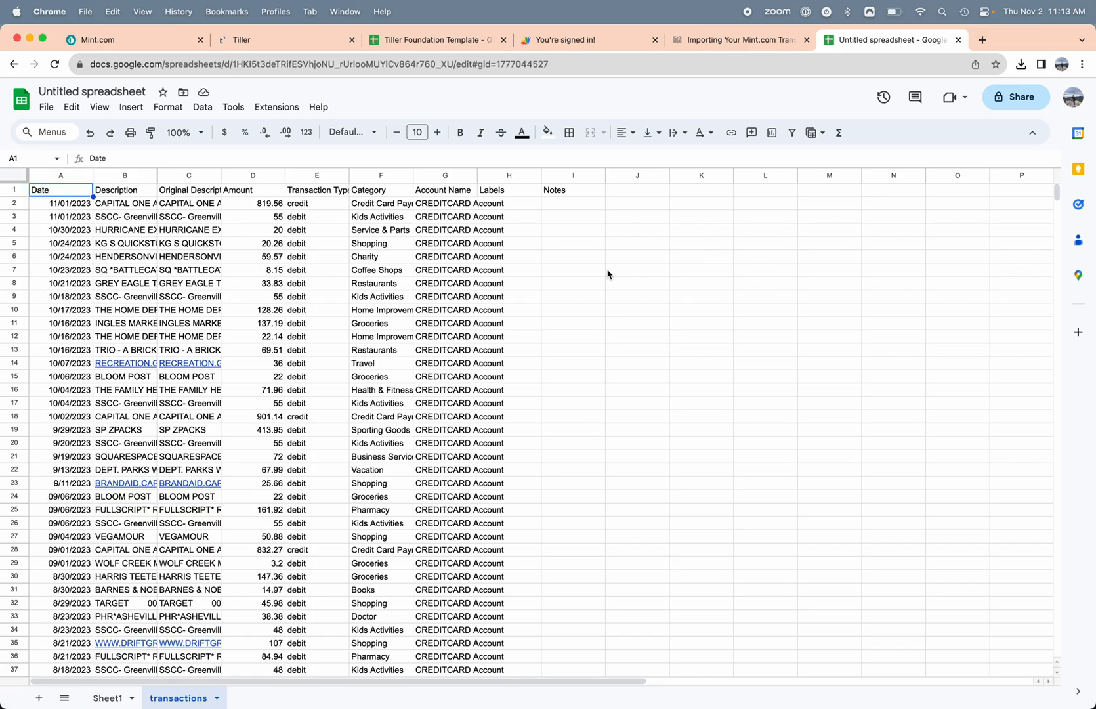
# Enter =unique(F2:F) in cell I6 to list the distinct categories.
pyautogui.click(572, 256)
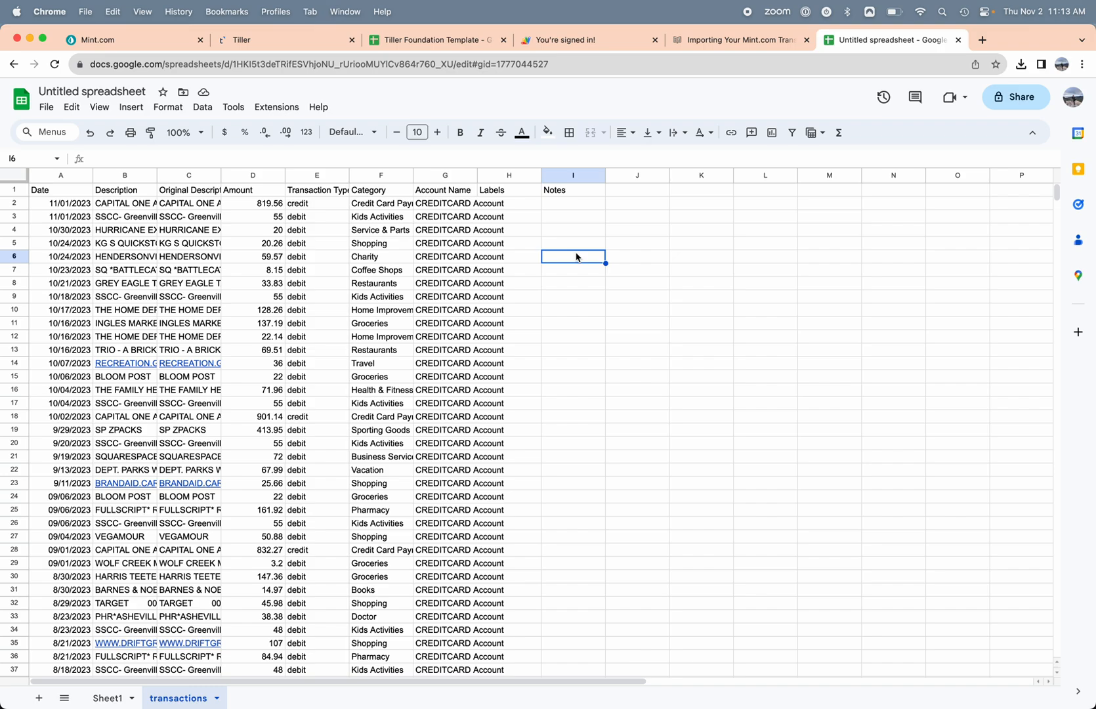
pyautogui.write('=')
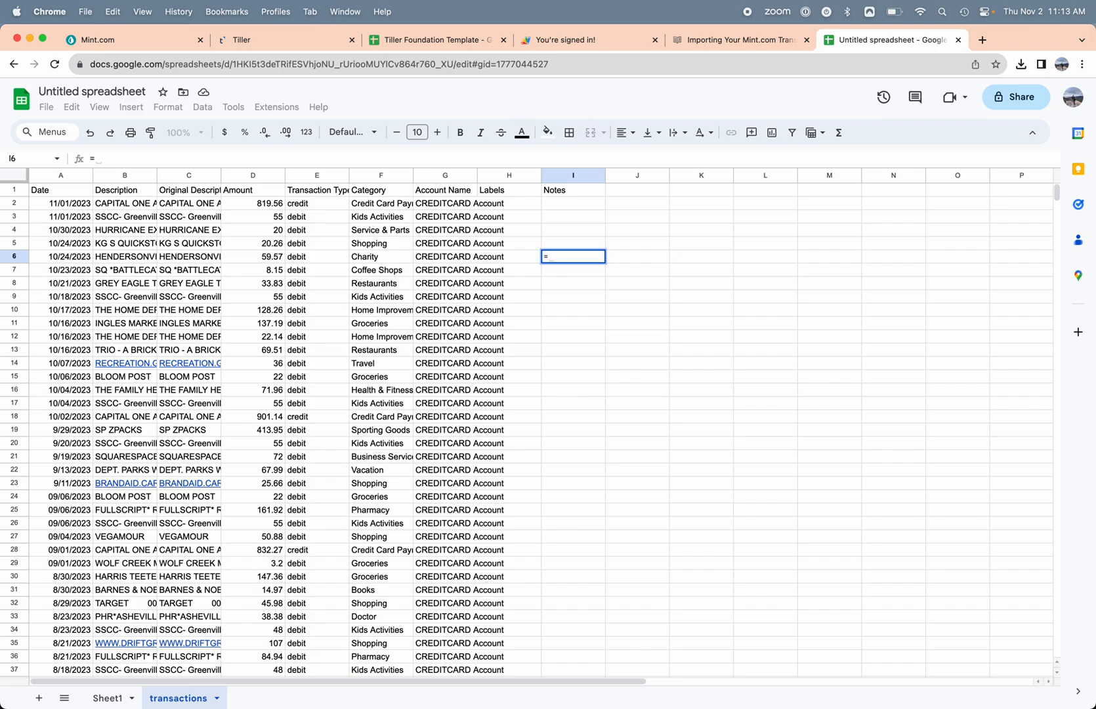
pyautogui.write('unique(')
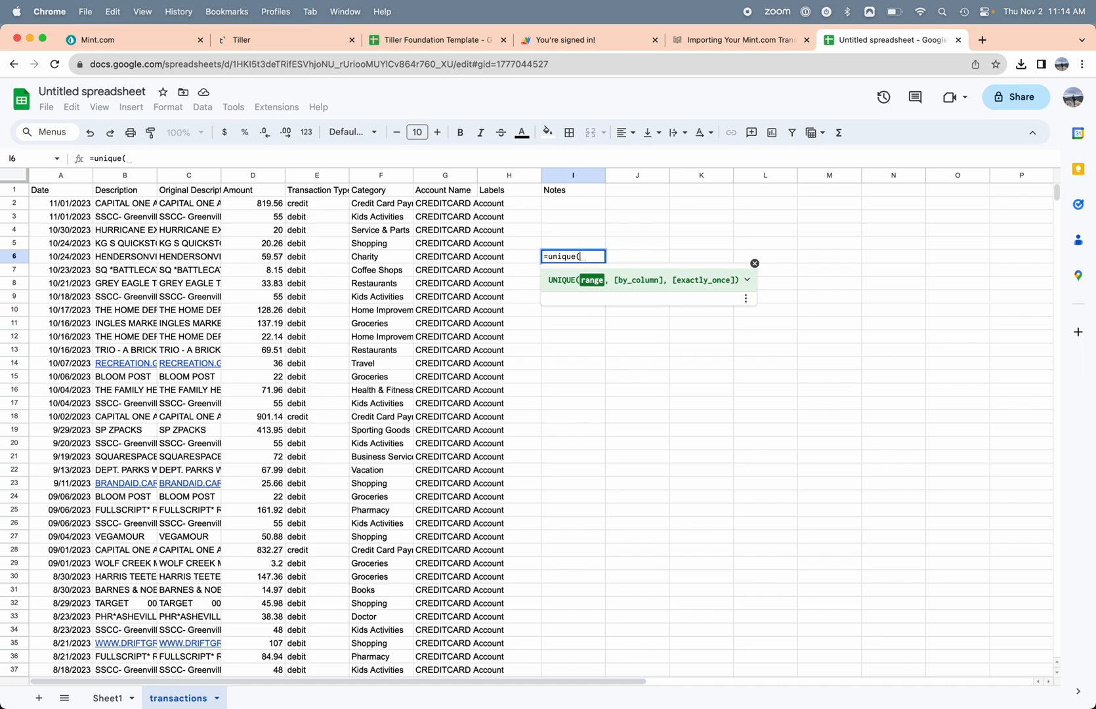
pyautogui.write('F2:F)')
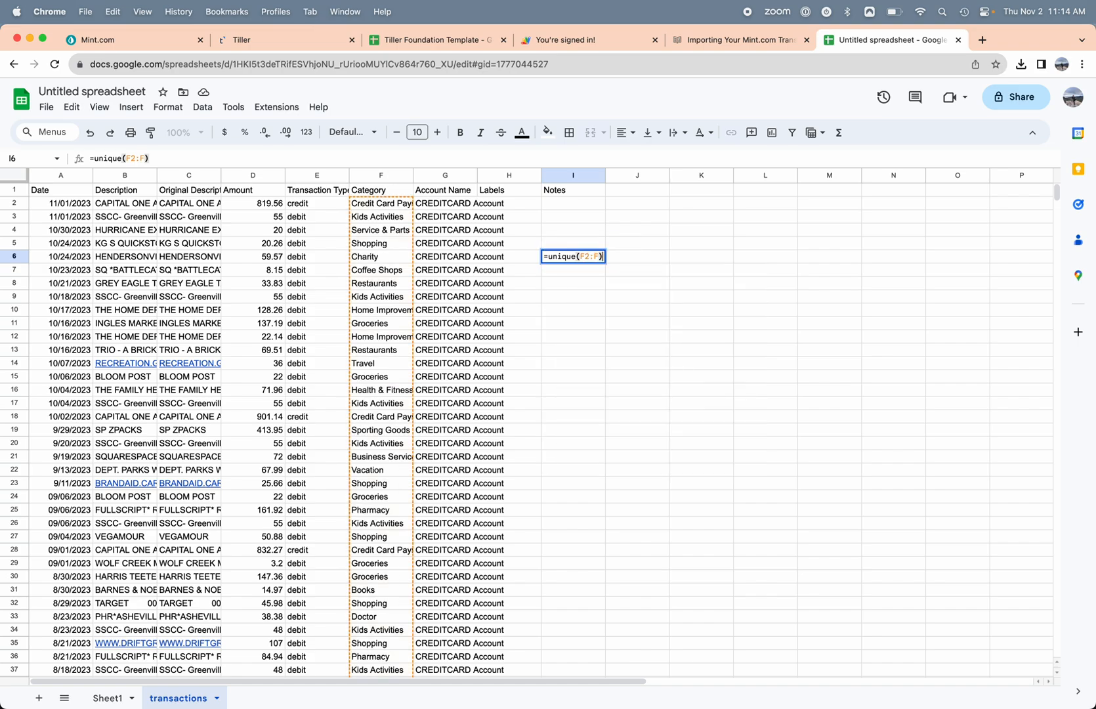
pyautogui.press('Enter')
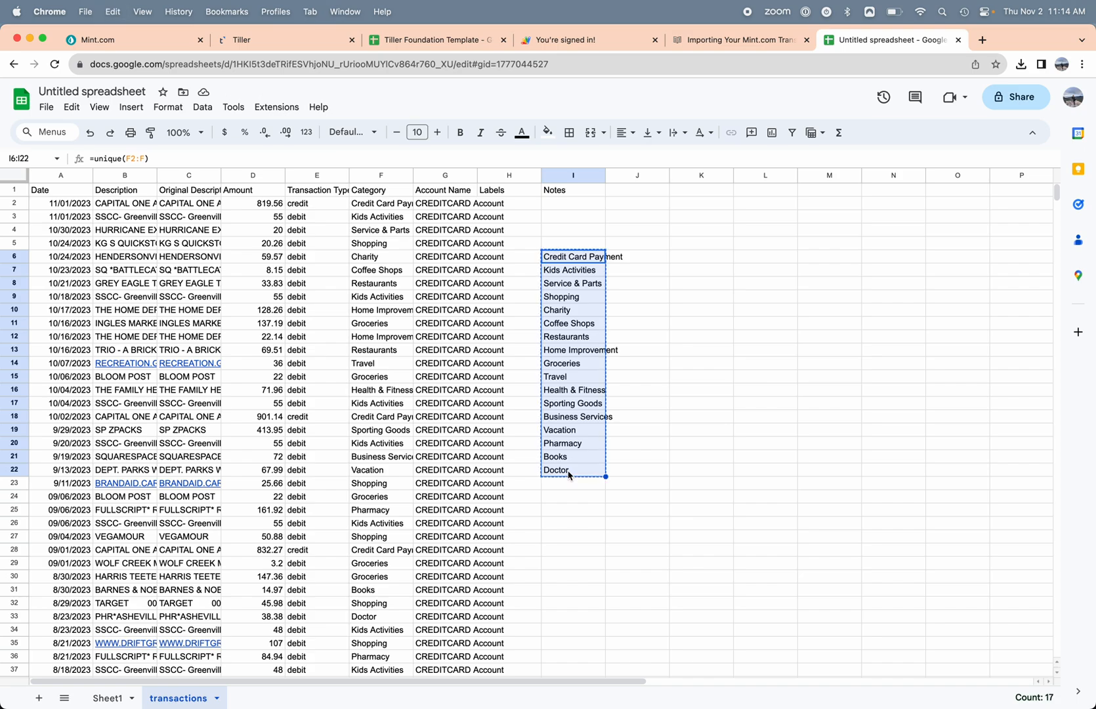
pyautogui.moveTo(570, 453)
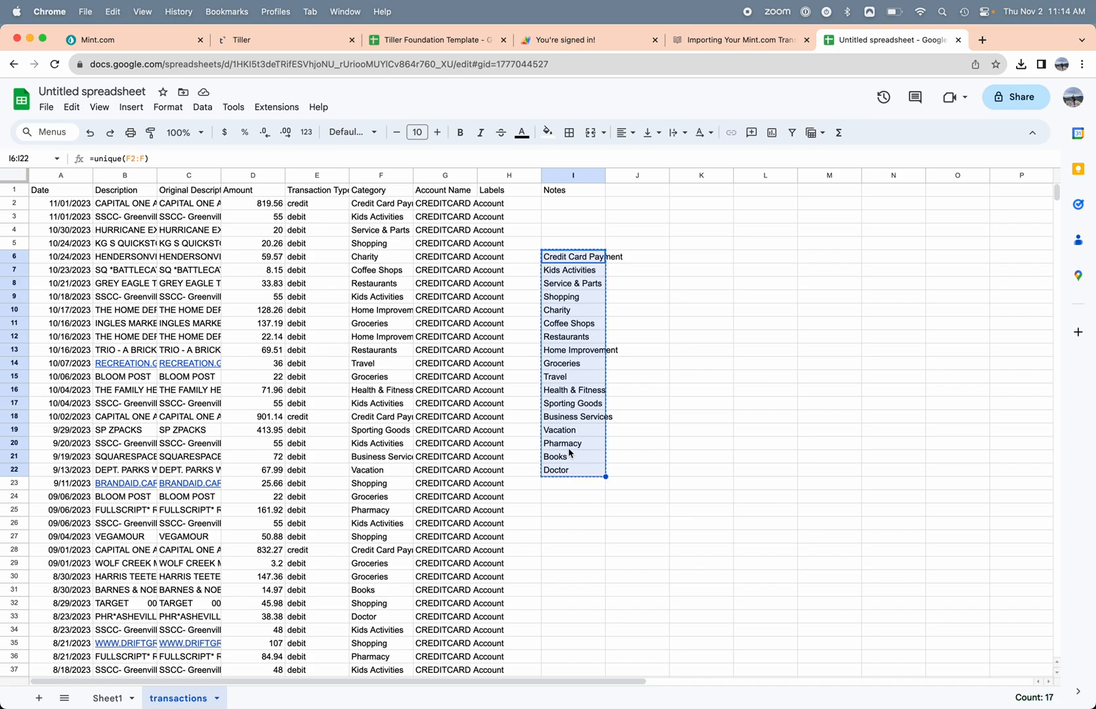
# Paste the copied categories into Categories!A2 as values only and select them.
pyautogui.click(433, 39)
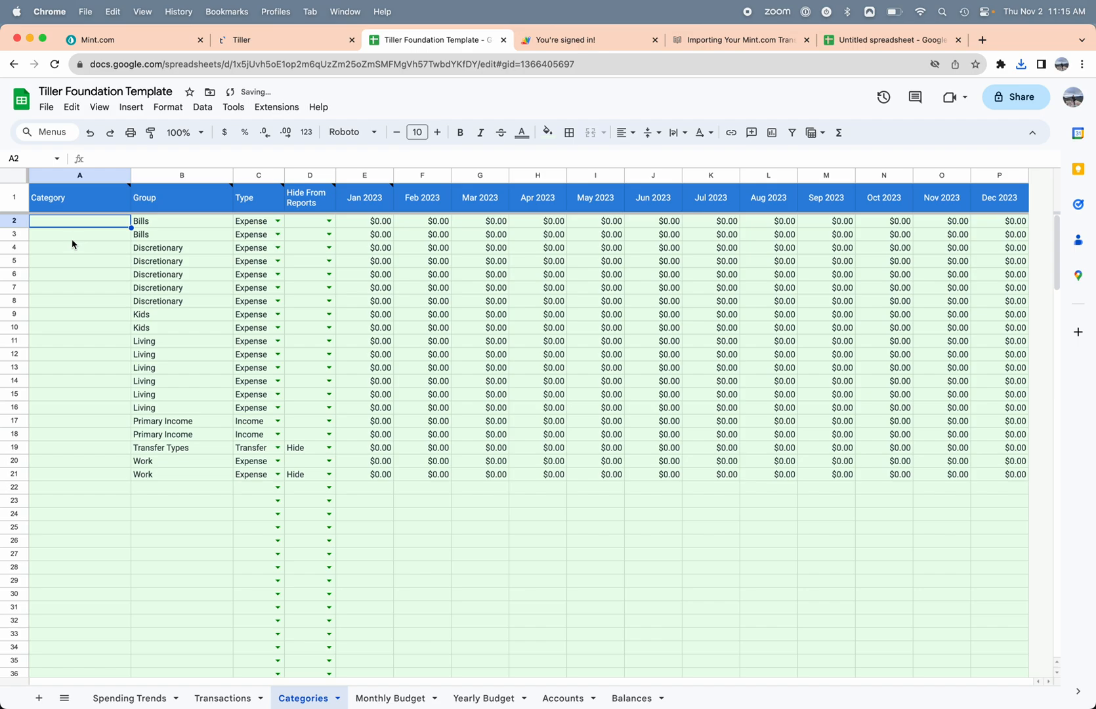
pyautogui.rightClick(79, 221)
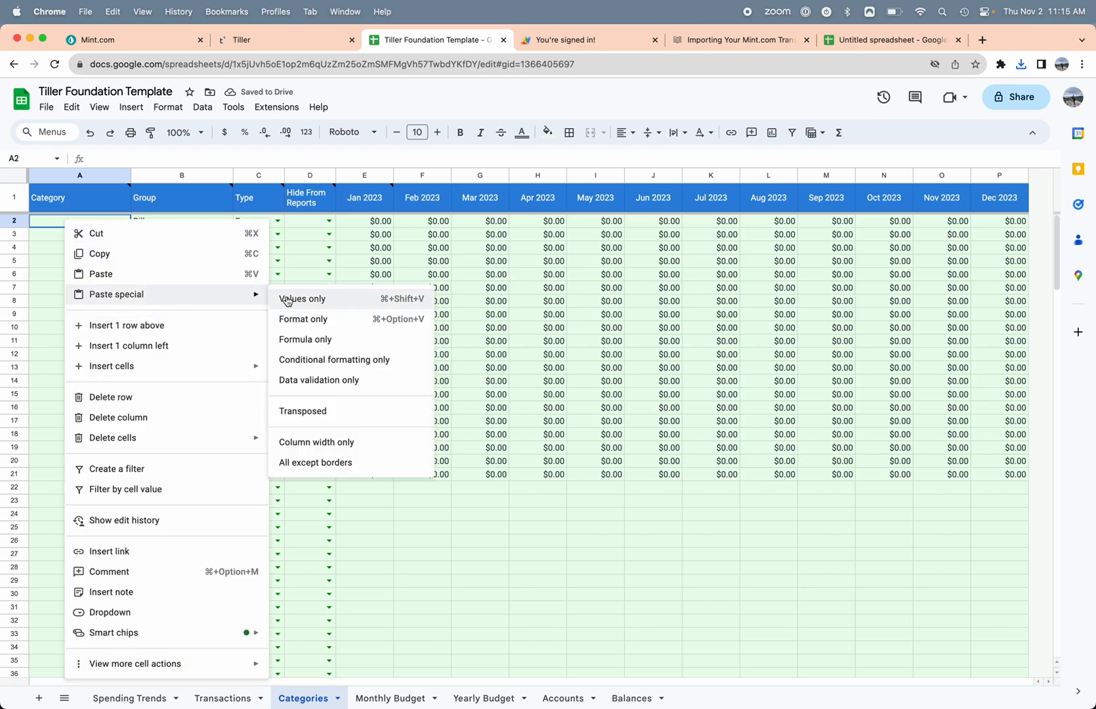
pyautogui.click(302, 298)
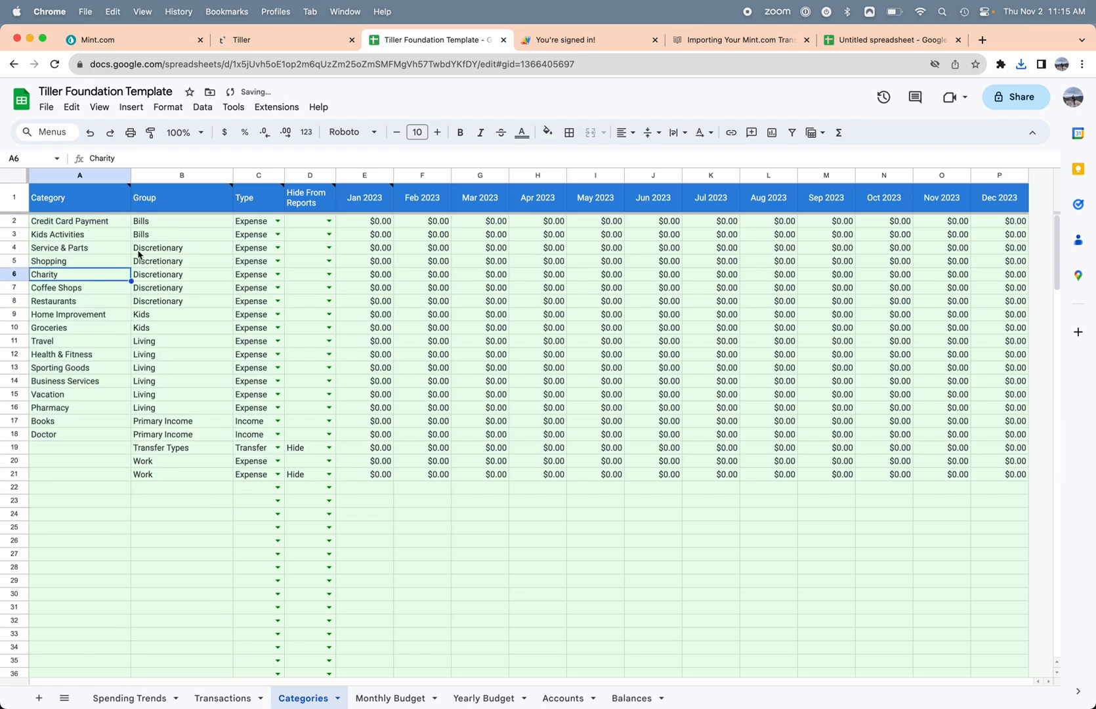
pyautogui.click(182, 175)
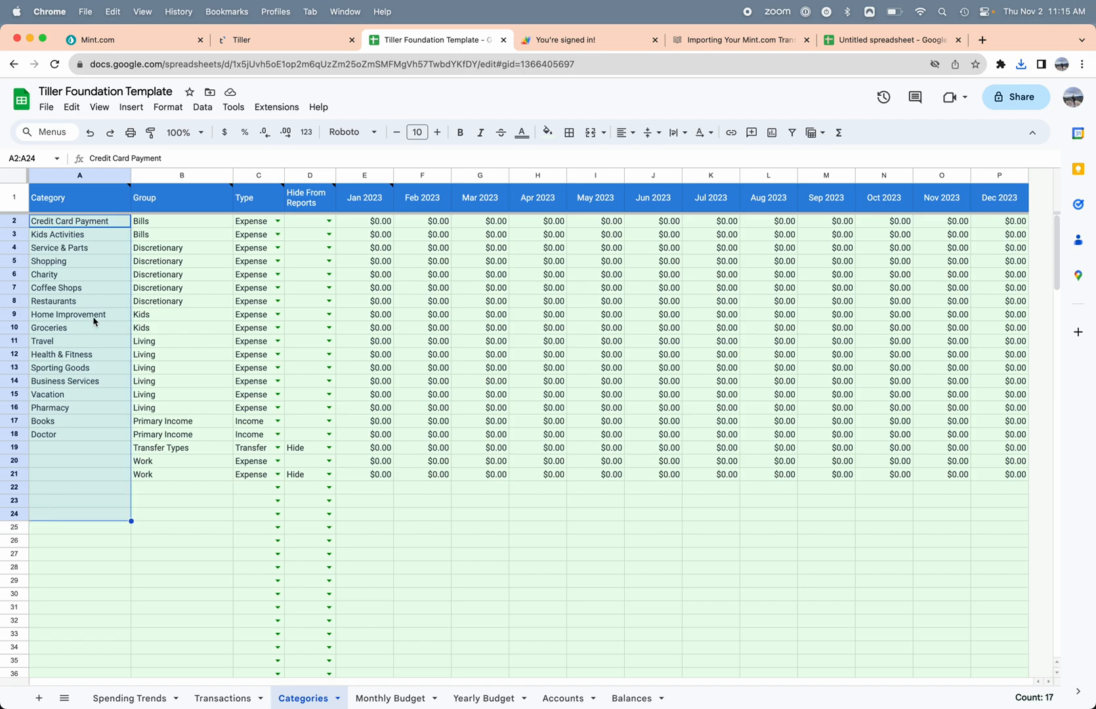
pyautogui.moveTo(100, 317)
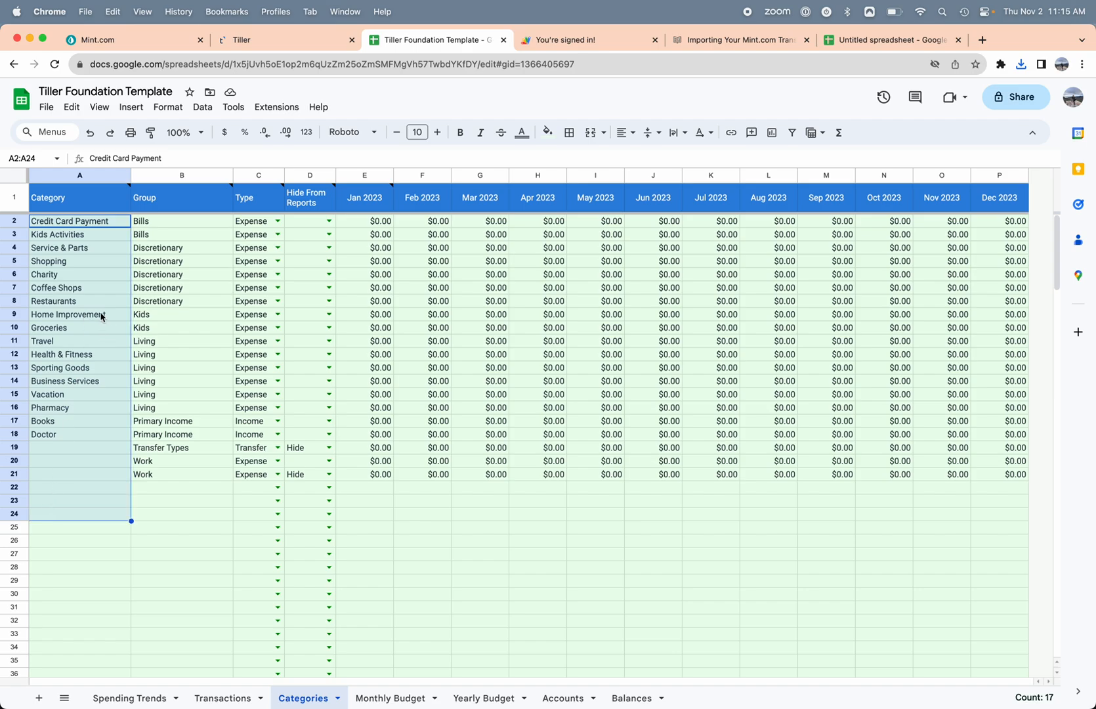
pyautogui.moveTo(154, 336)
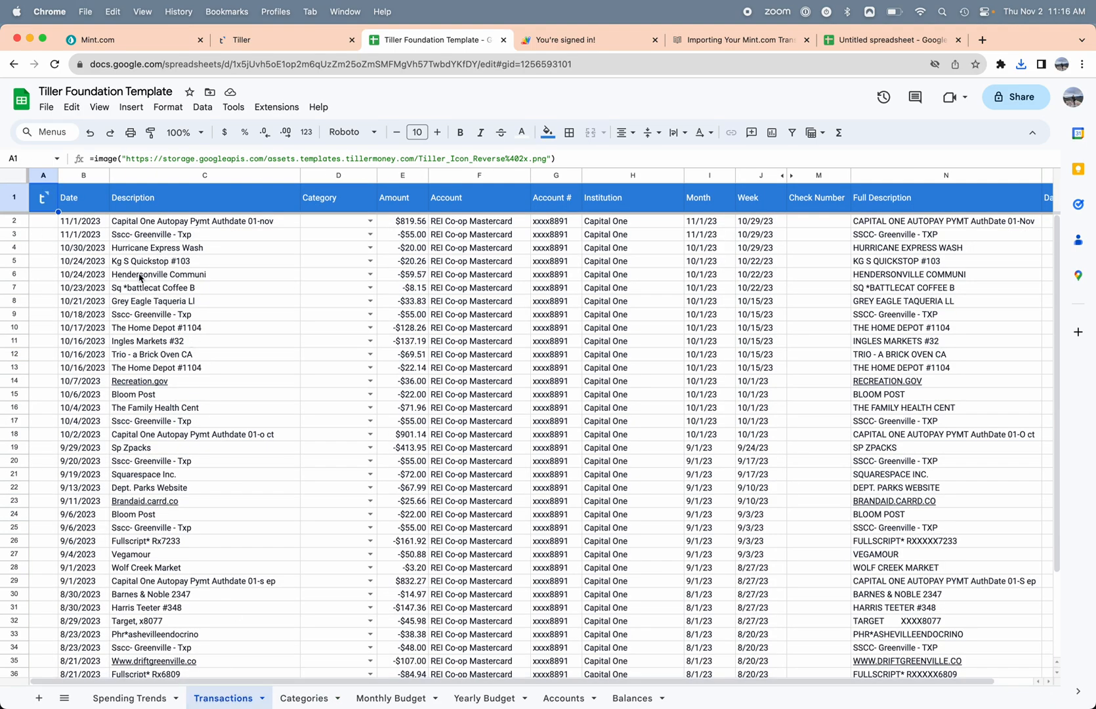
pyautogui.moveTo(151, 322)
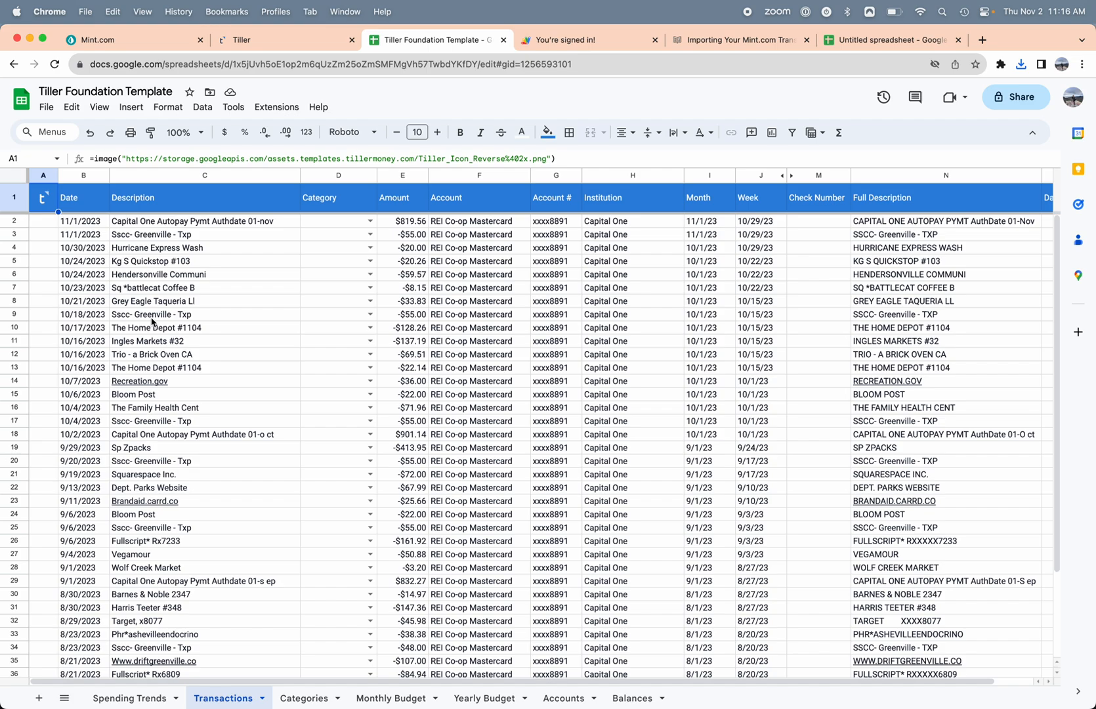
pyautogui.moveTo(120, 310)
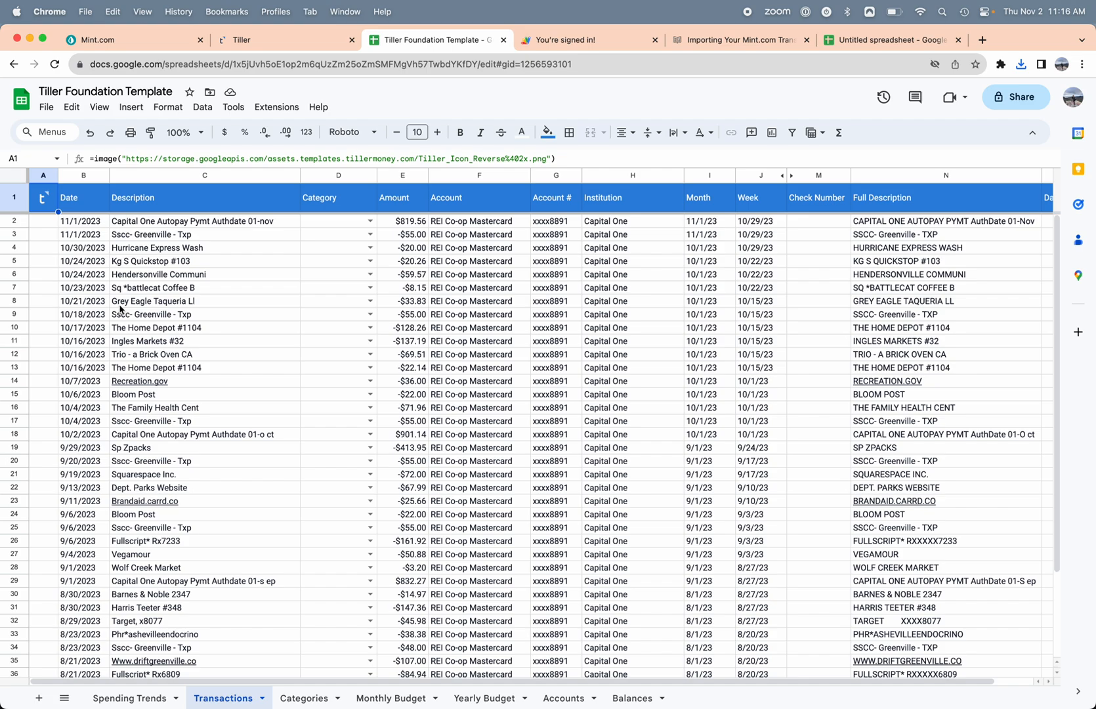
pyautogui.moveTo(146, 312)
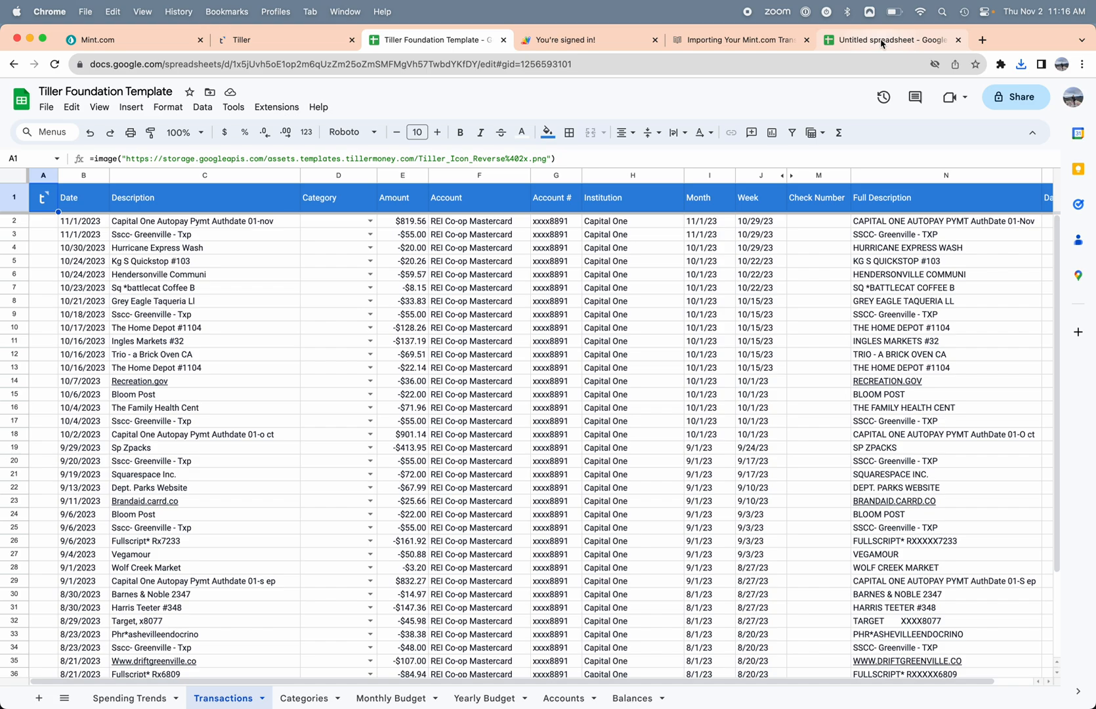
# Switch to the untitled spreadsheet and scroll through the imported transactions.
pyautogui.click(888, 40)
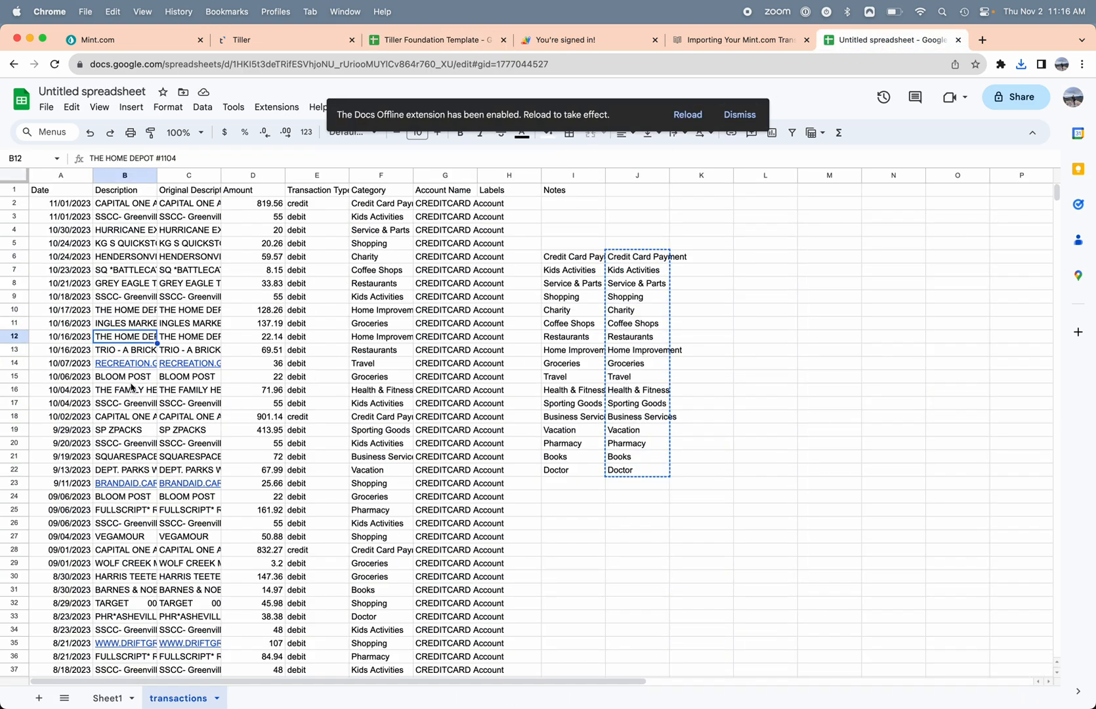
pyautogui.scroll(-3)
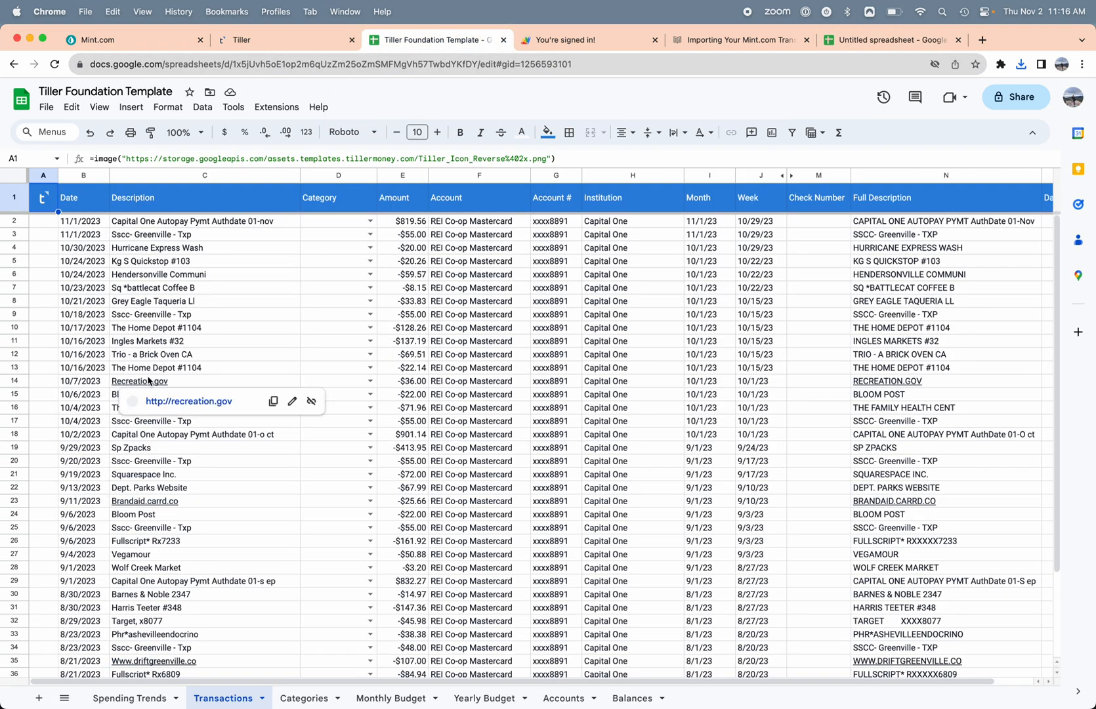
pyautogui.moveTo(147, 326)
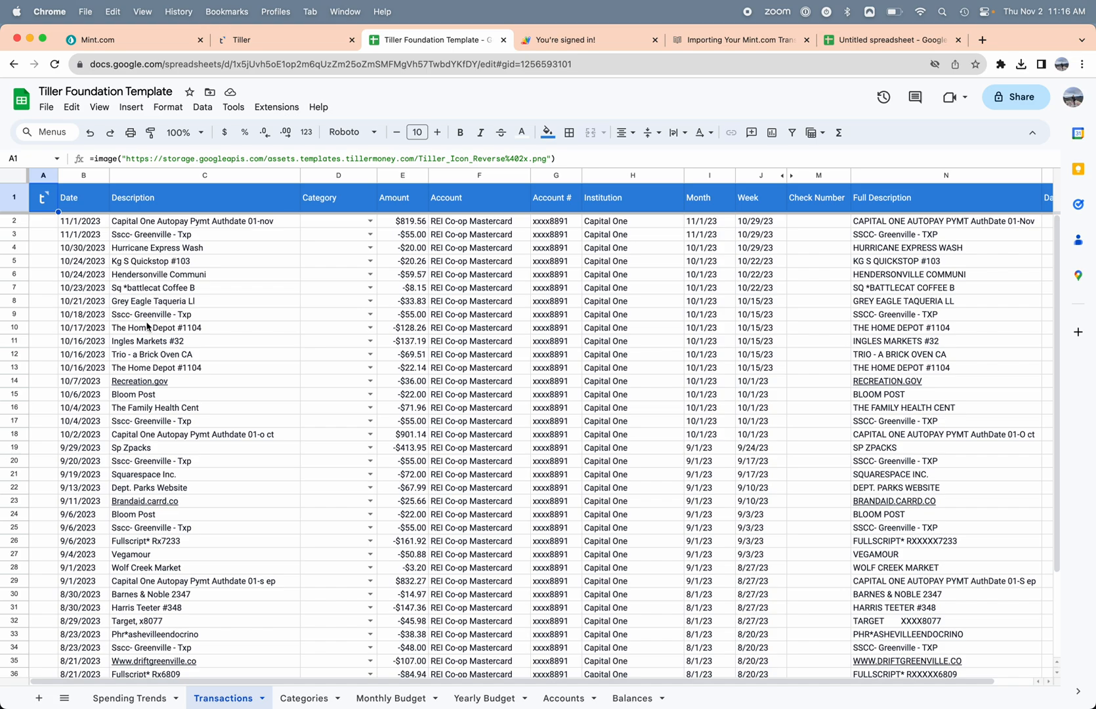
pyautogui.moveTo(47, 236)
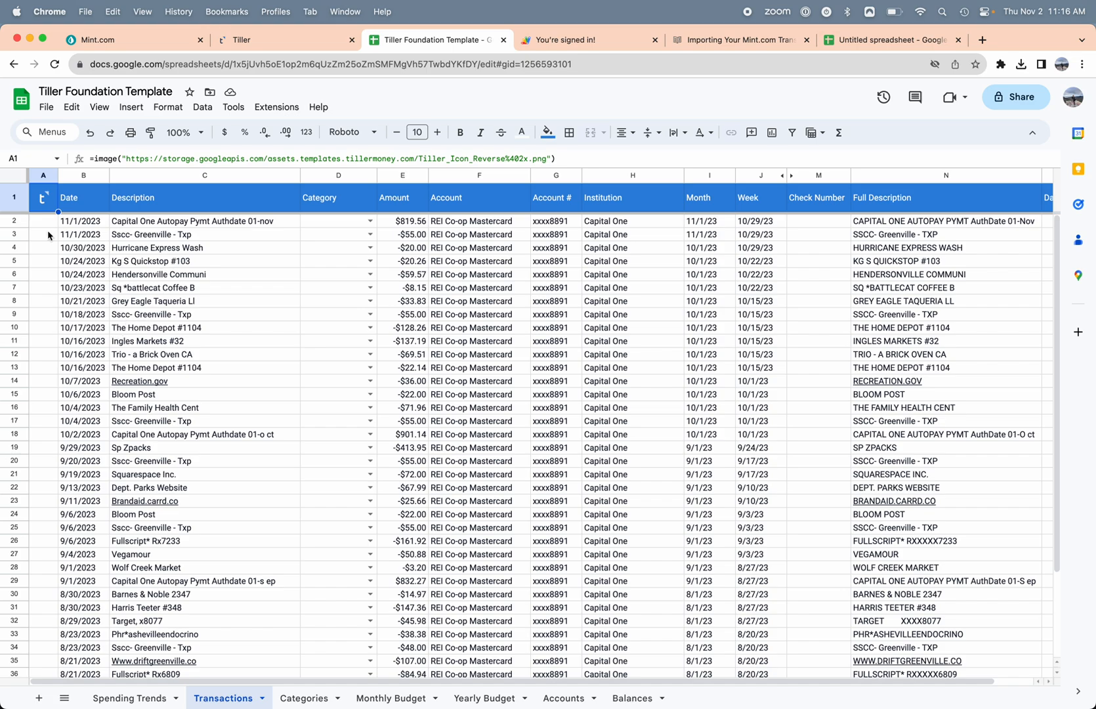
pyautogui.scroll(-3)
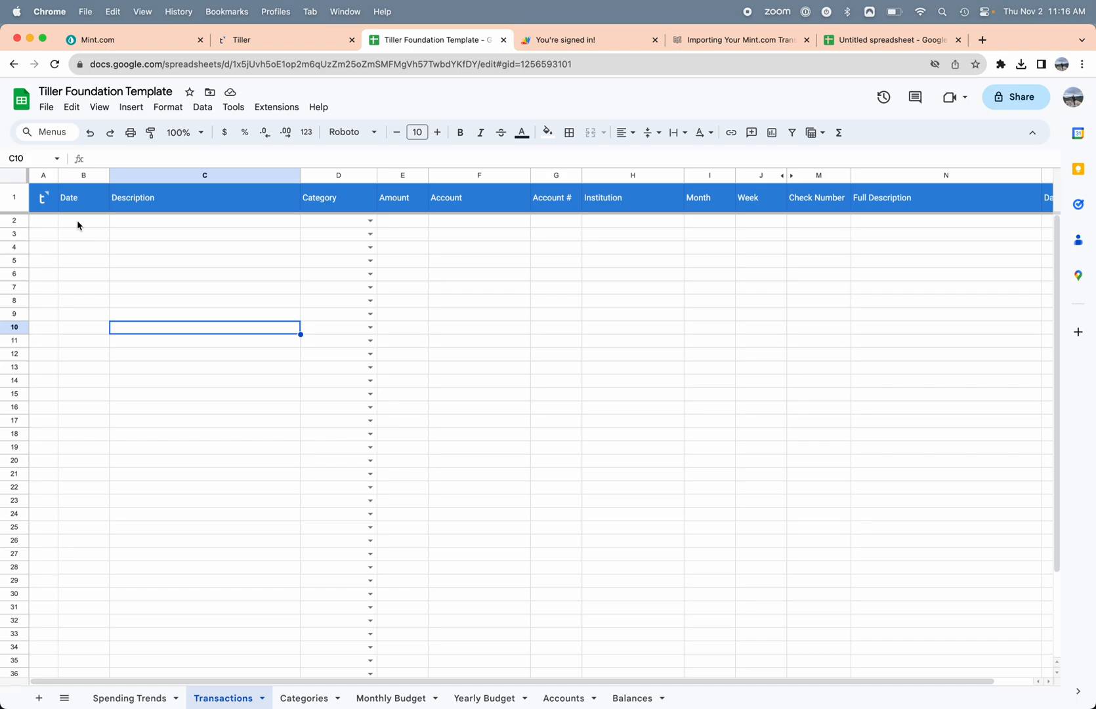
# Select cell B2 on the emptied Transactions sheet and open the Extensions menu.
pyautogui.click(83, 220)
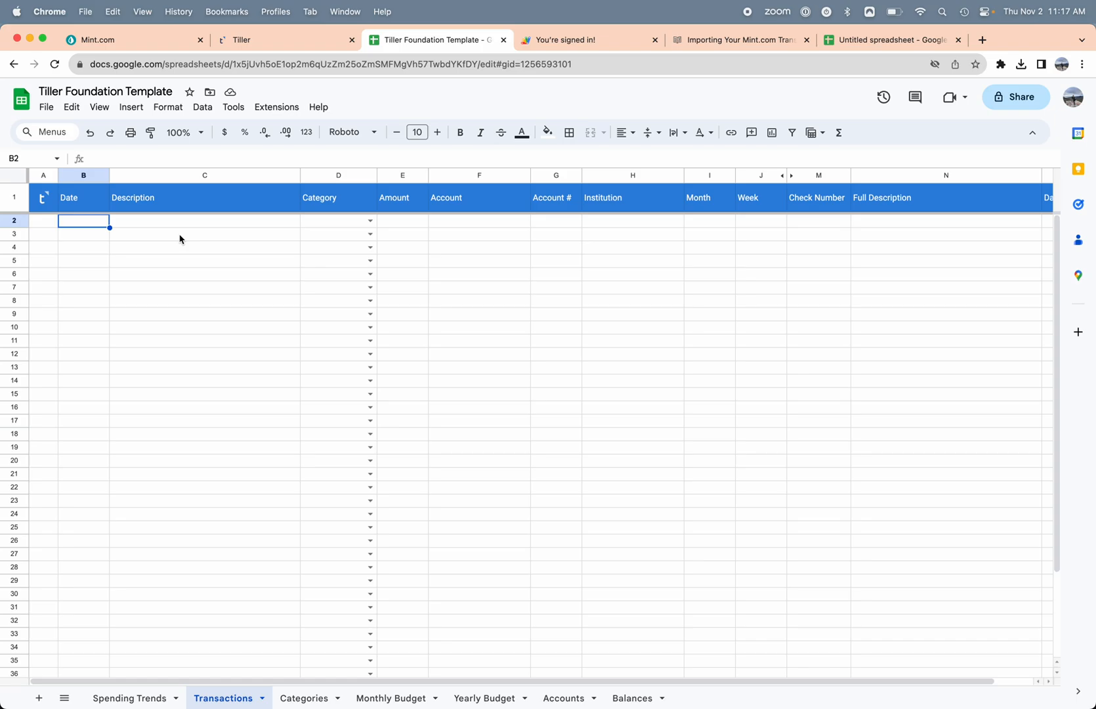
pyautogui.click(276, 107)
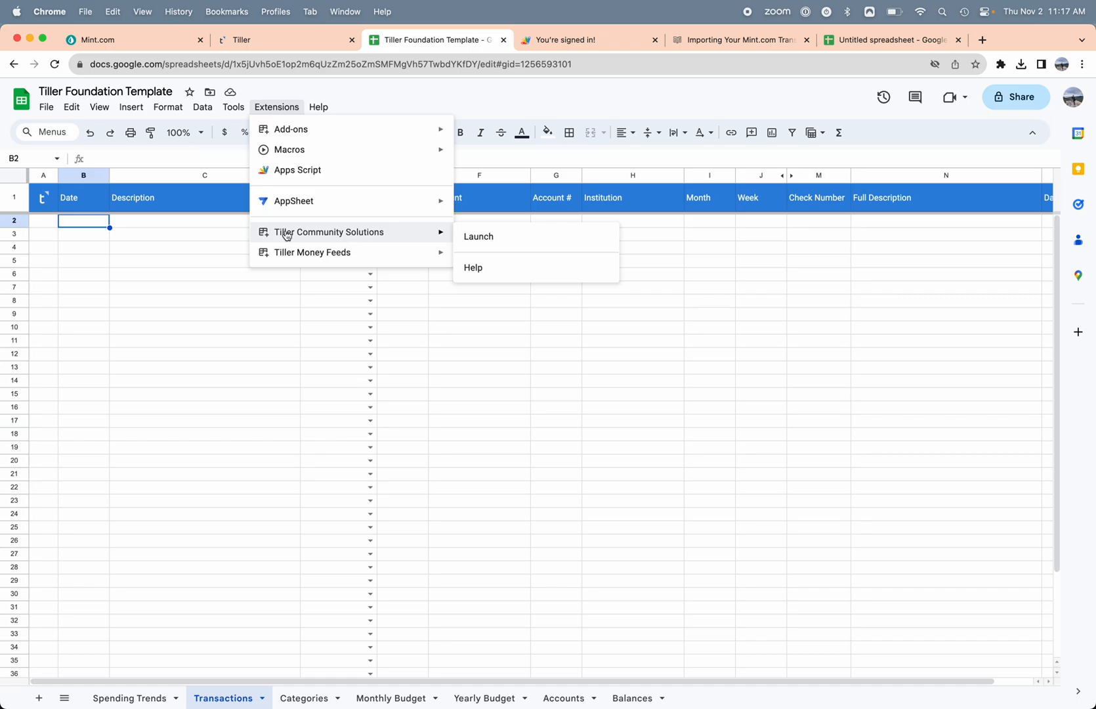
pyautogui.moveTo(304, 236)
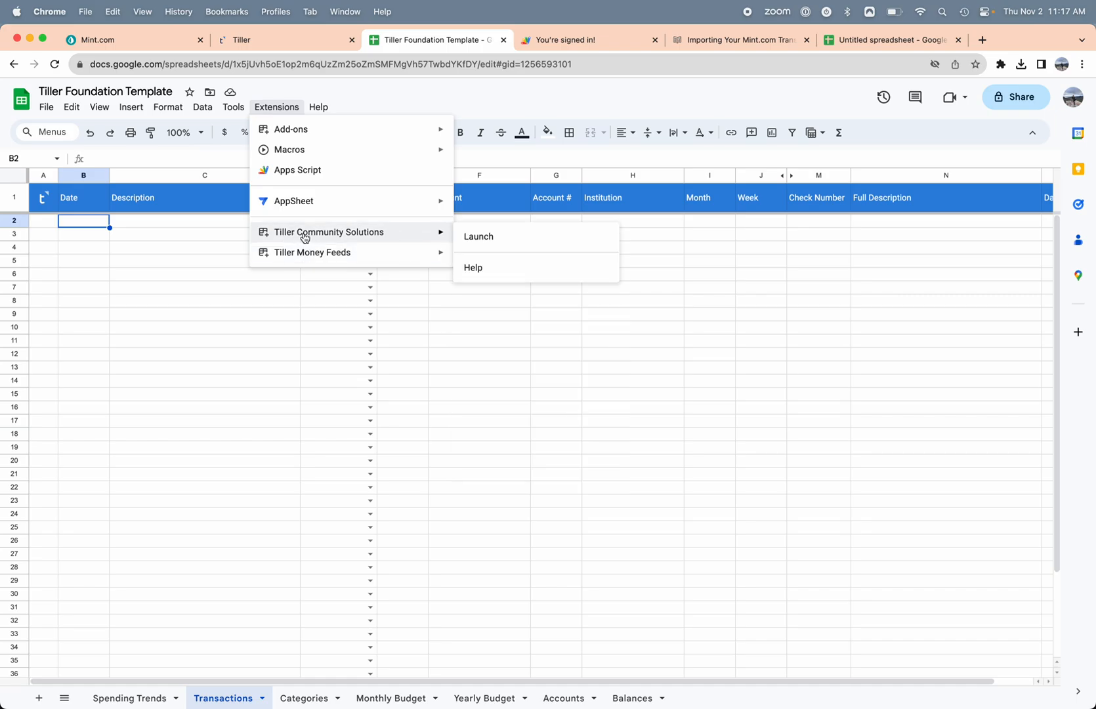
pyautogui.moveTo(291, 129)
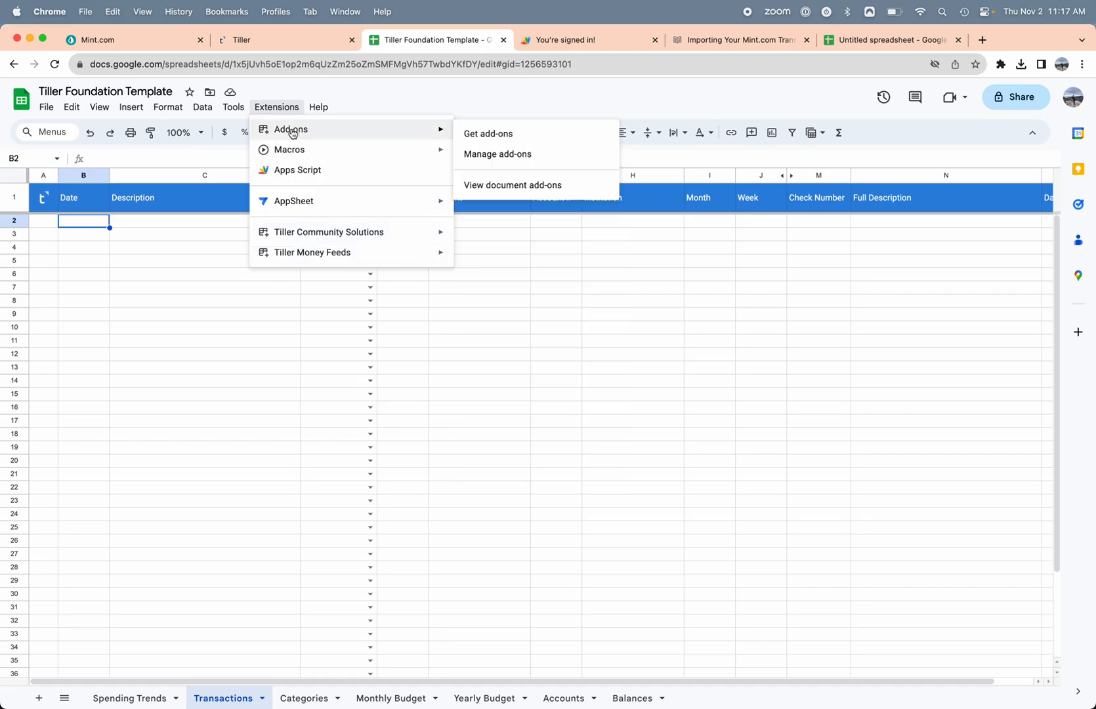
pyautogui.moveTo(487, 133)
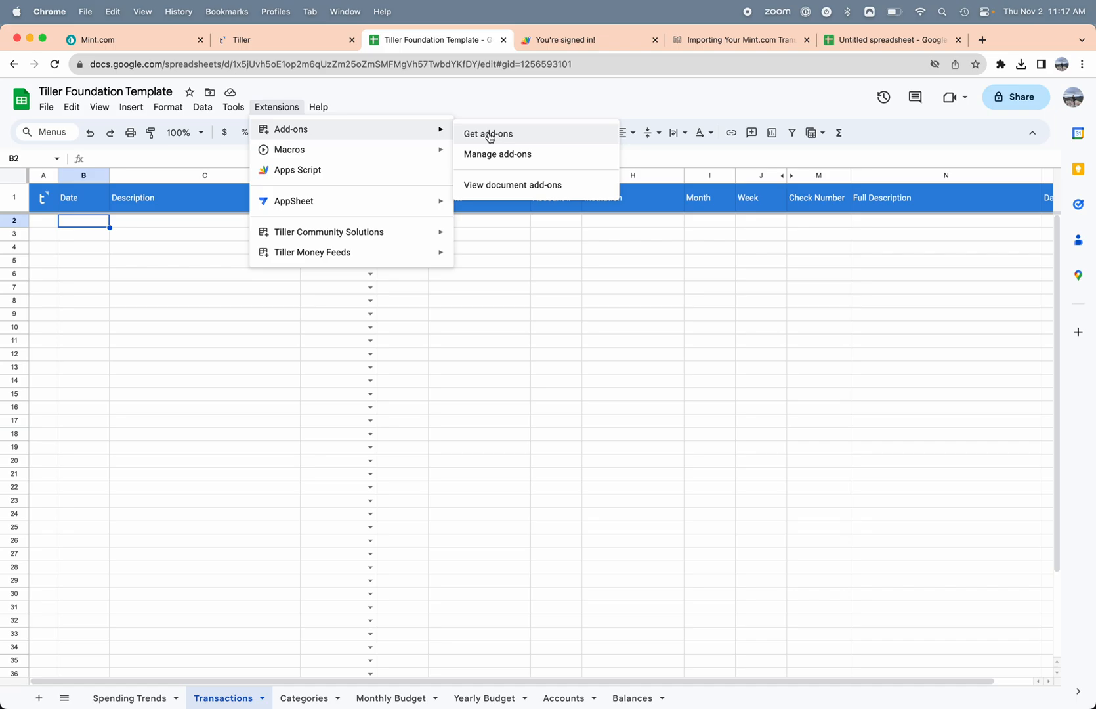
pyautogui.moveTo(329, 231)
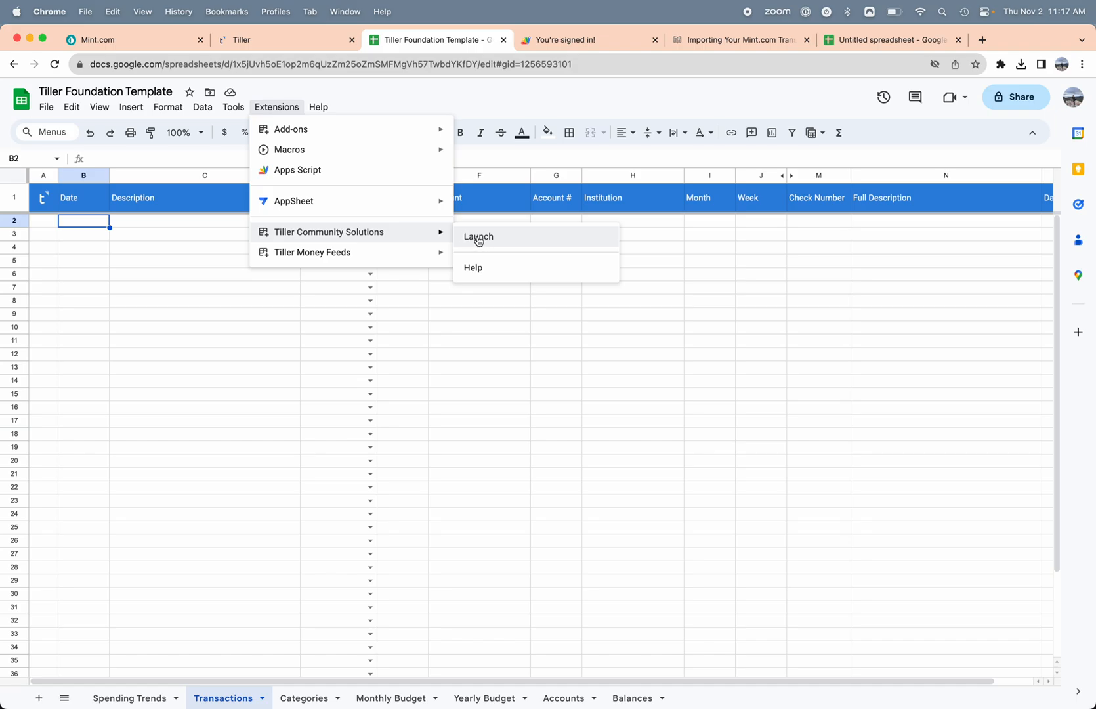
# Launch Tiller's Import CSV Line Items tool, add the Metadata column, and upload transactions.csv.
pyautogui.click(479, 236)
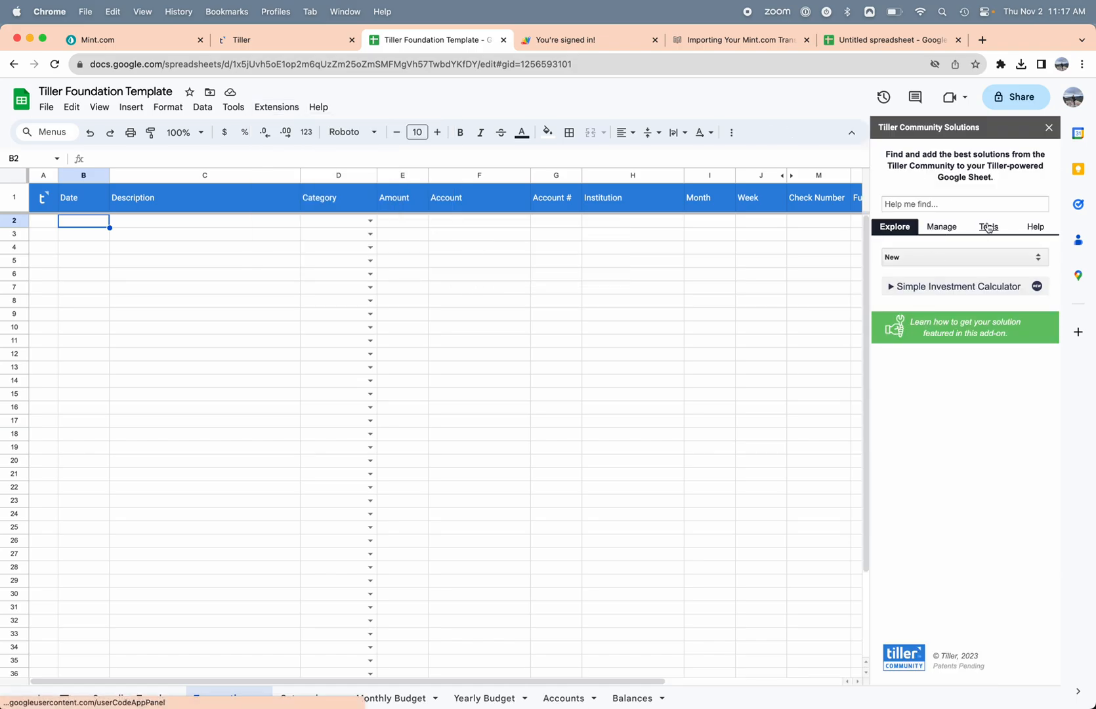
pyautogui.click(989, 227)
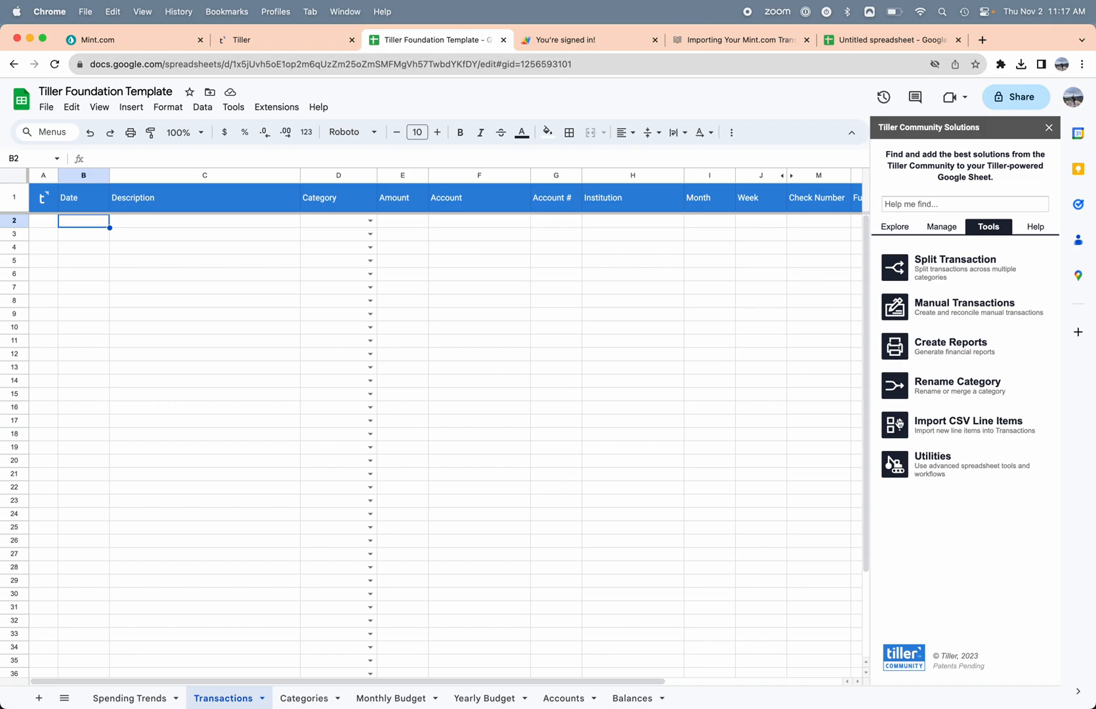
pyautogui.click(968, 425)
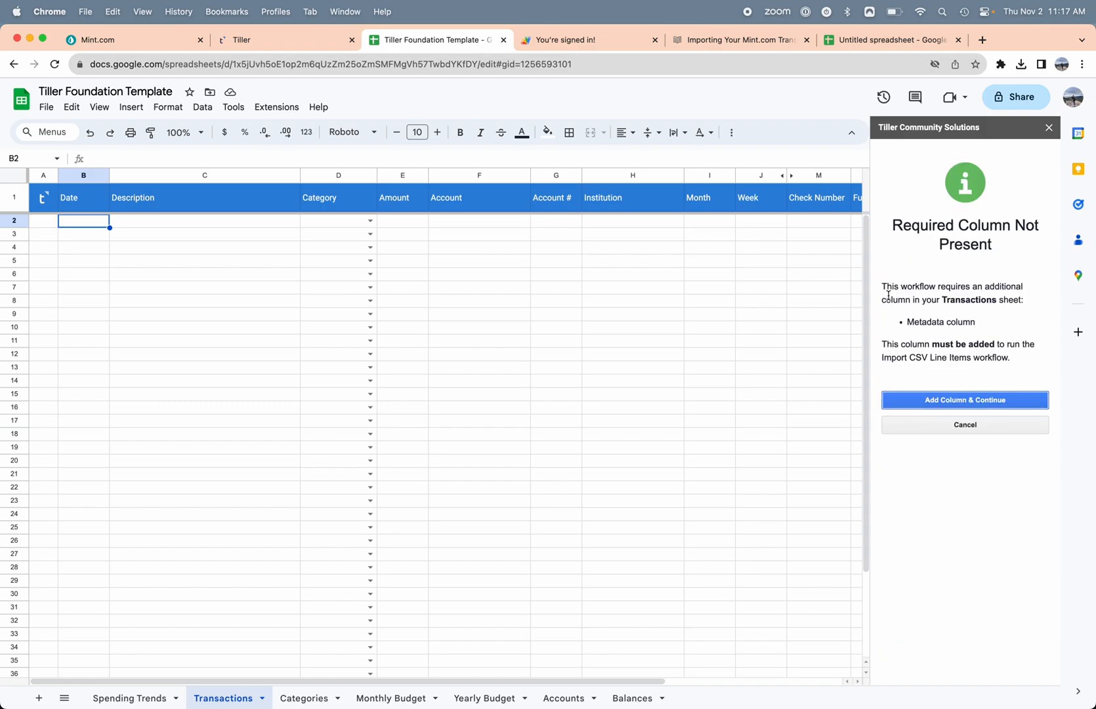
pyautogui.click(965, 399)
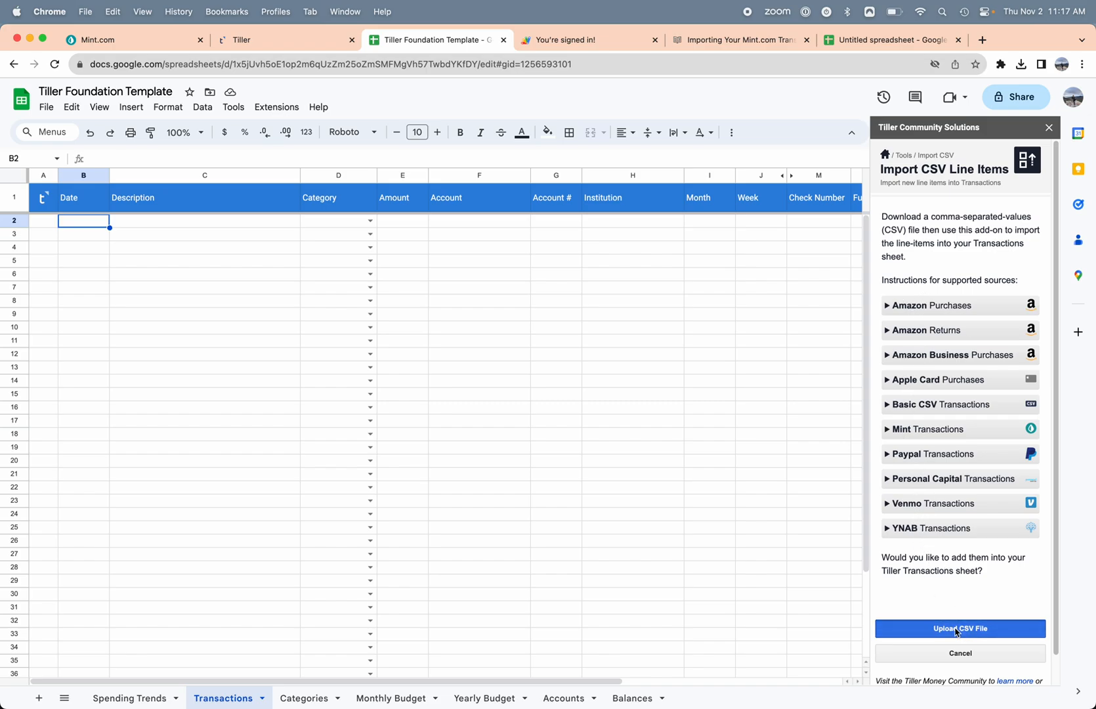
pyautogui.click(960, 628)
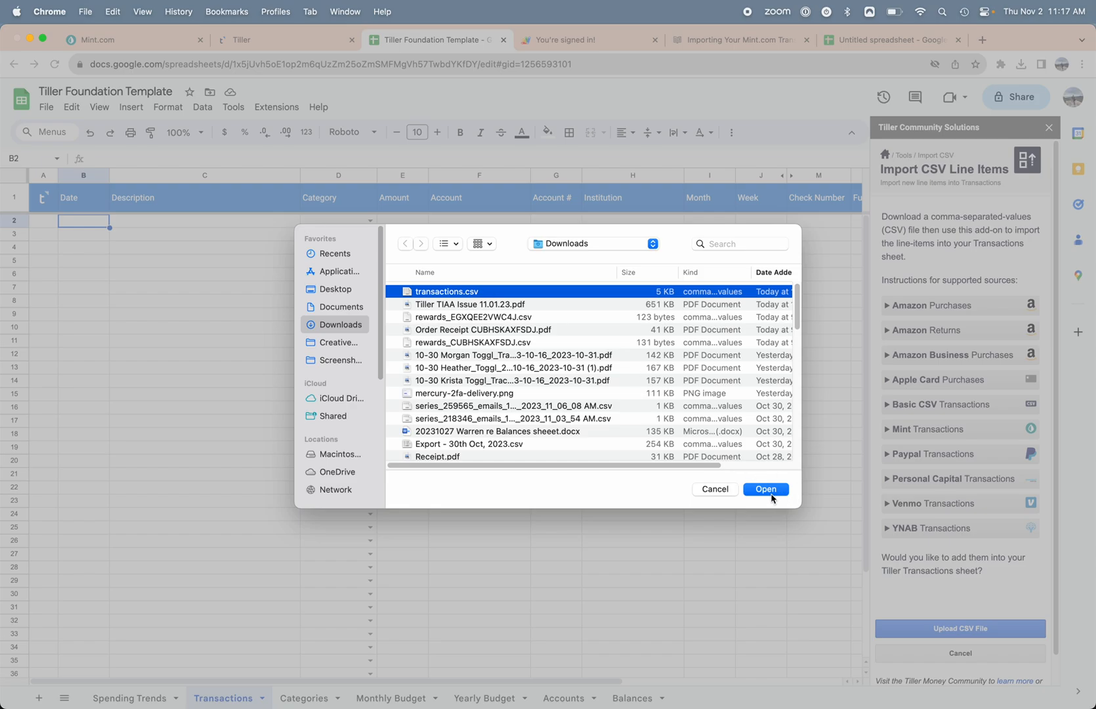
pyautogui.click(765, 489)
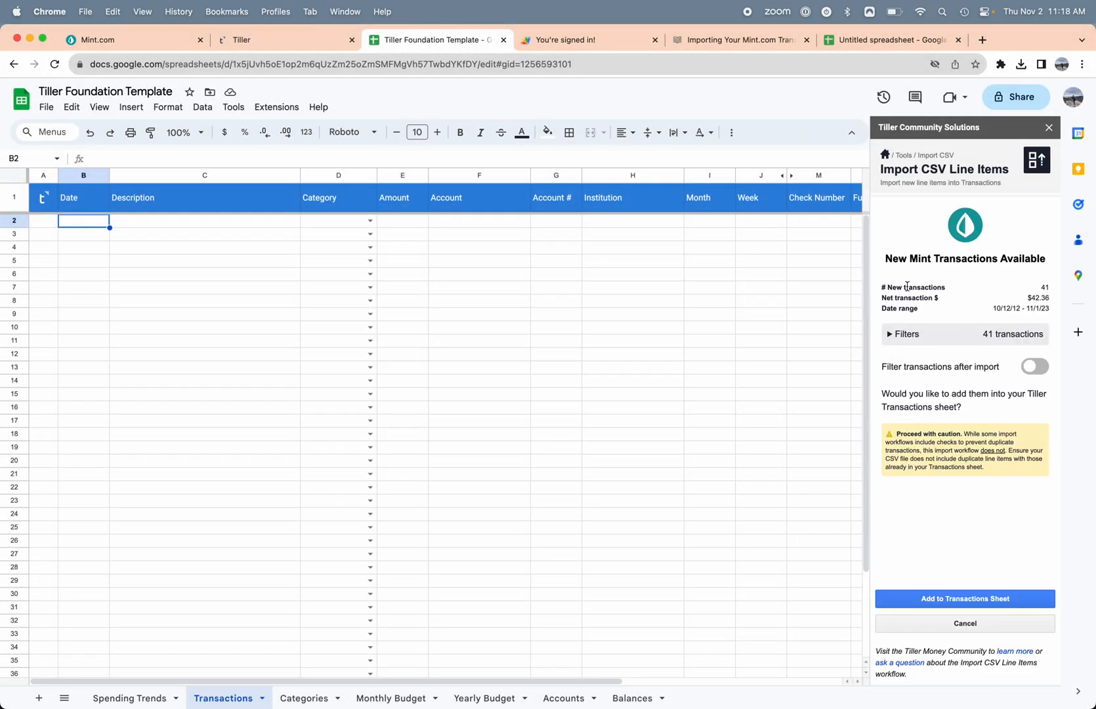
pyautogui.moveTo(926, 518)
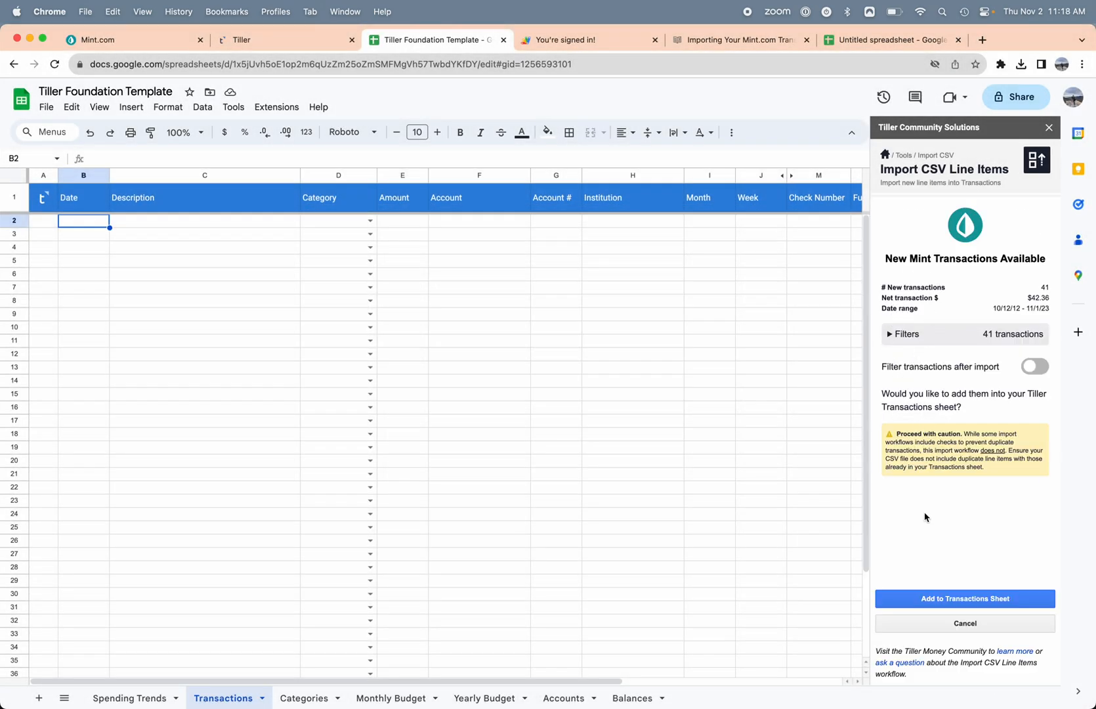
# Review the date-range filters, add the 41 Mint transactions, and close the confirmation panel.
pyautogui.click(906, 333)
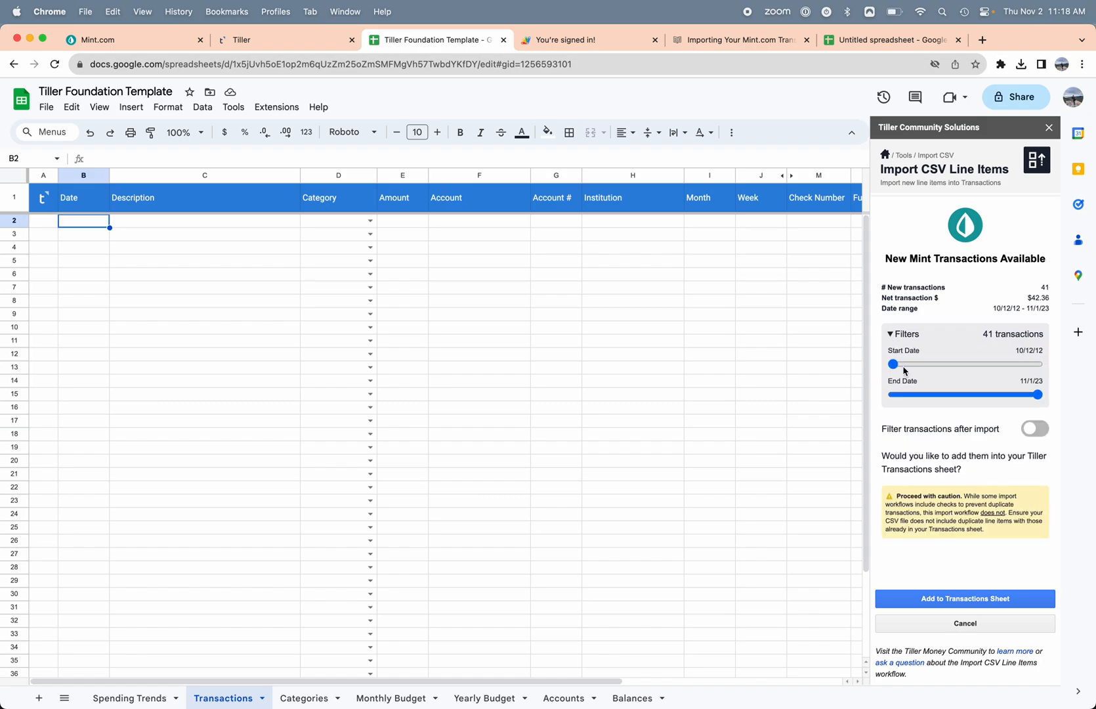
pyautogui.moveTo(942, 361)
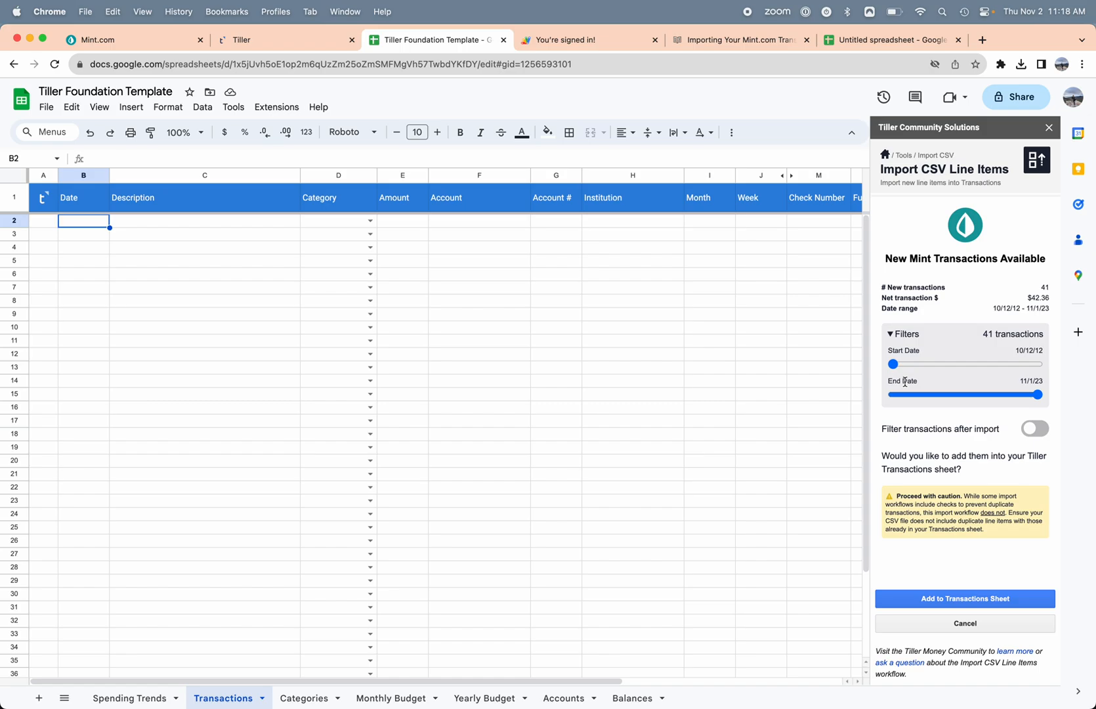
pyautogui.moveTo(455, 272)
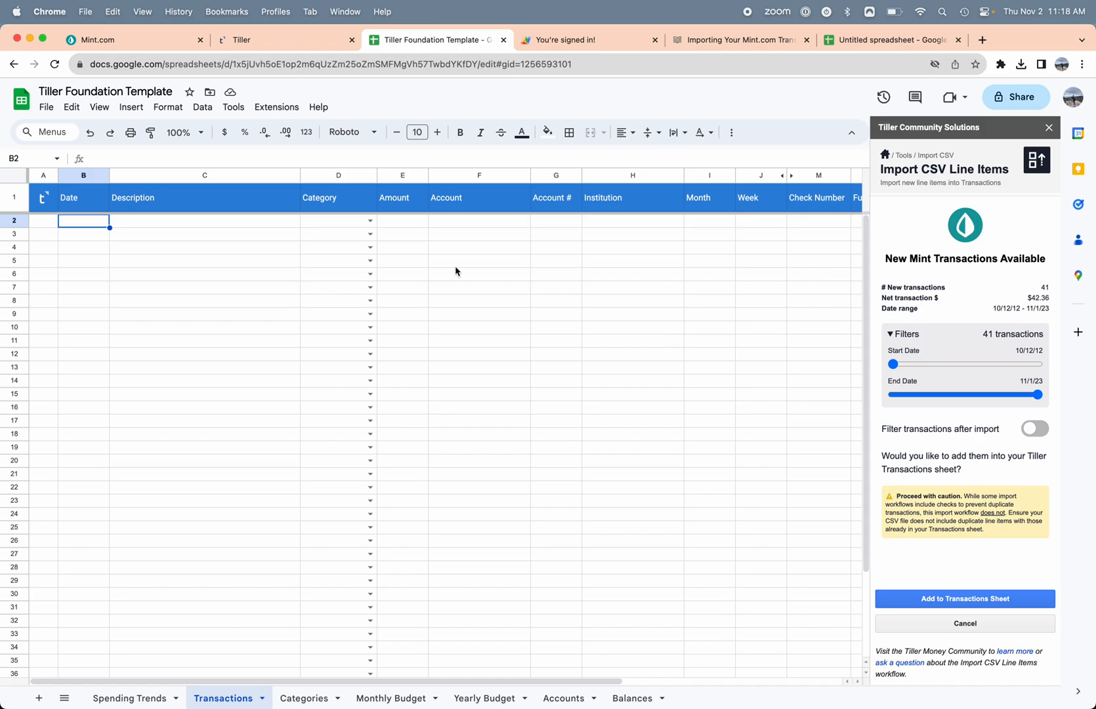
pyautogui.moveTo(370, 433)
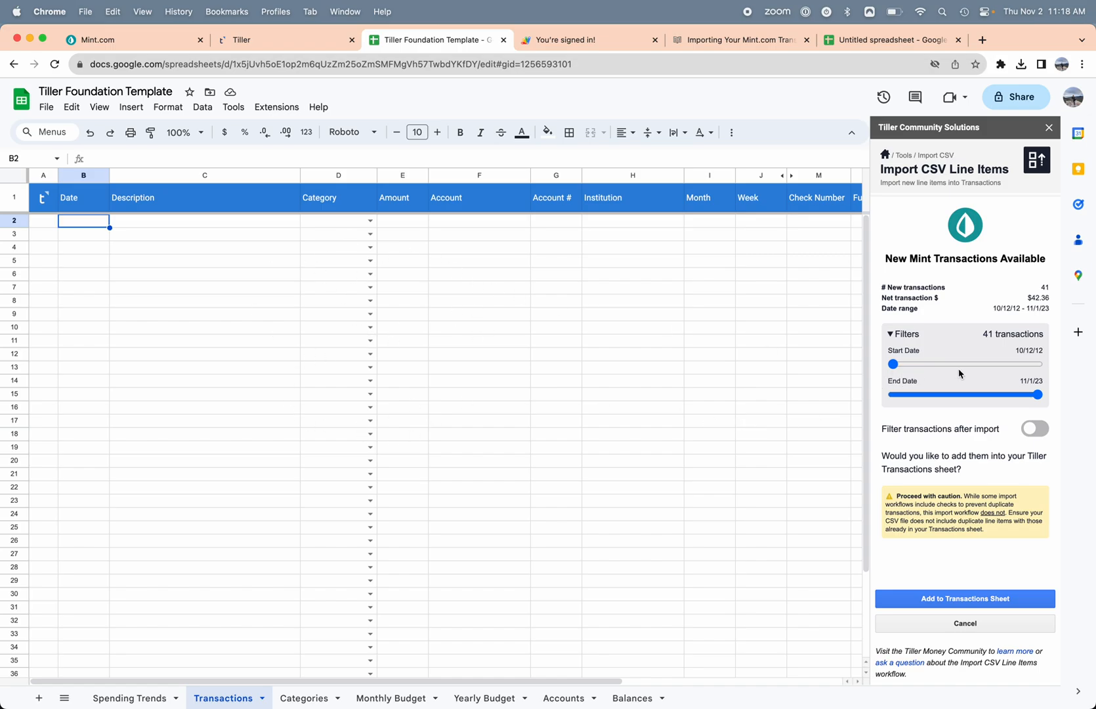
pyautogui.moveTo(965, 599)
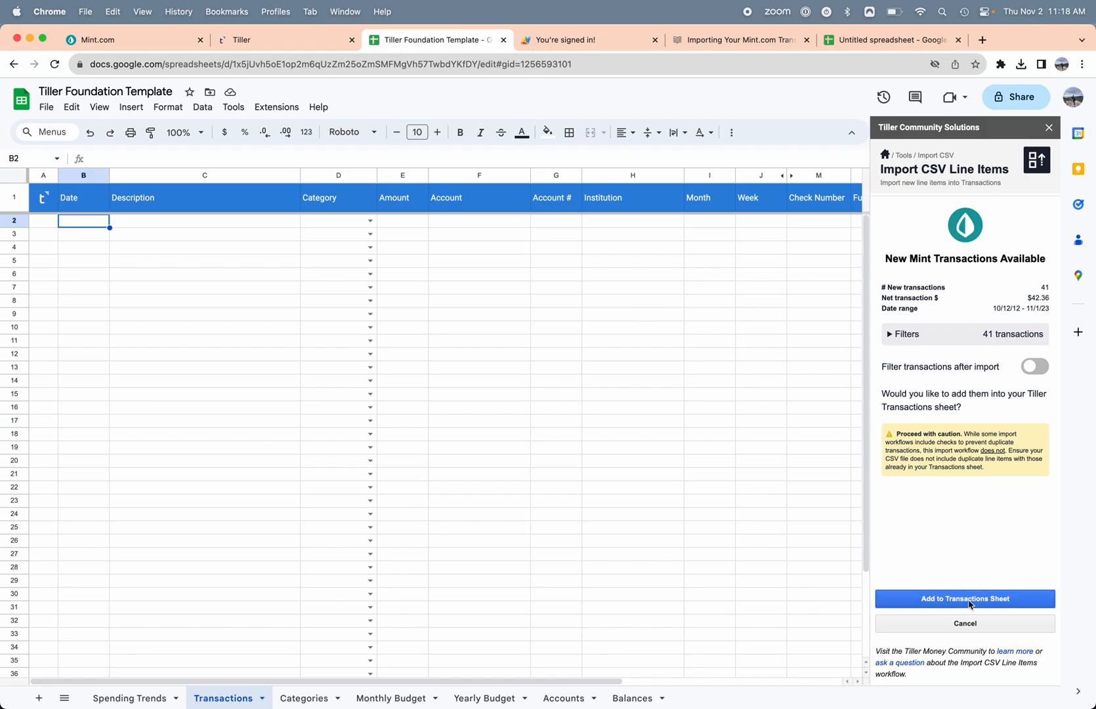
pyautogui.click(965, 598)
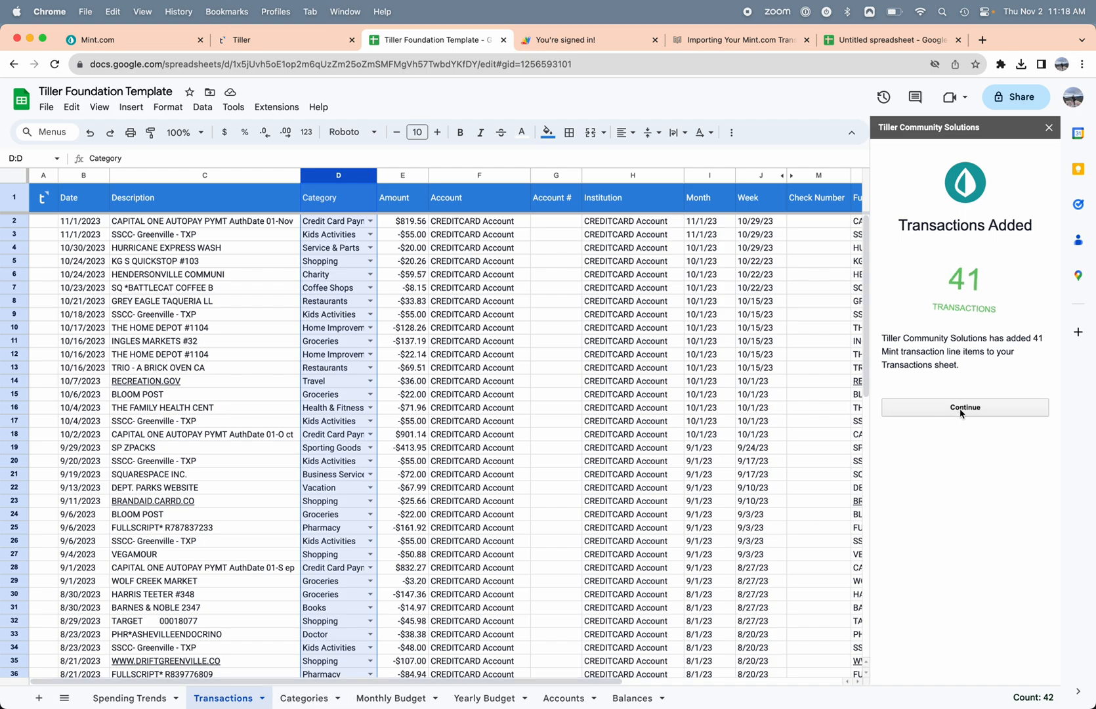
pyautogui.moveTo(912, 302)
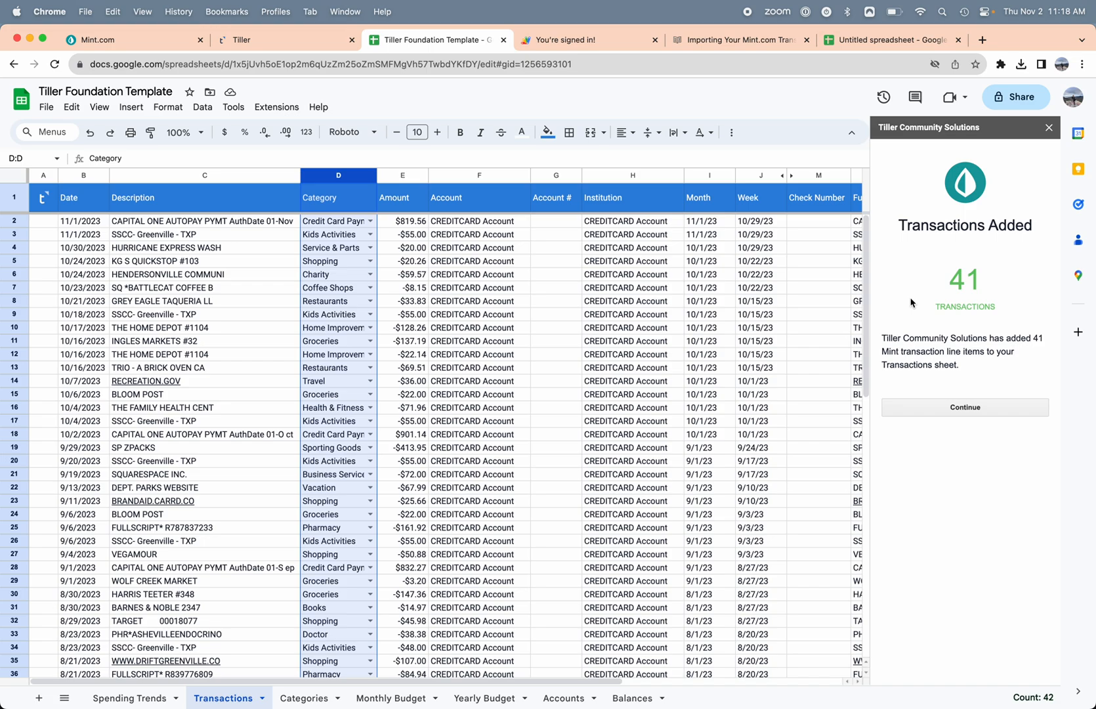
pyautogui.moveTo(915, 189)
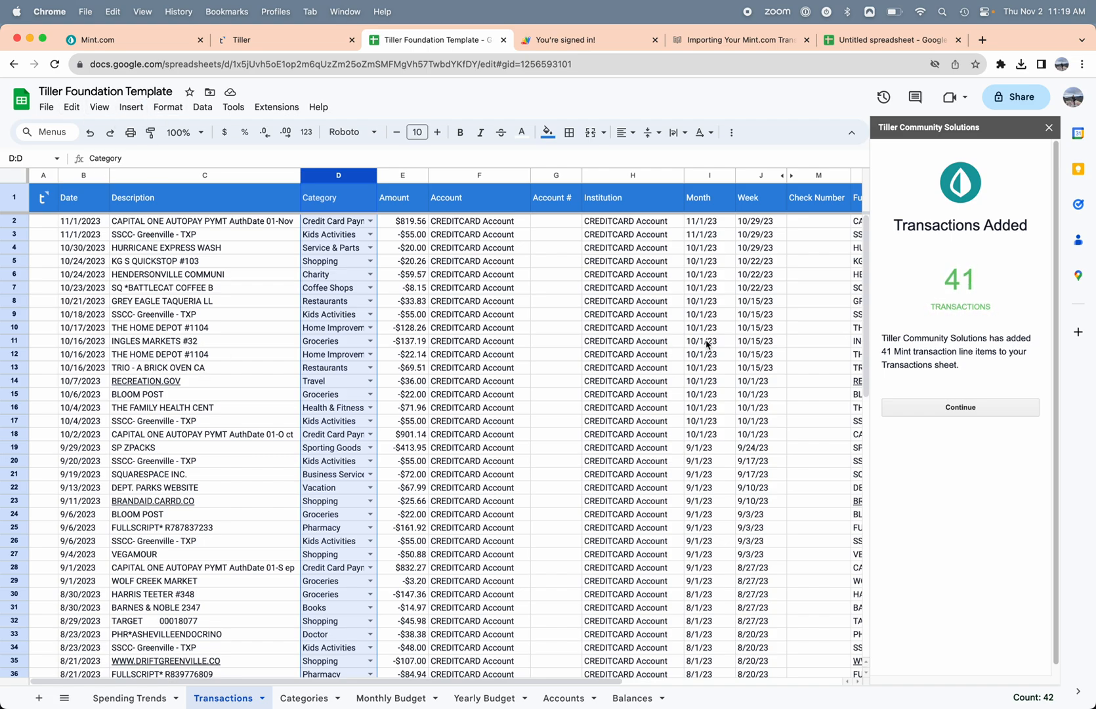
pyautogui.moveTo(989, 268)
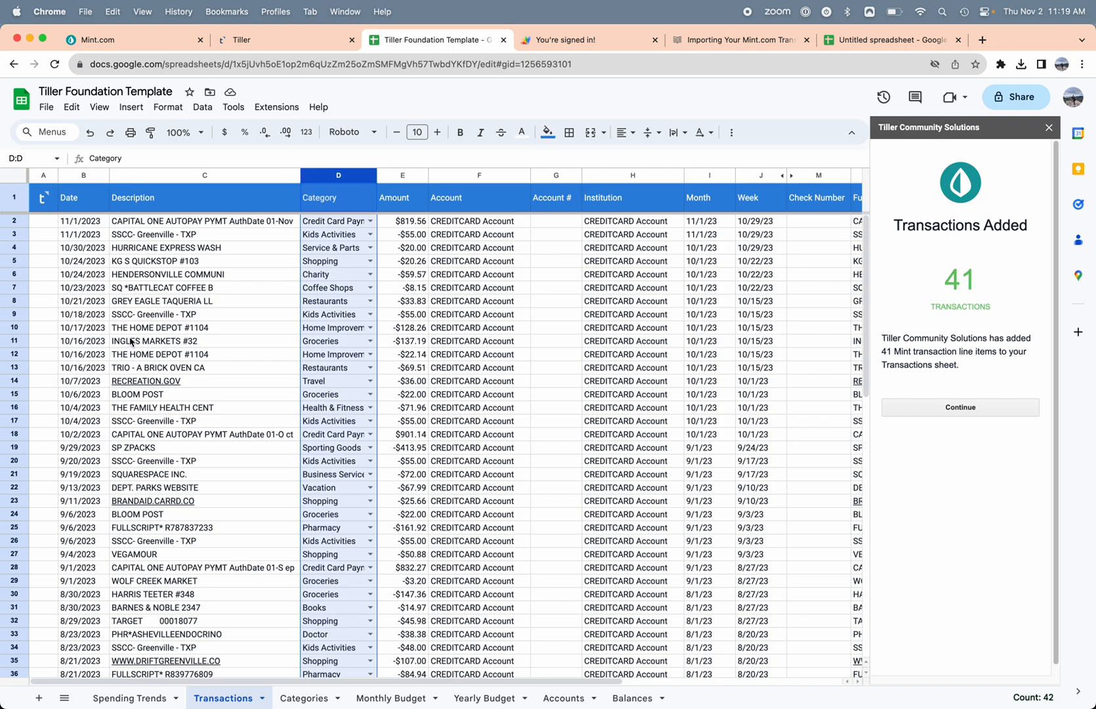
pyautogui.moveTo(130, 342)
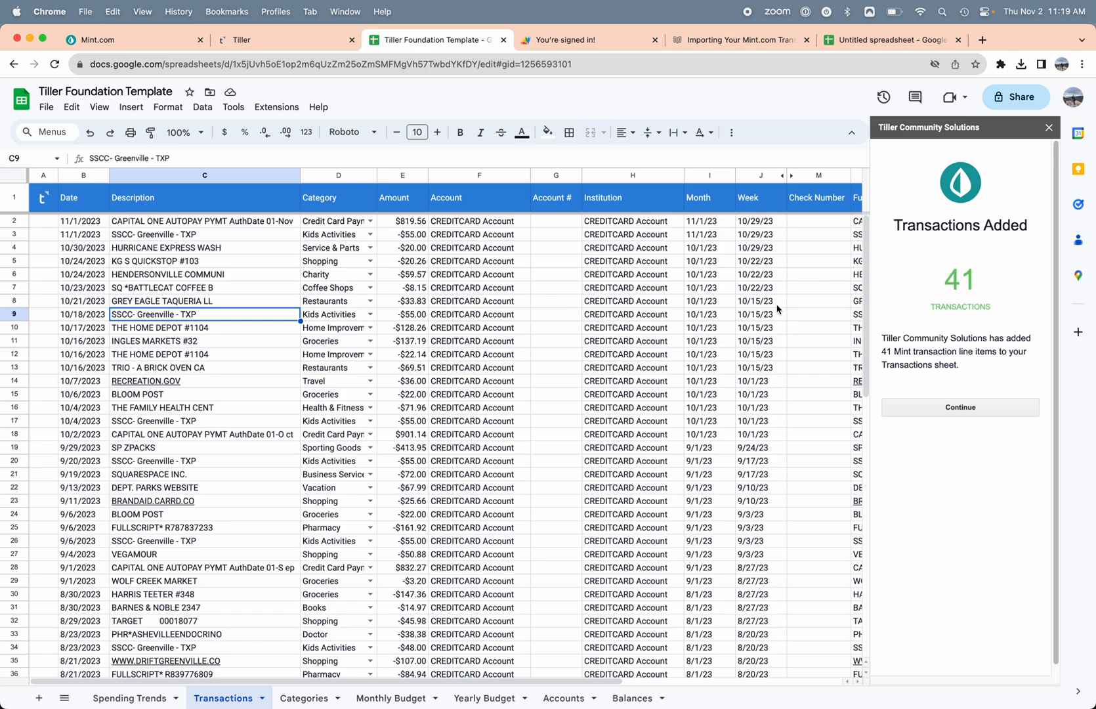
pyautogui.moveTo(1004, 310)
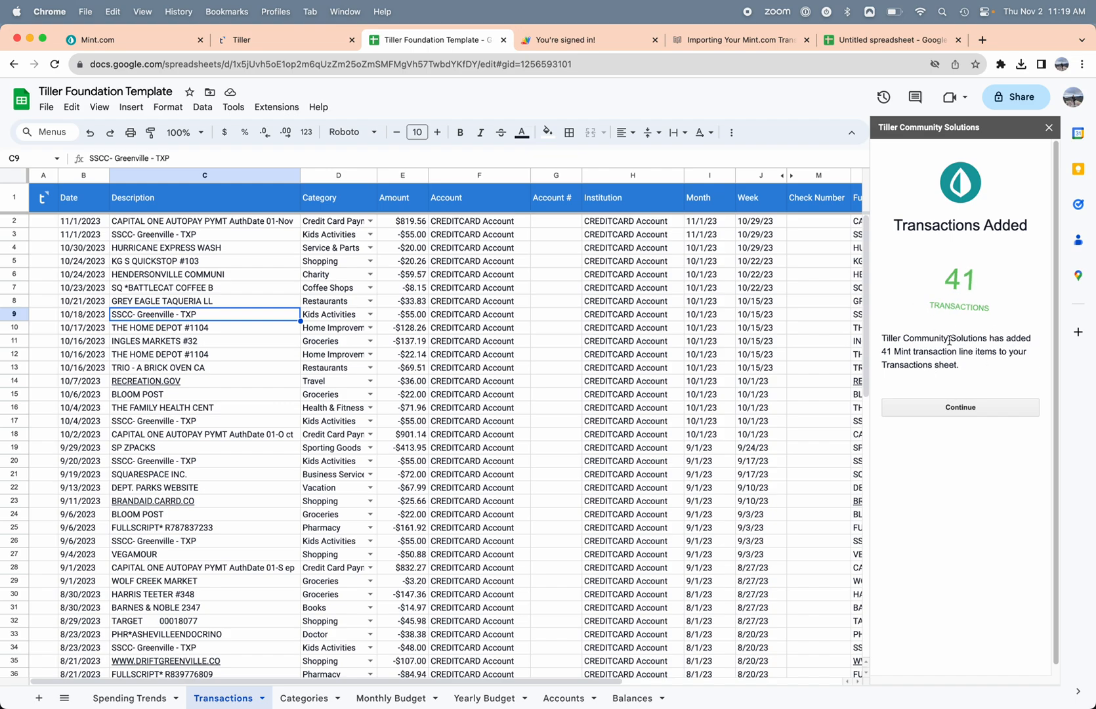
pyautogui.moveTo(1021, 244)
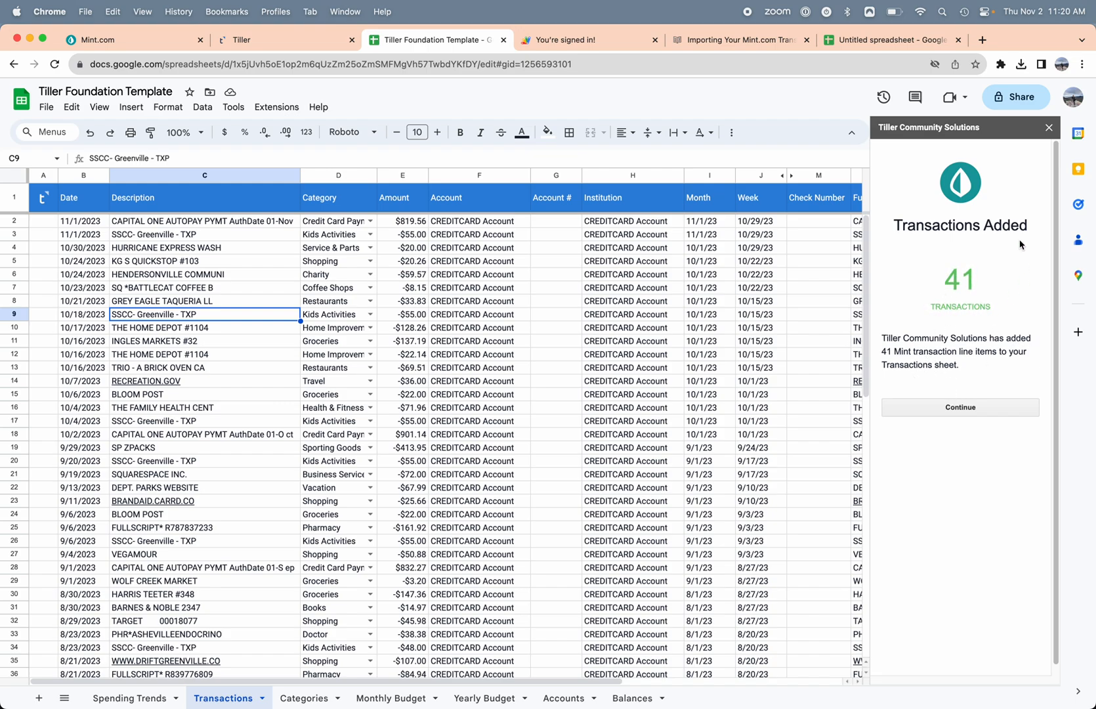
pyautogui.click(961, 407)
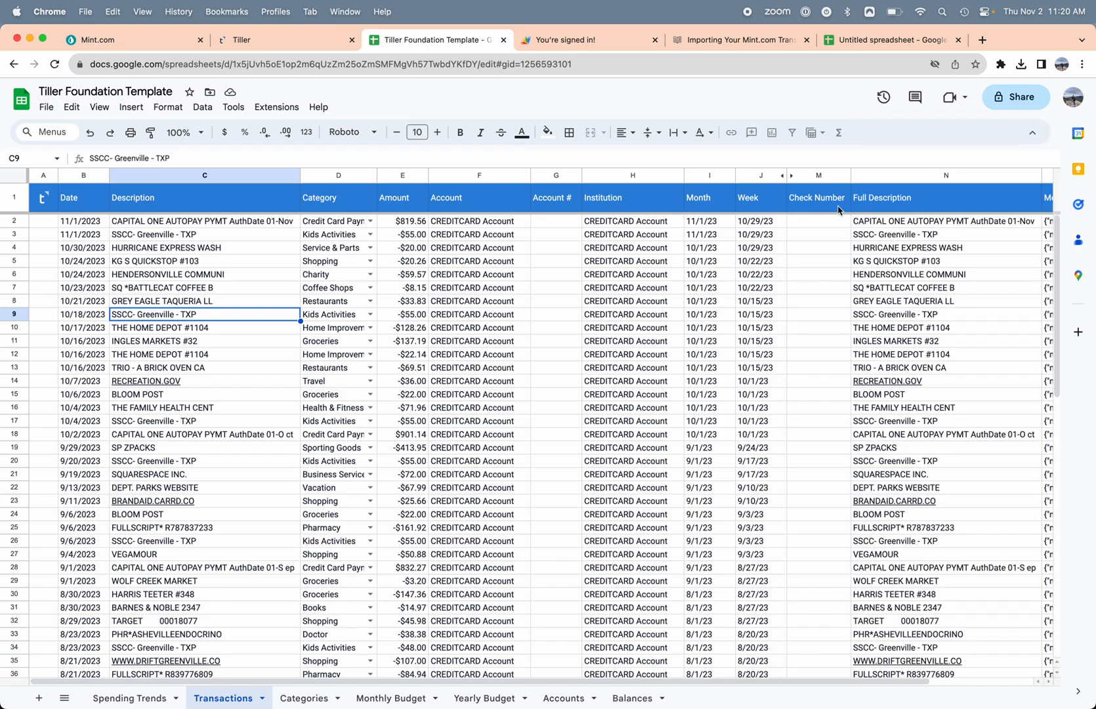
pyautogui.moveTo(277, 594)
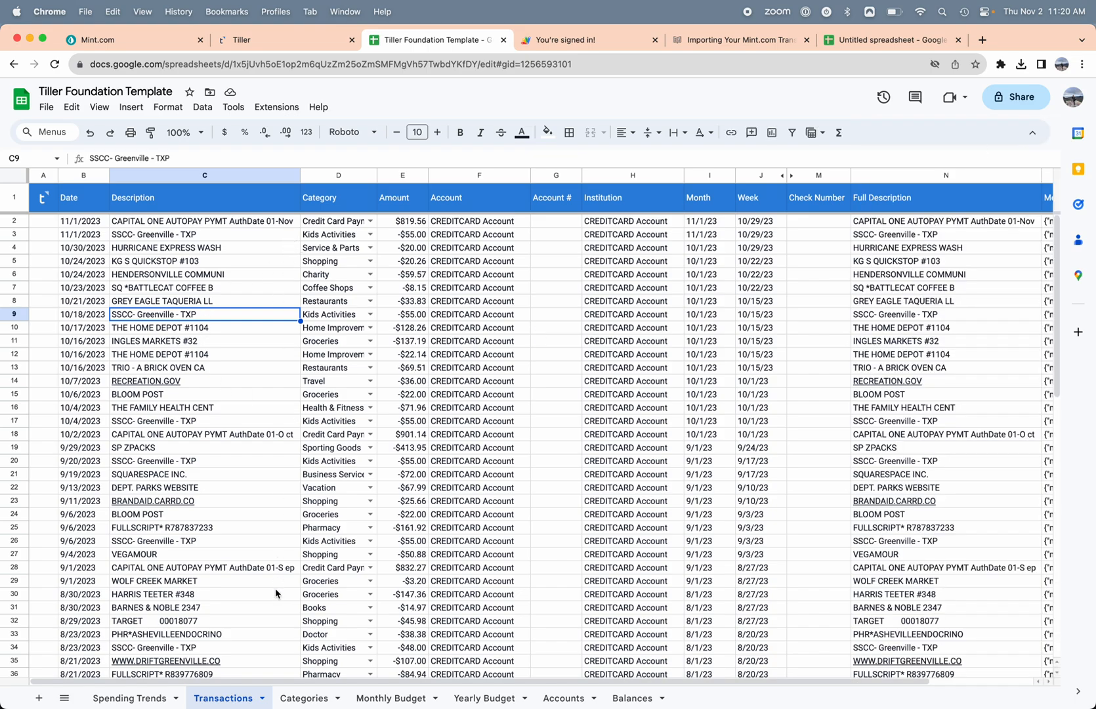
pyautogui.moveTo(273, 587)
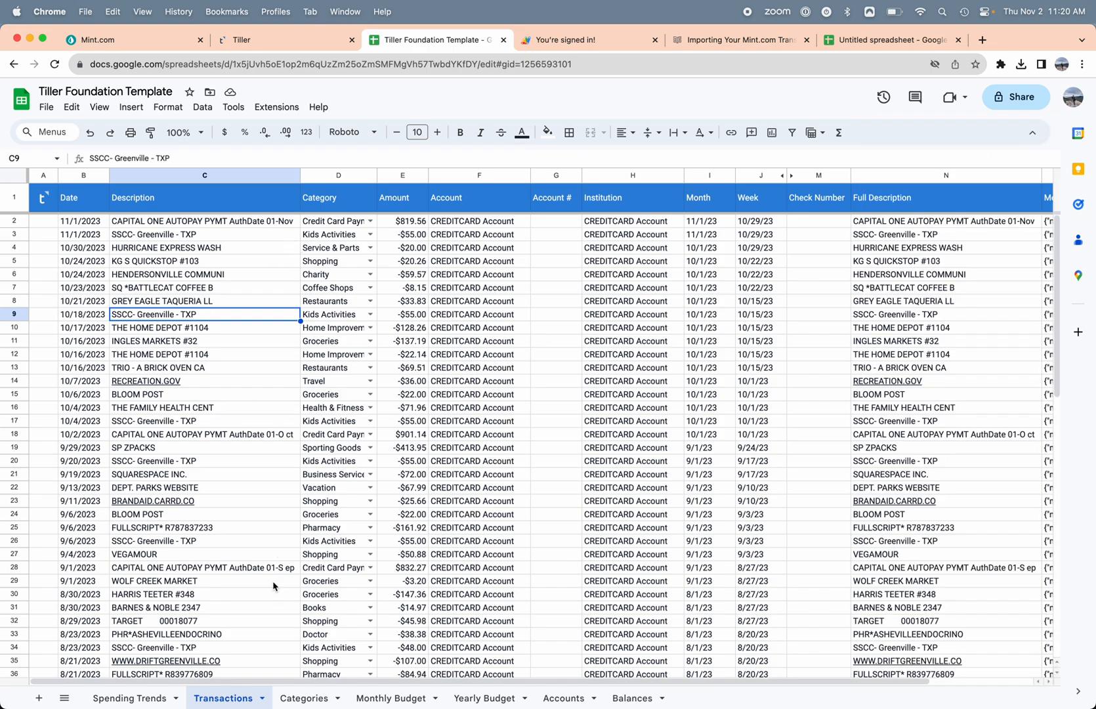
pyautogui.moveTo(342, 677)
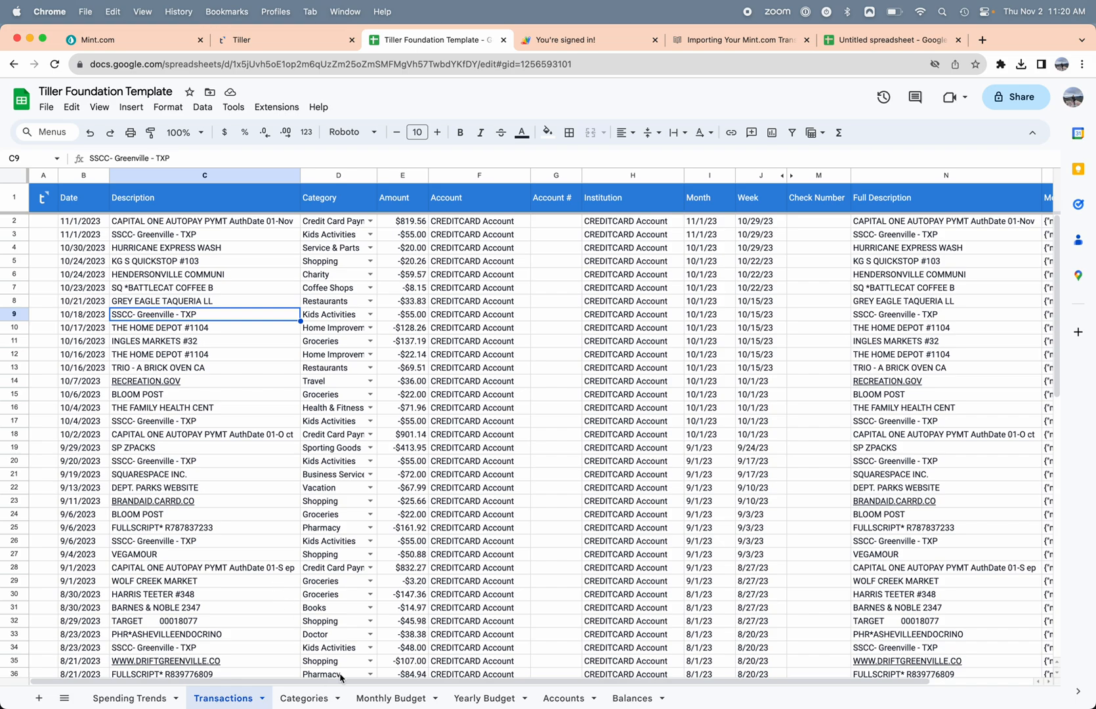
# Go to the Categories sheet and rename the Doctor category in A18 to Doctor Visits.
pyautogui.click(303, 698)
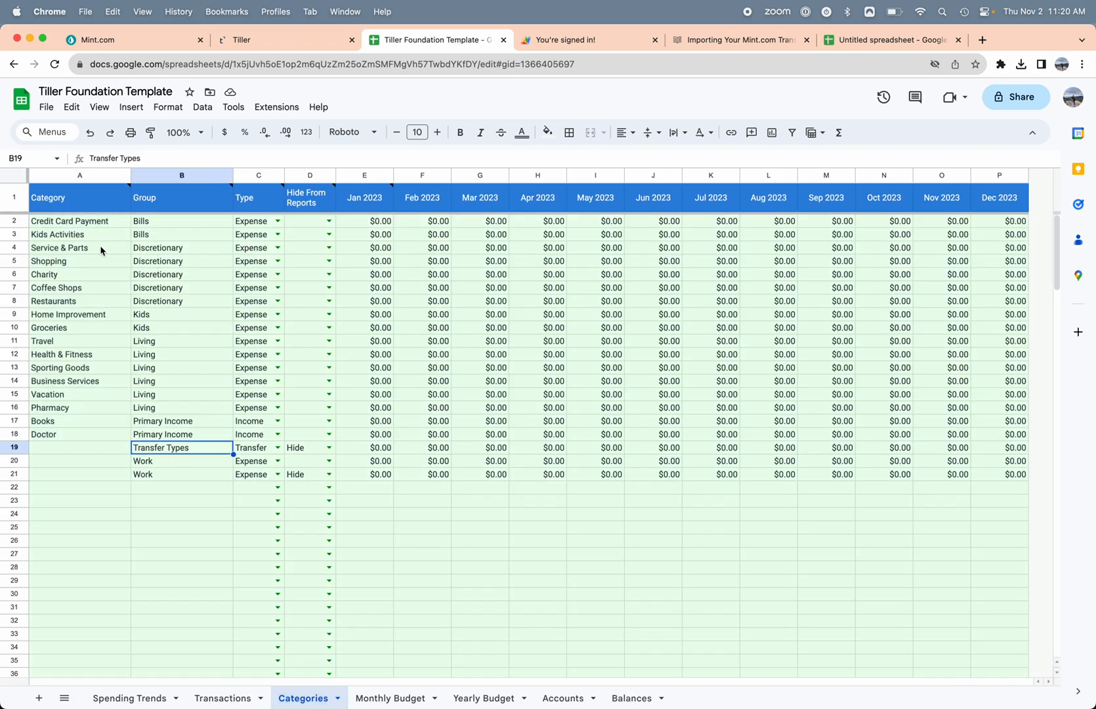
pyautogui.moveTo(61, 270)
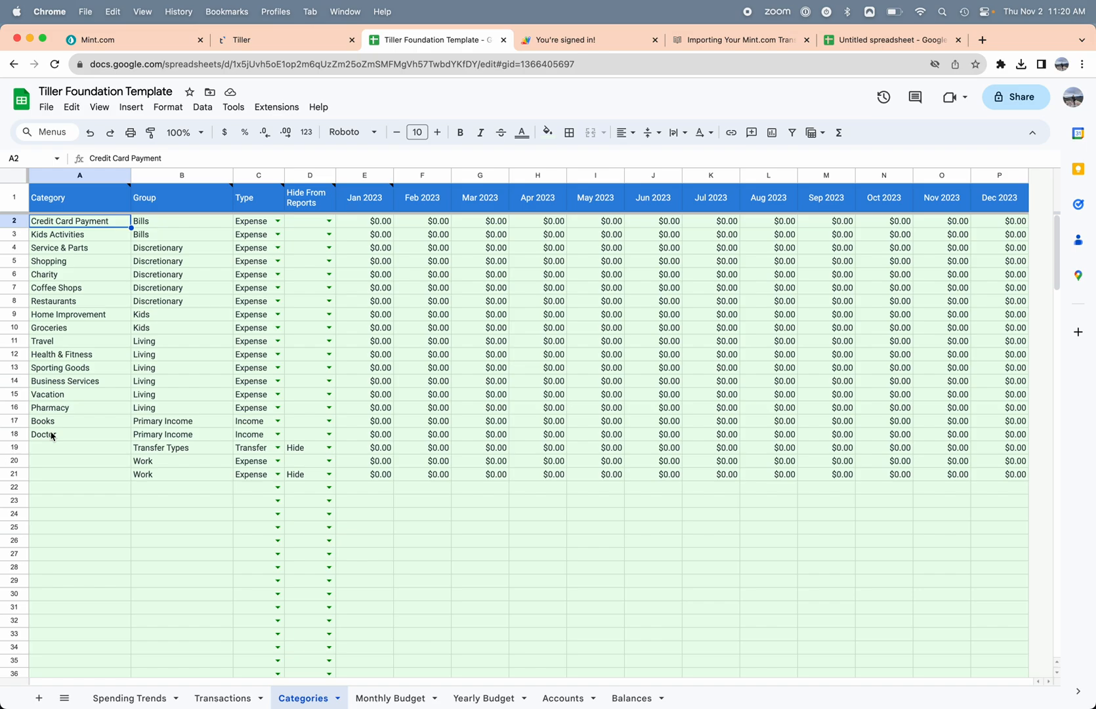
pyautogui.moveTo(68, 441)
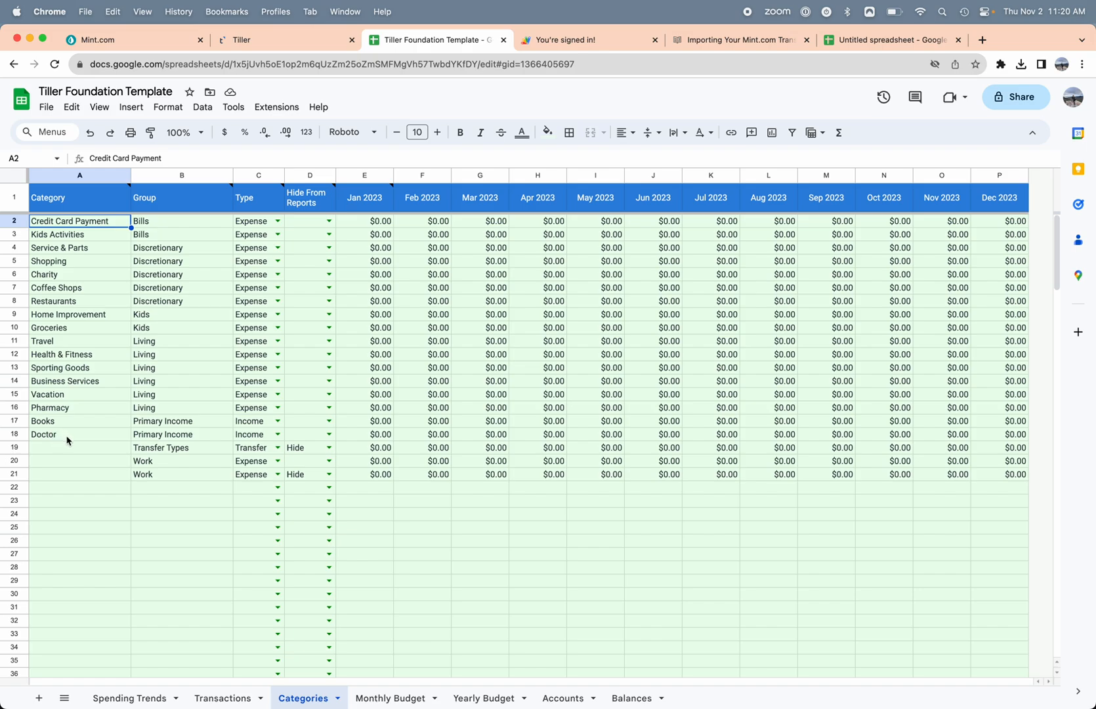
pyautogui.click(80, 434)
pyautogui.write(' Visits')
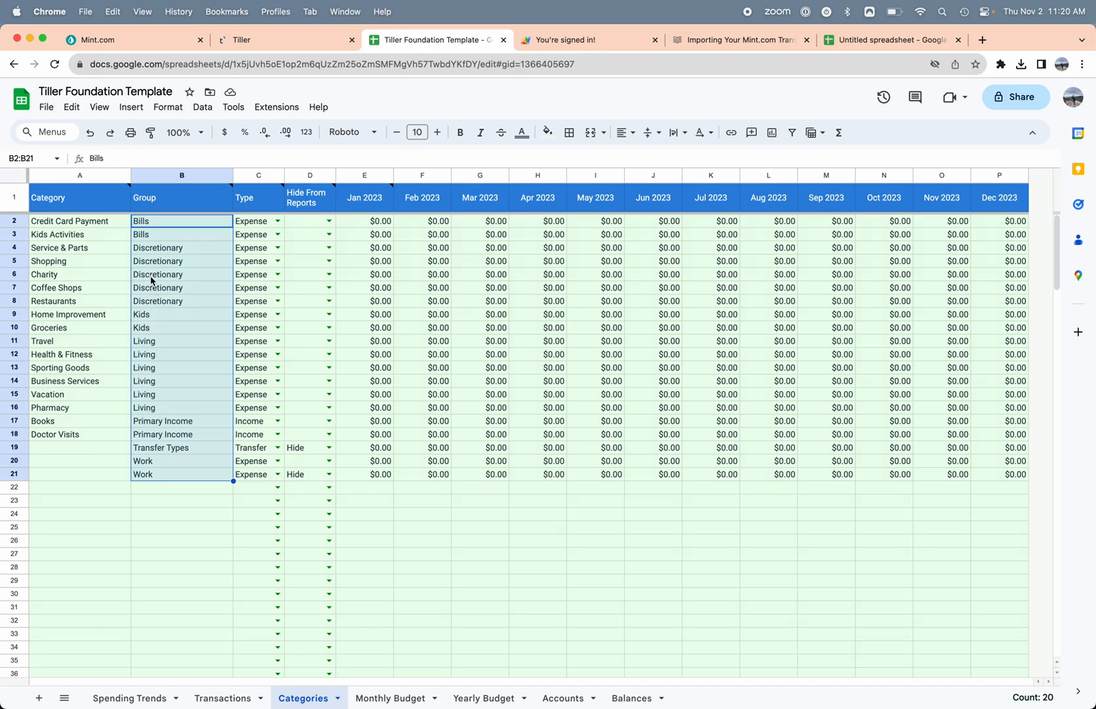
# Clear old groups and types, assign Transfer, Discretionary, Living and Giving groups, and add Paycheck under Income.
pyautogui.press('Delete')
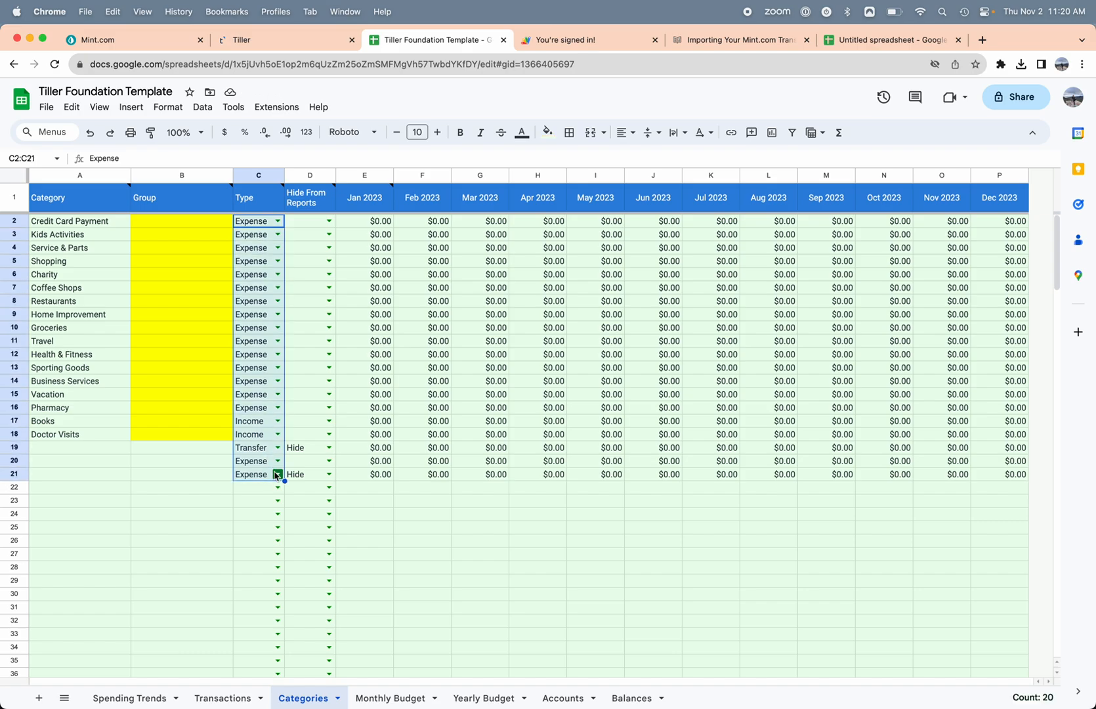
pyautogui.press('Delete')
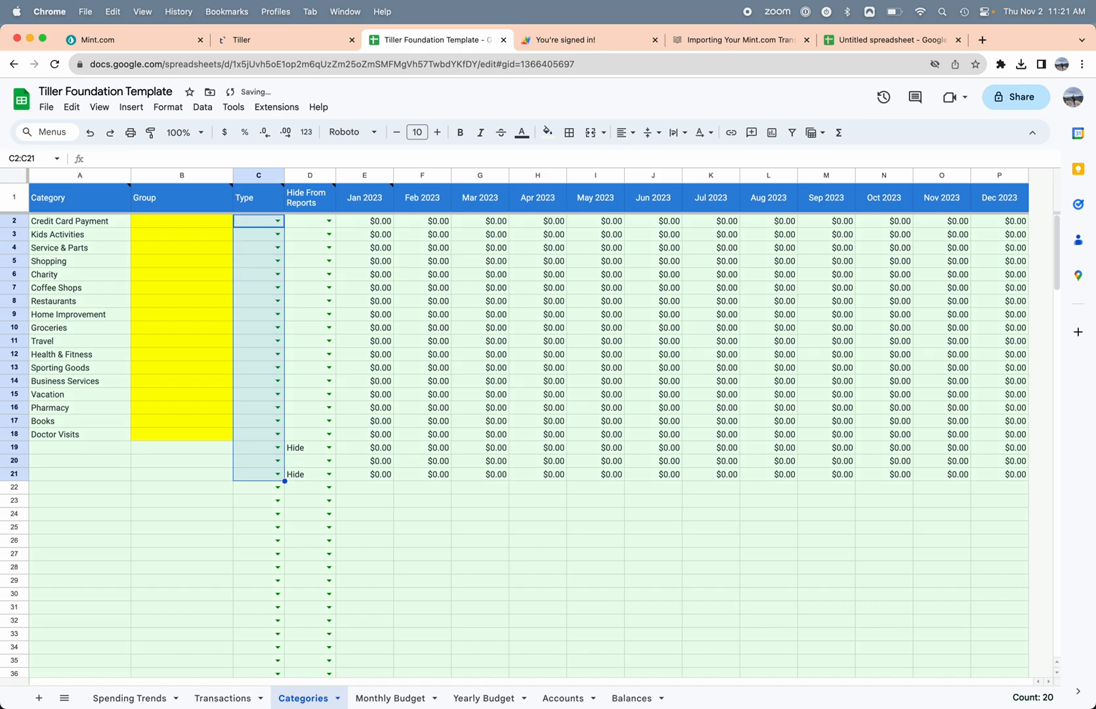
pyautogui.moveTo(152, 226)
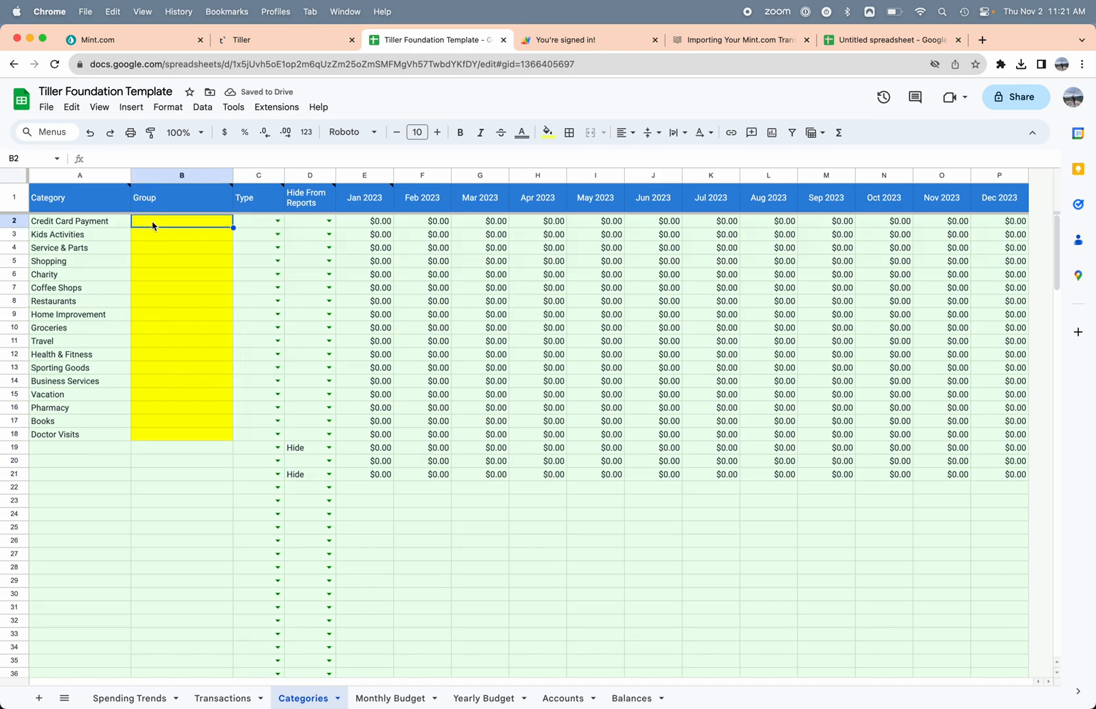
pyautogui.write('Transfers')
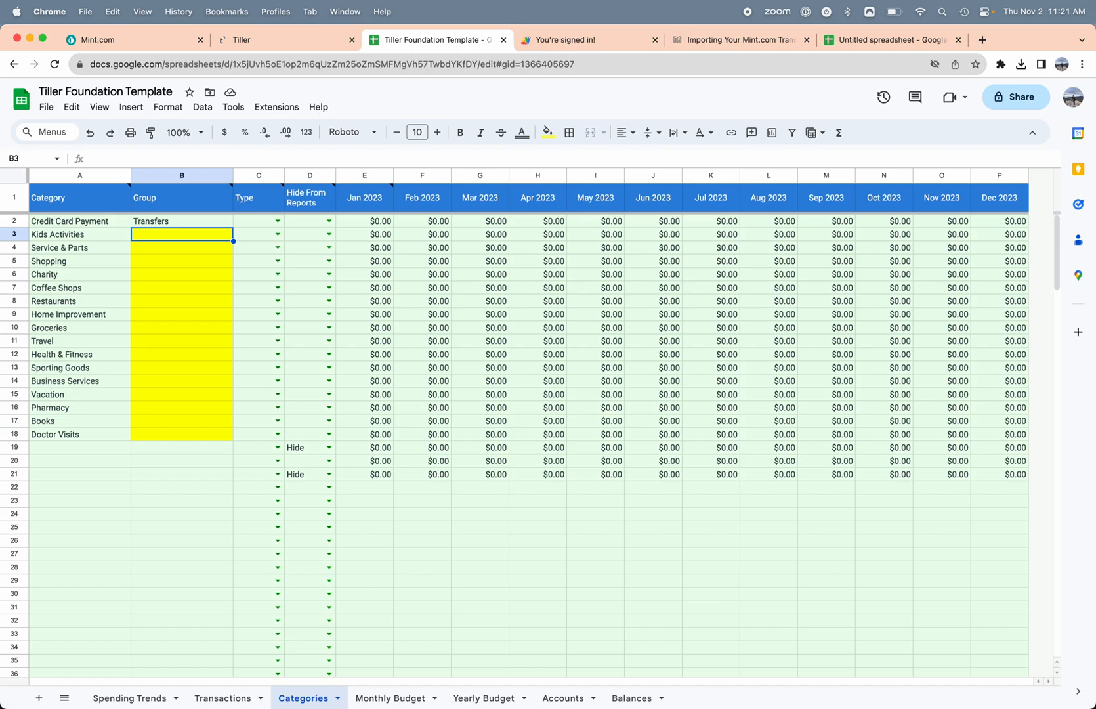
pyautogui.write('Discrectionary')
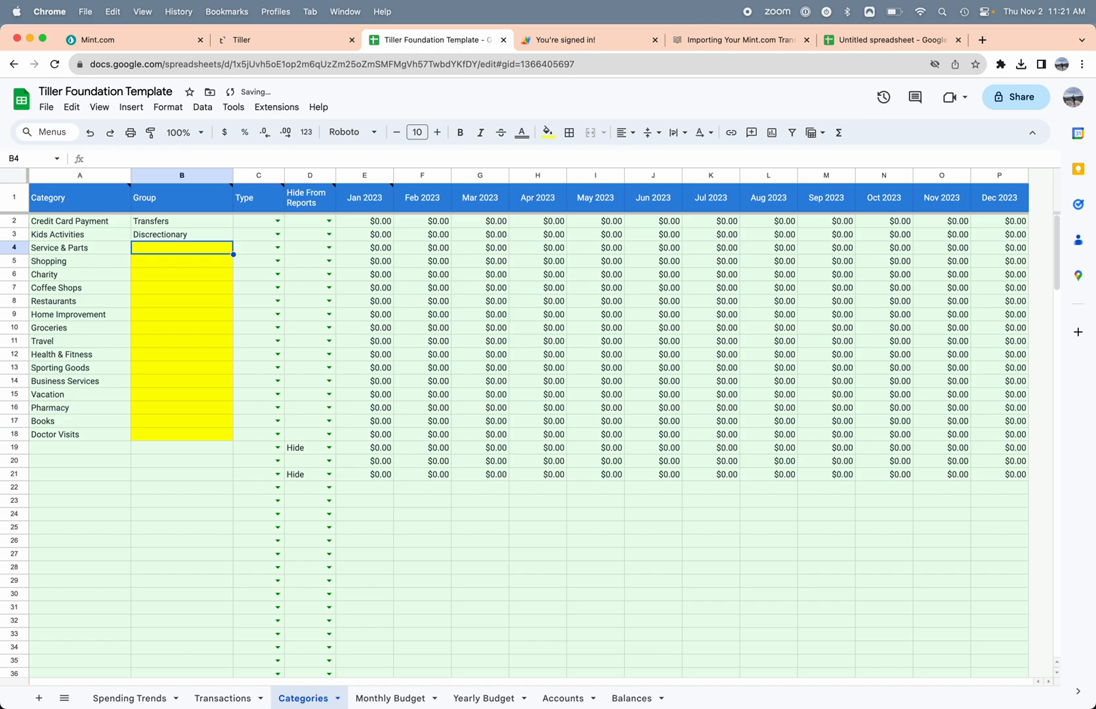
pyautogui.write('Living')
pyautogui.write('Auto')
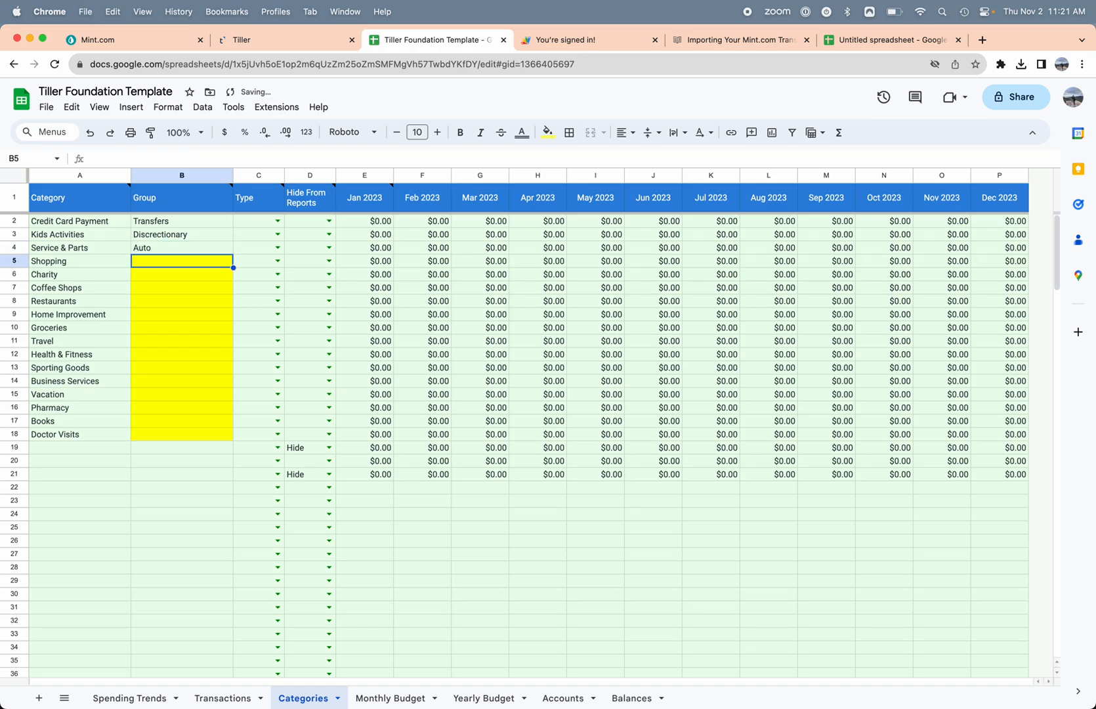
pyautogui.write('Discrectionary')
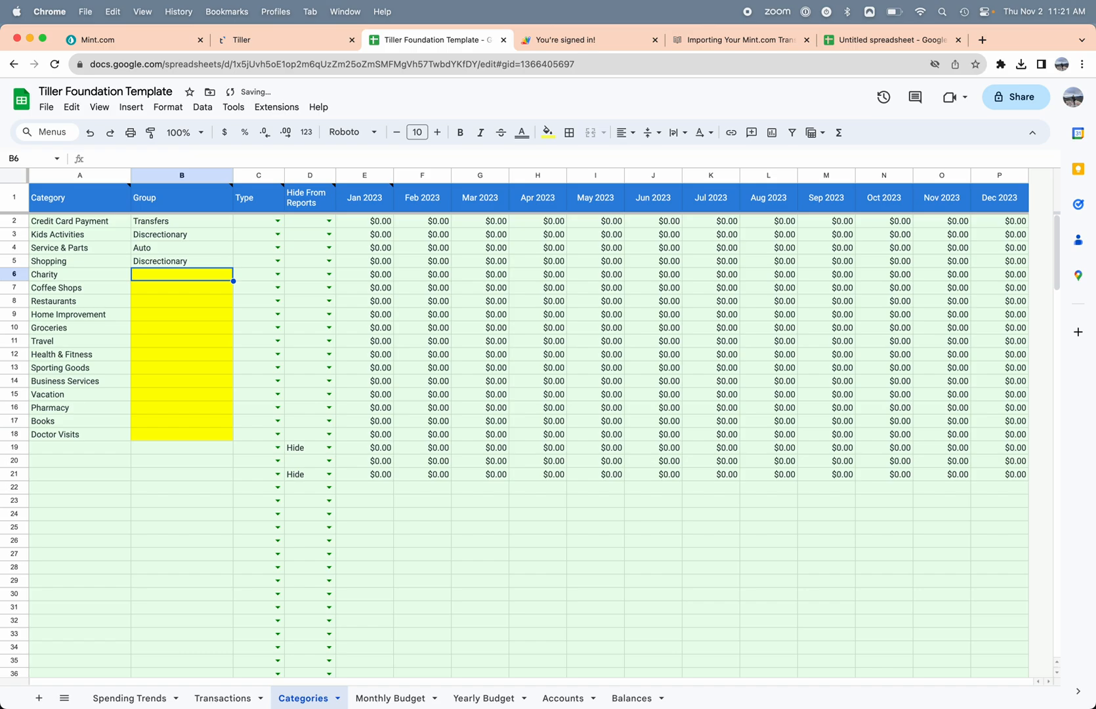
pyautogui.write('Giving')
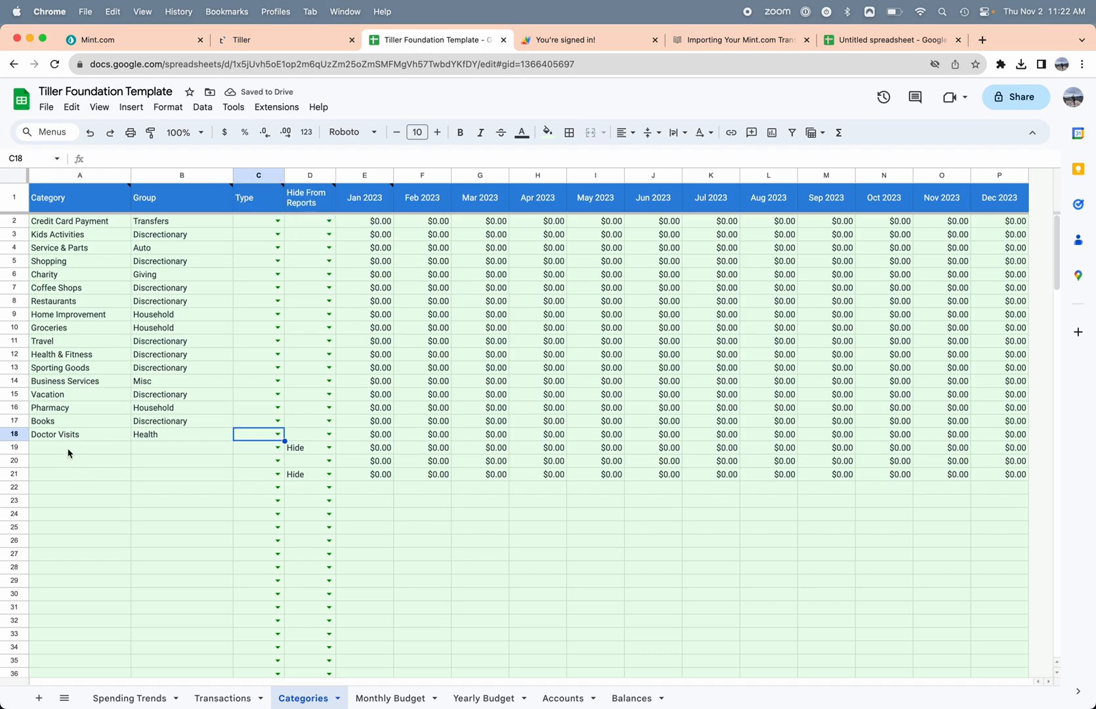
pyautogui.write('Payched')
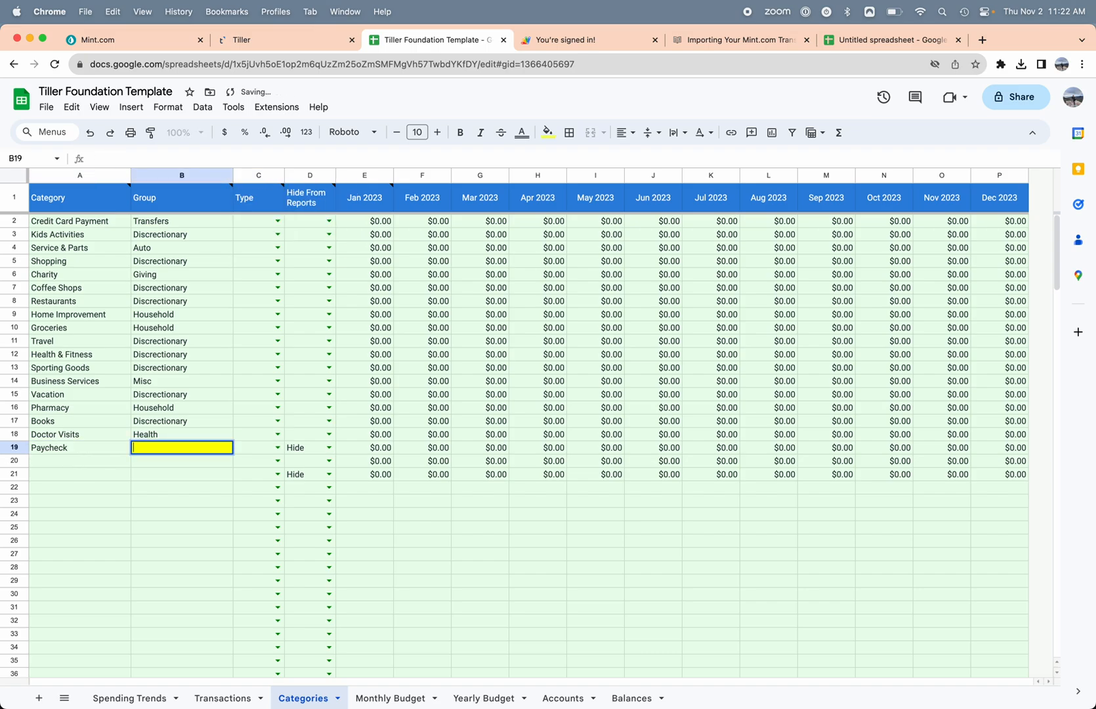
pyautogui.write('Income')
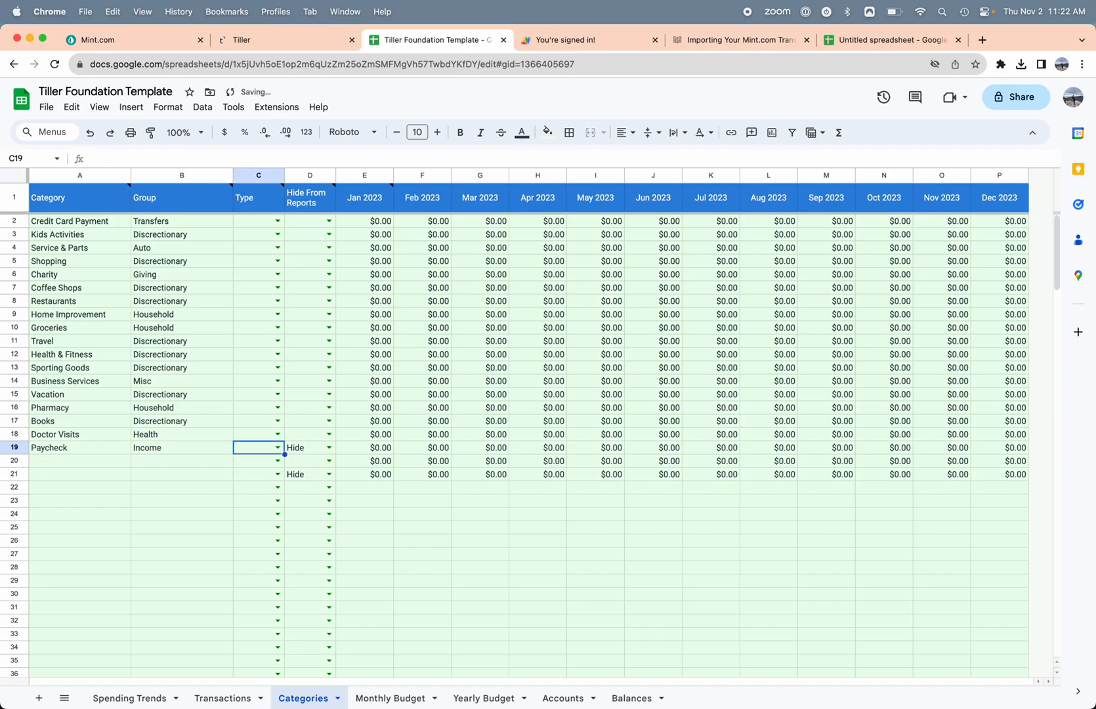
# Enter Transfer for Credit Card Payment, fill Expense from C3 down to C18, and Income for Paycheck.
pyautogui.click(258, 221)
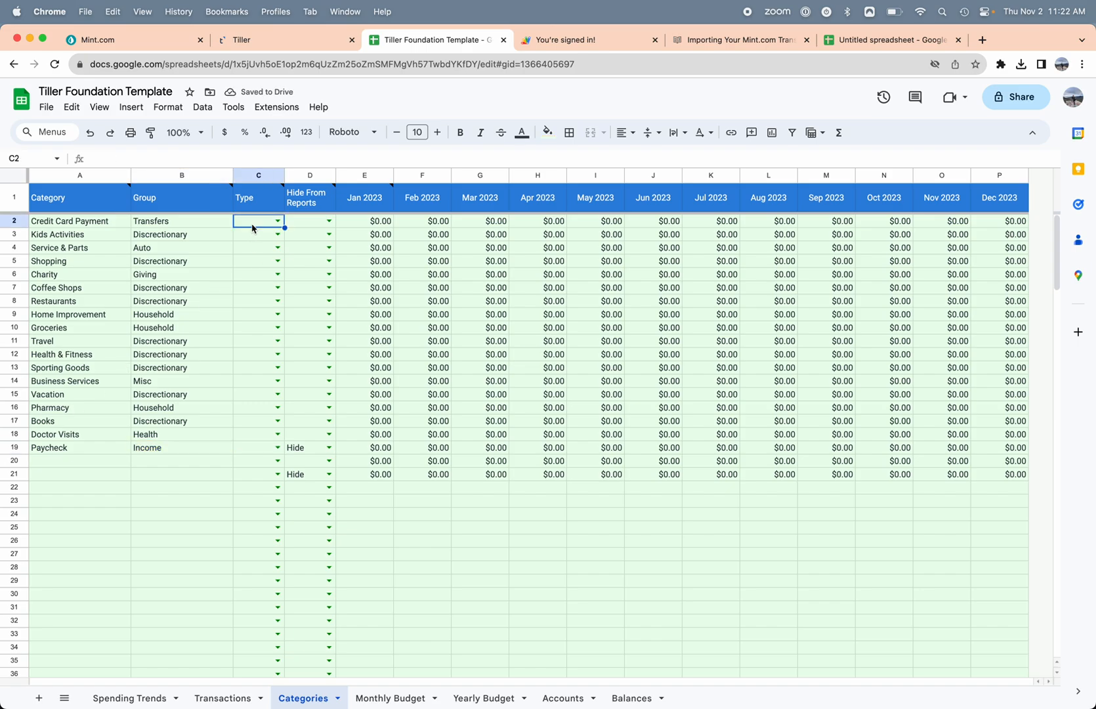
pyautogui.write('Transfer')
pyautogui.click(259, 234)
pyautogui.write('Expense')
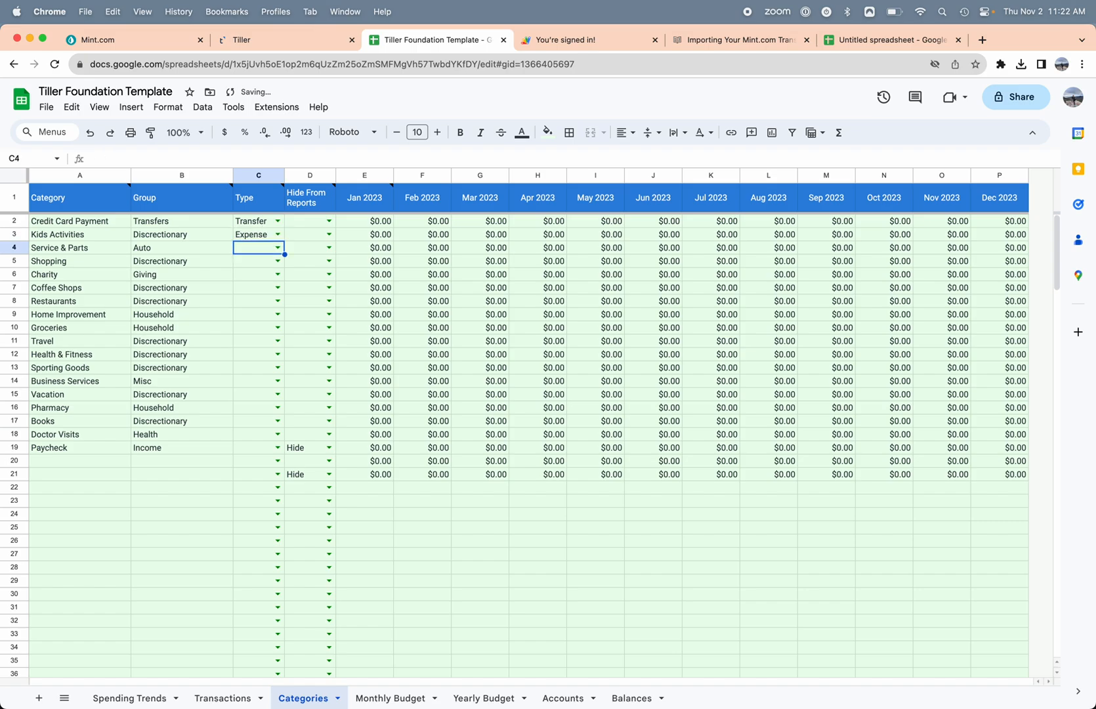
pyautogui.click(258, 235)
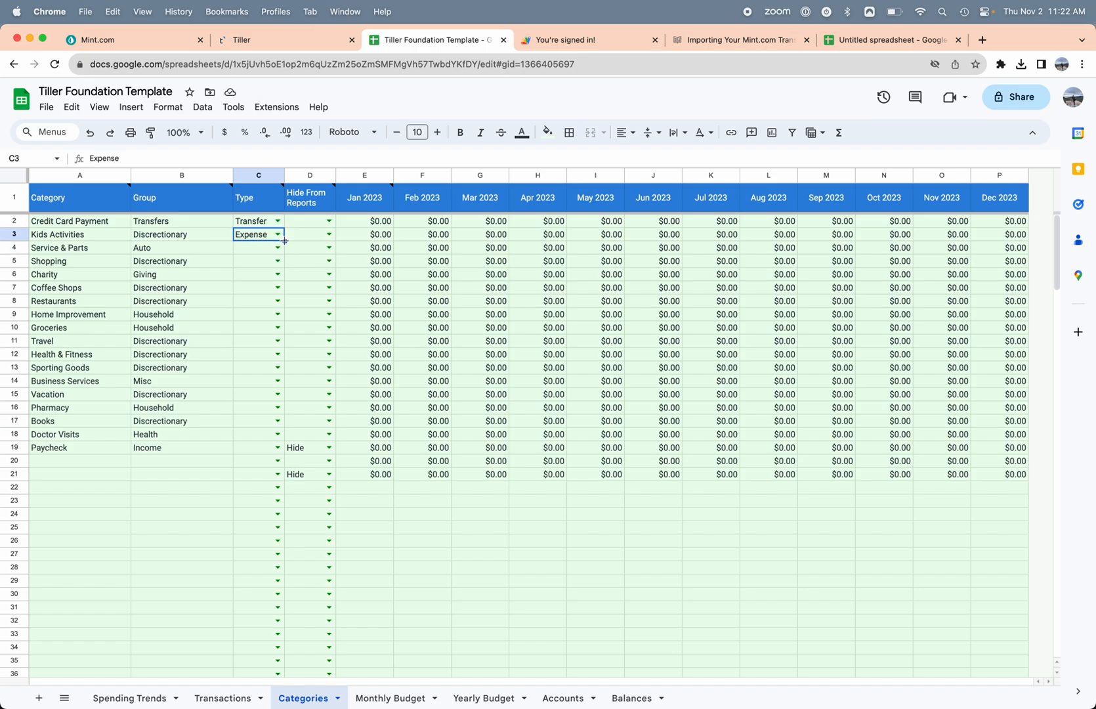
pyautogui.moveTo(284, 241); pyautogui.dragTo(276, 421)
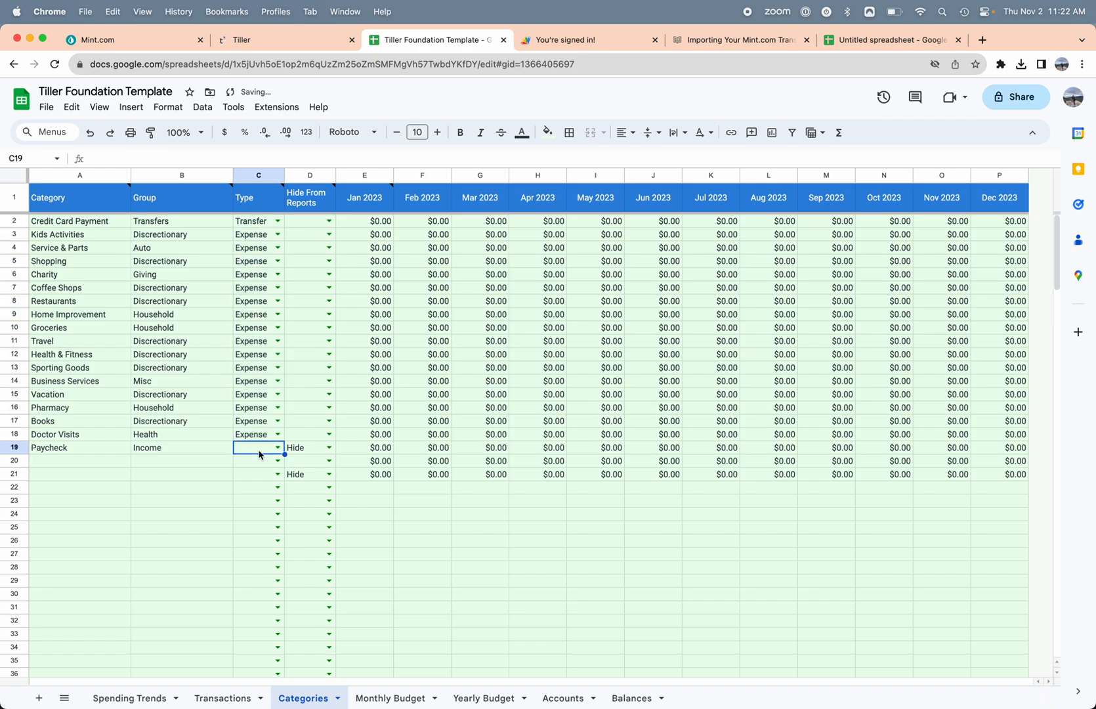
pyautogui.write('Income')
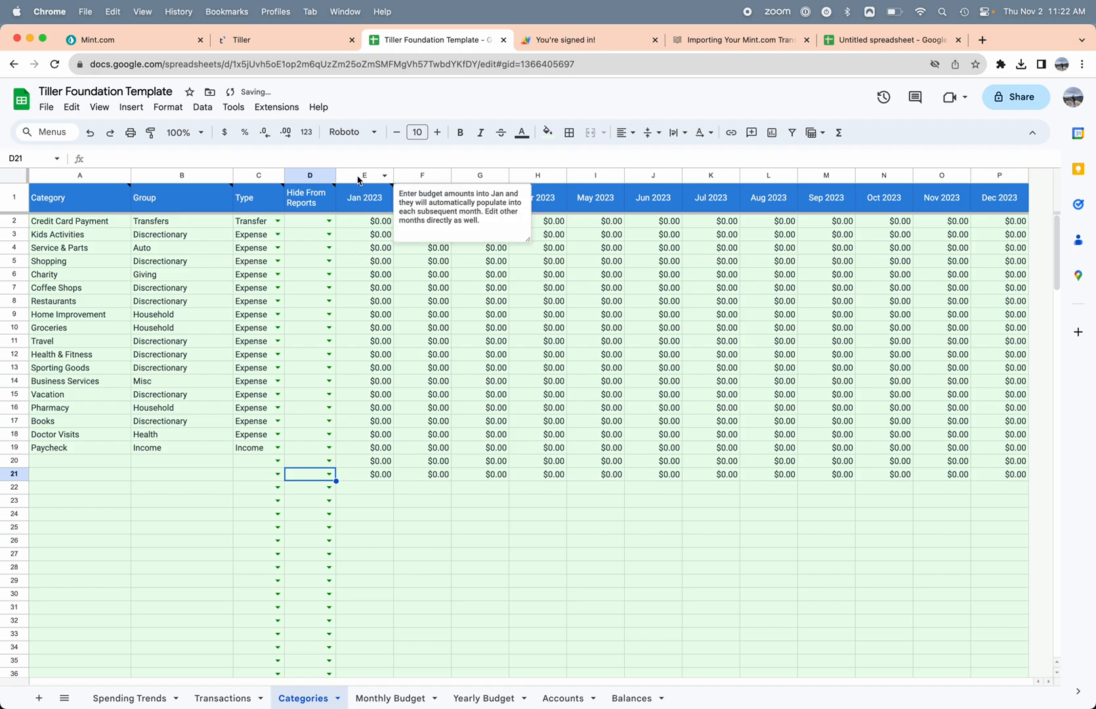
# Enter 100 as Kids Activities' January budget, confirm later months follow it, then return to Transactions.
pyautogui.click(364, 221)
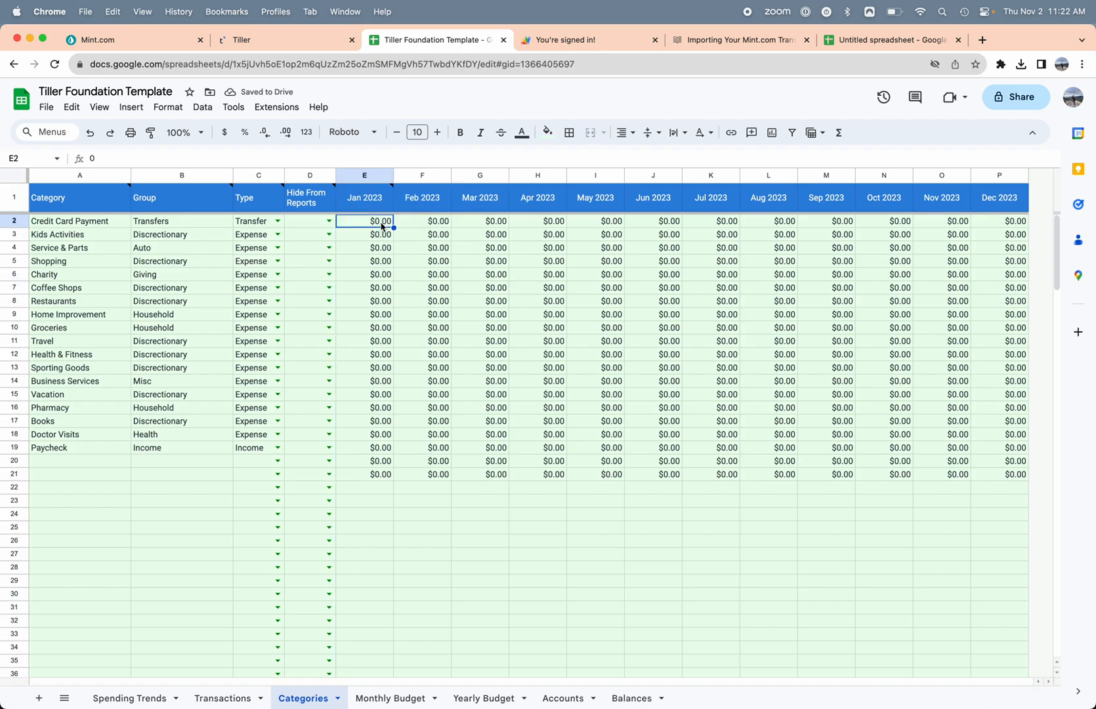
pyautogui.moveTo(370, 651)
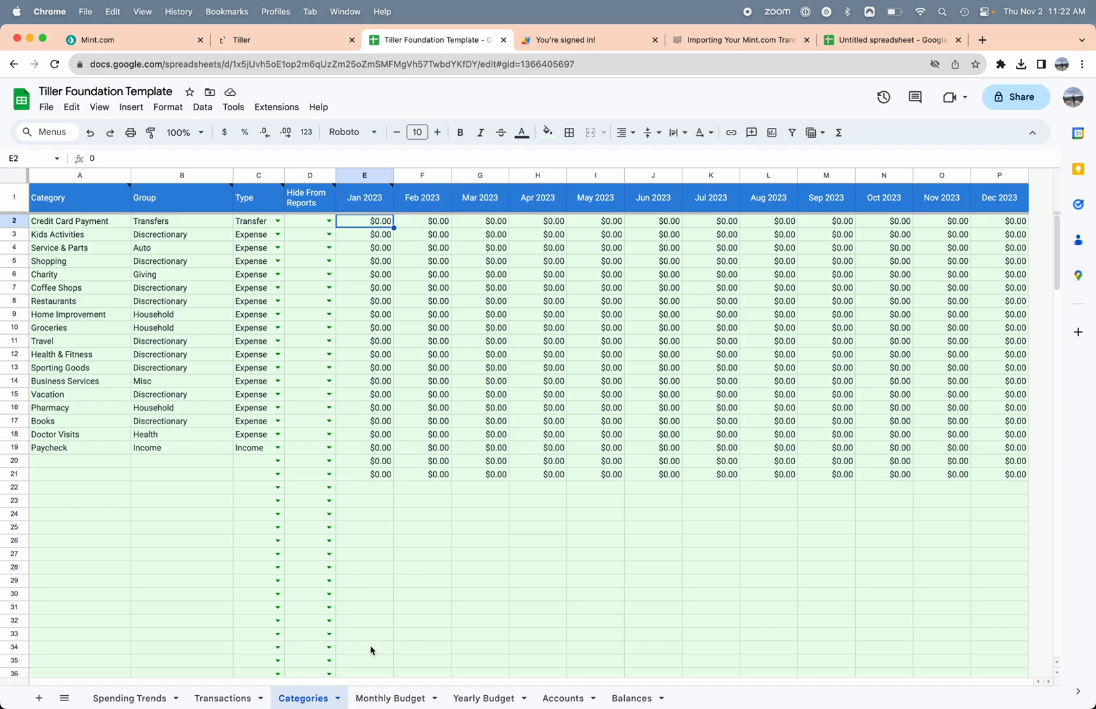
pyautogui.click(363, 234)
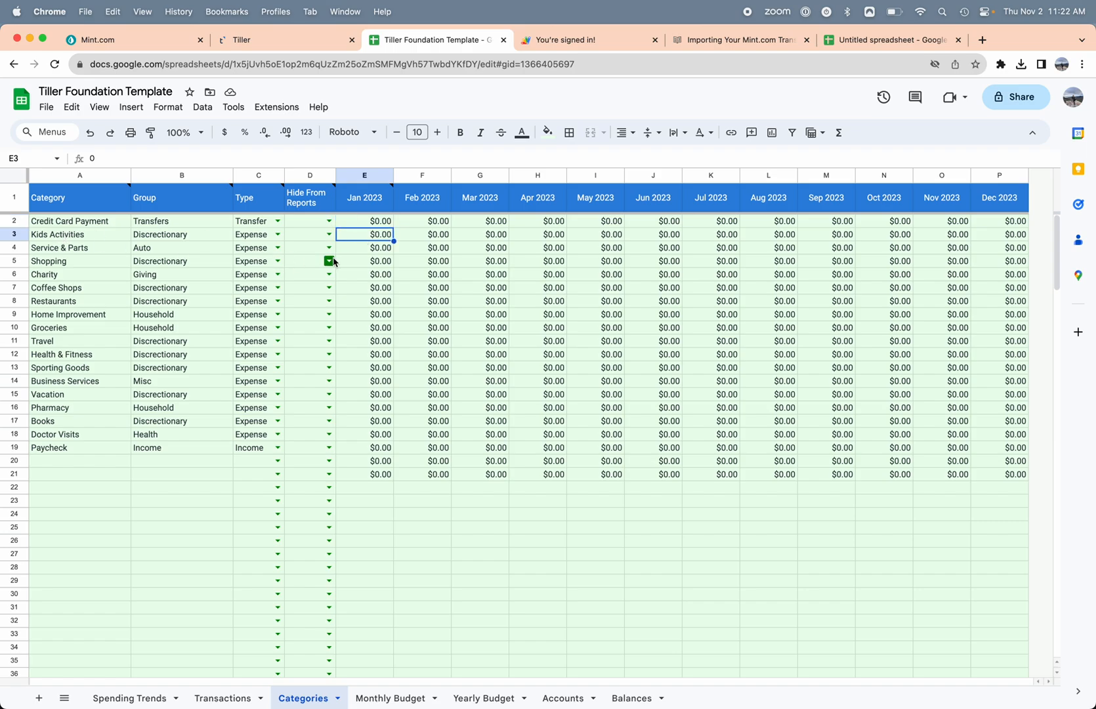
pyautogui.write('100')
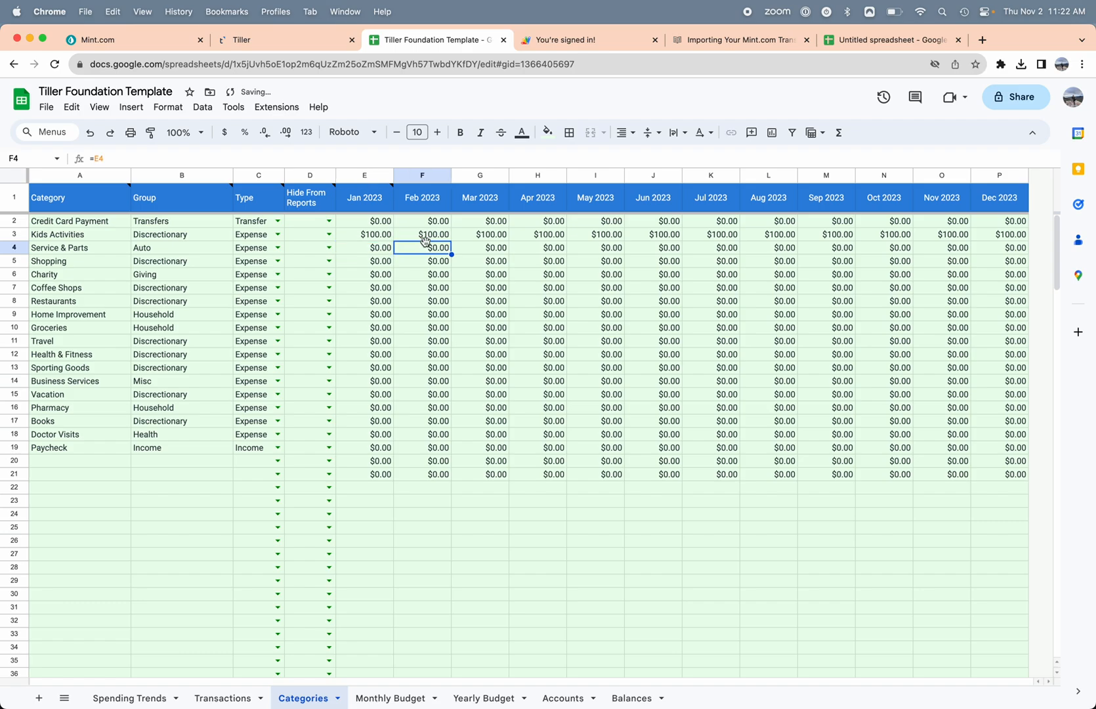
pyautogui.click(710, 234)
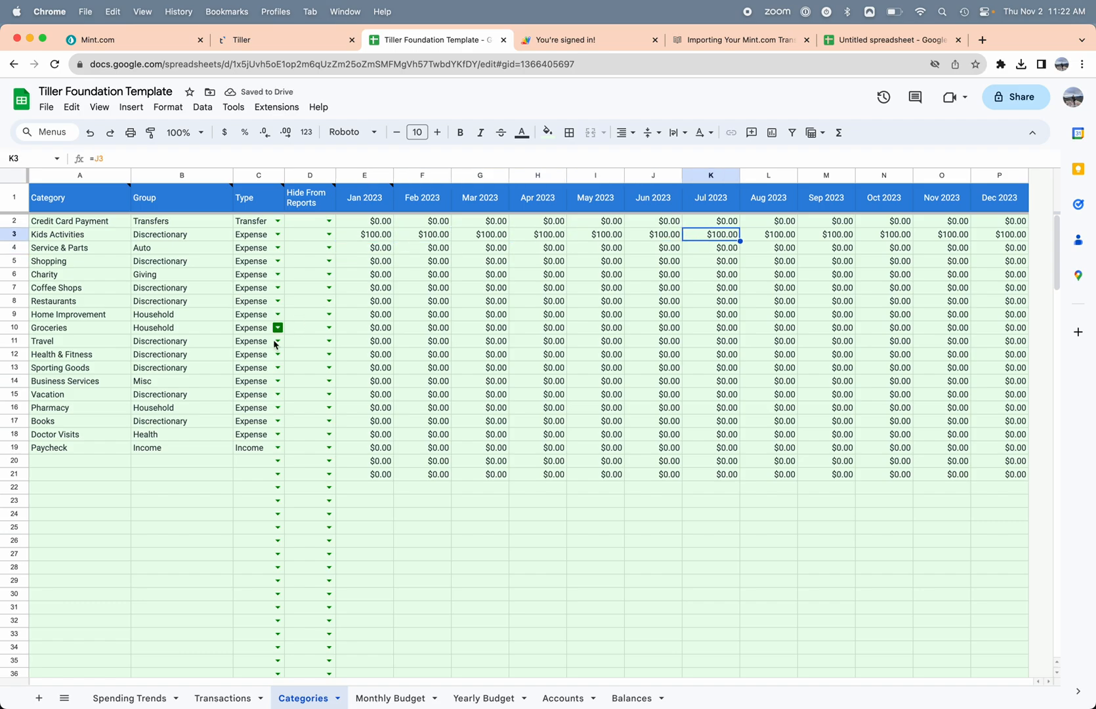
pyautogui.click(223, 698)
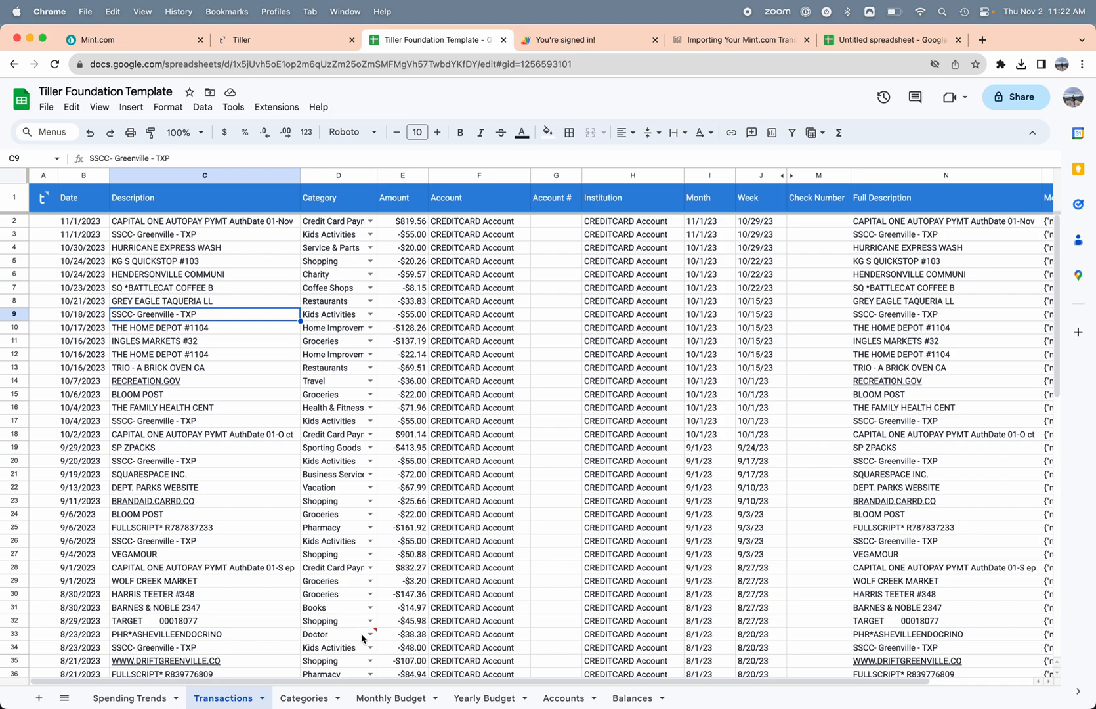
# Change the PHR*ASHEVILLEENDOCRINO transaction's category in D33 from Doctor to Doctor Visits.
pyautogui.click(370, 635)
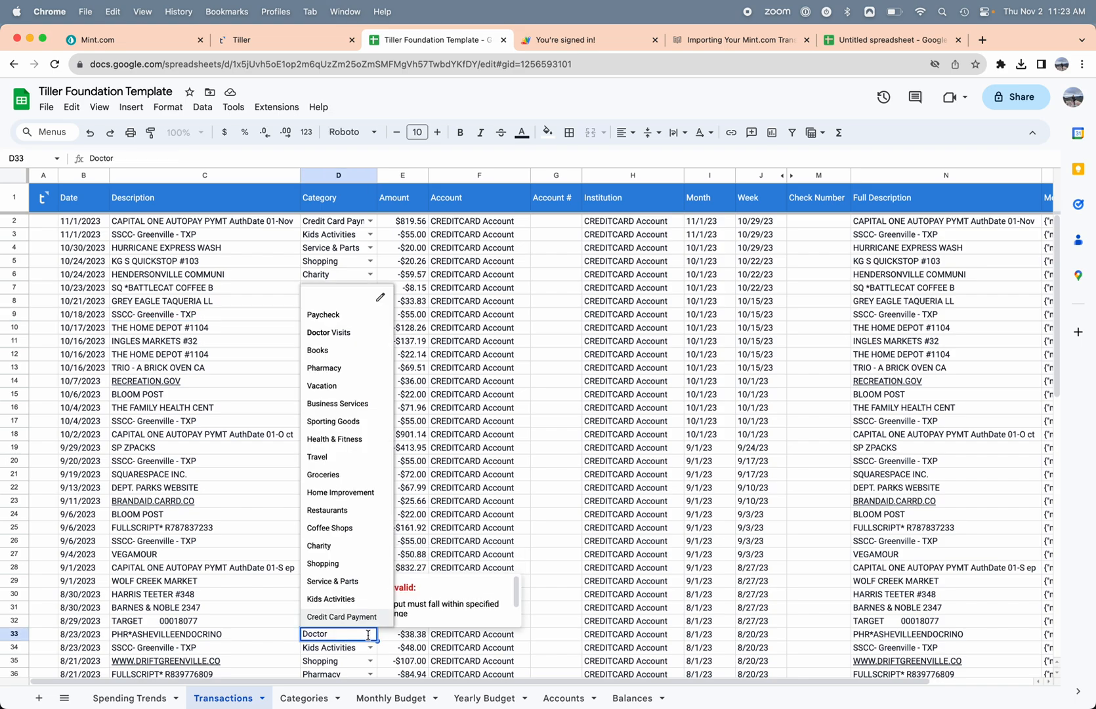
pyautogui.moveTo(342, 332)
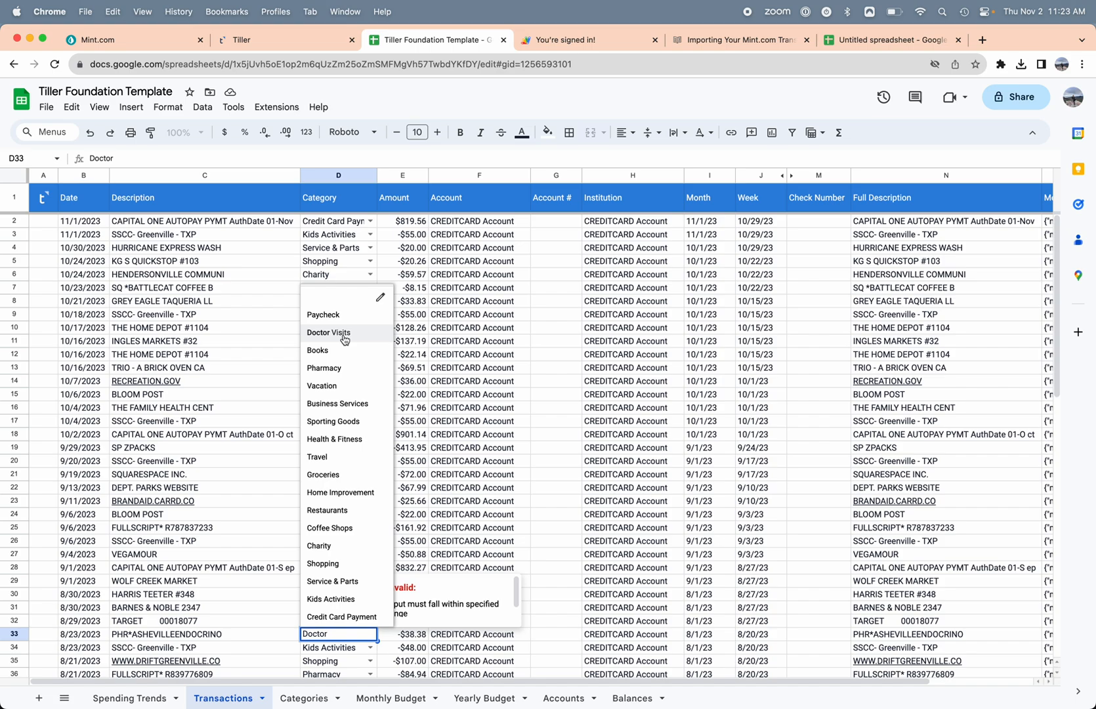
pyautogui.click(329, 332)
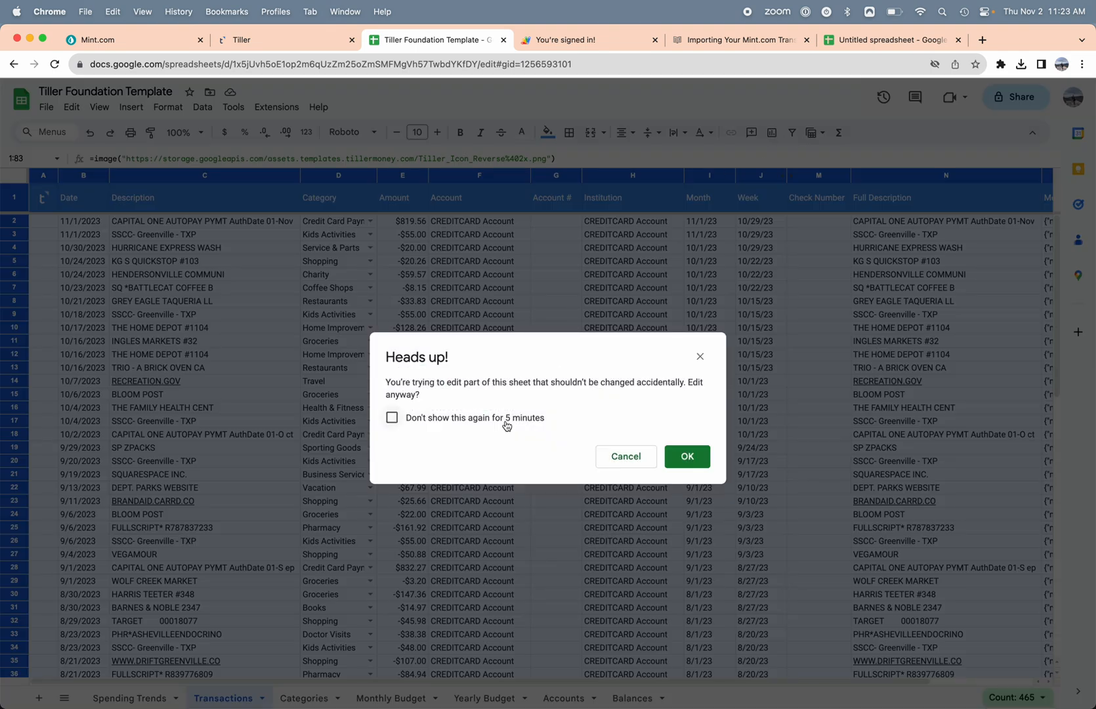
# Dismiss the protected-range warning, filter the Category column to Doctor Visits, then show all rows again.
pyautogui.click(392, 417)
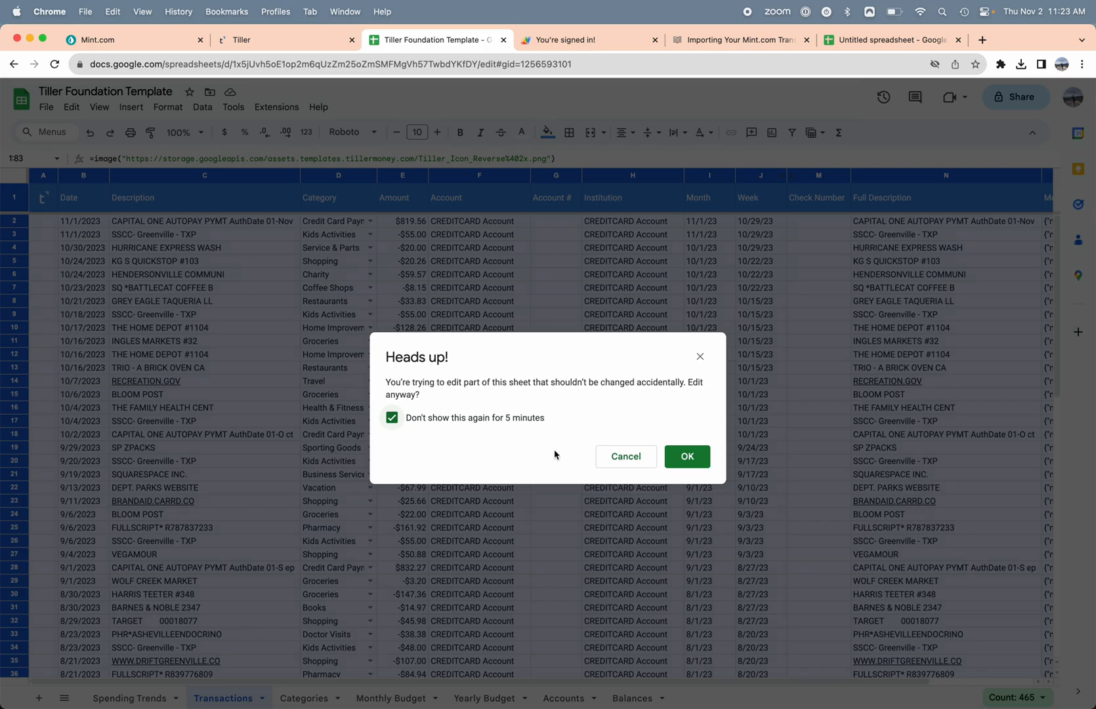
pyautogui.click(685, 456)
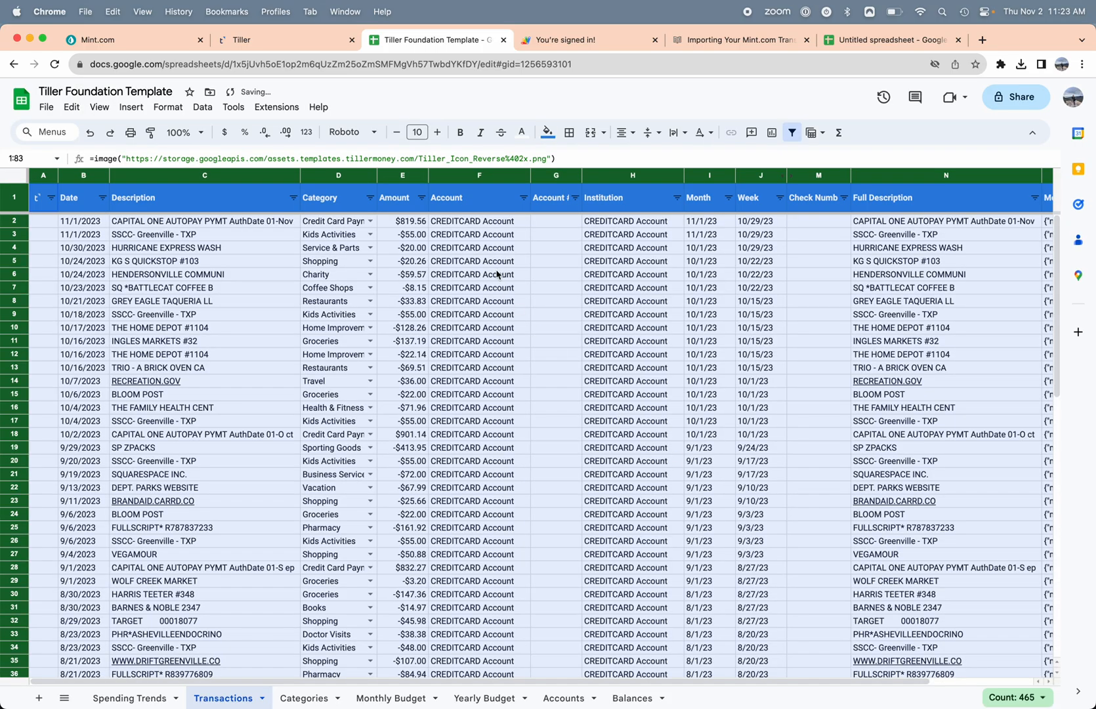
pyautogui.click(369, 197)
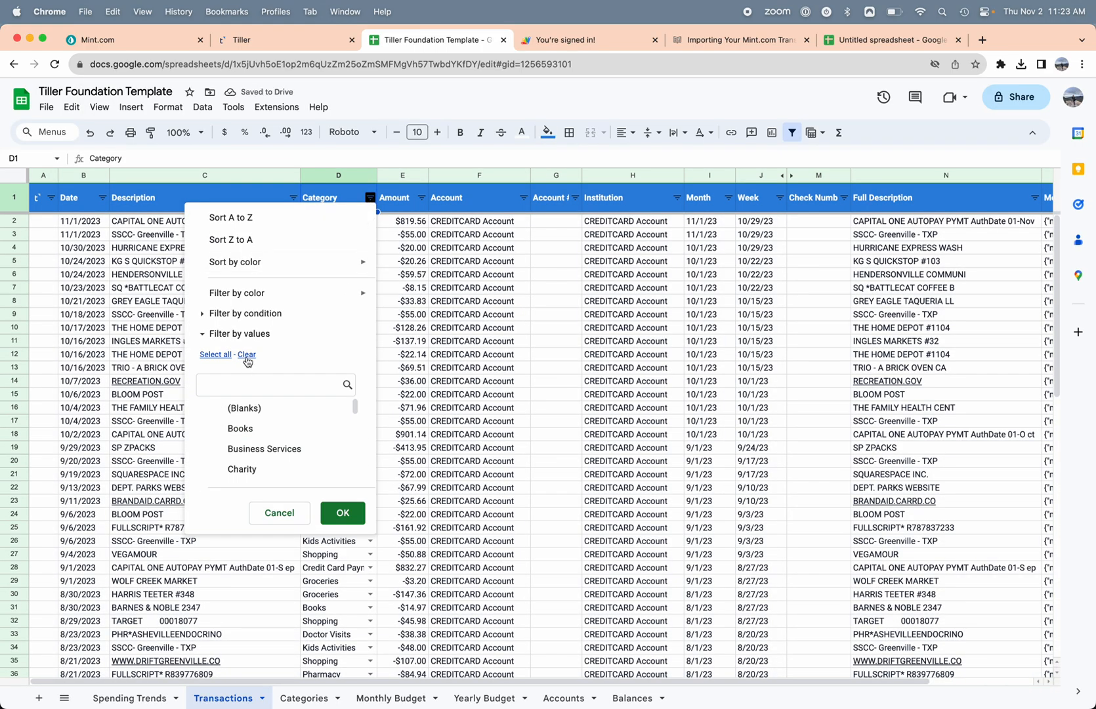
pyautogui.write('doc')
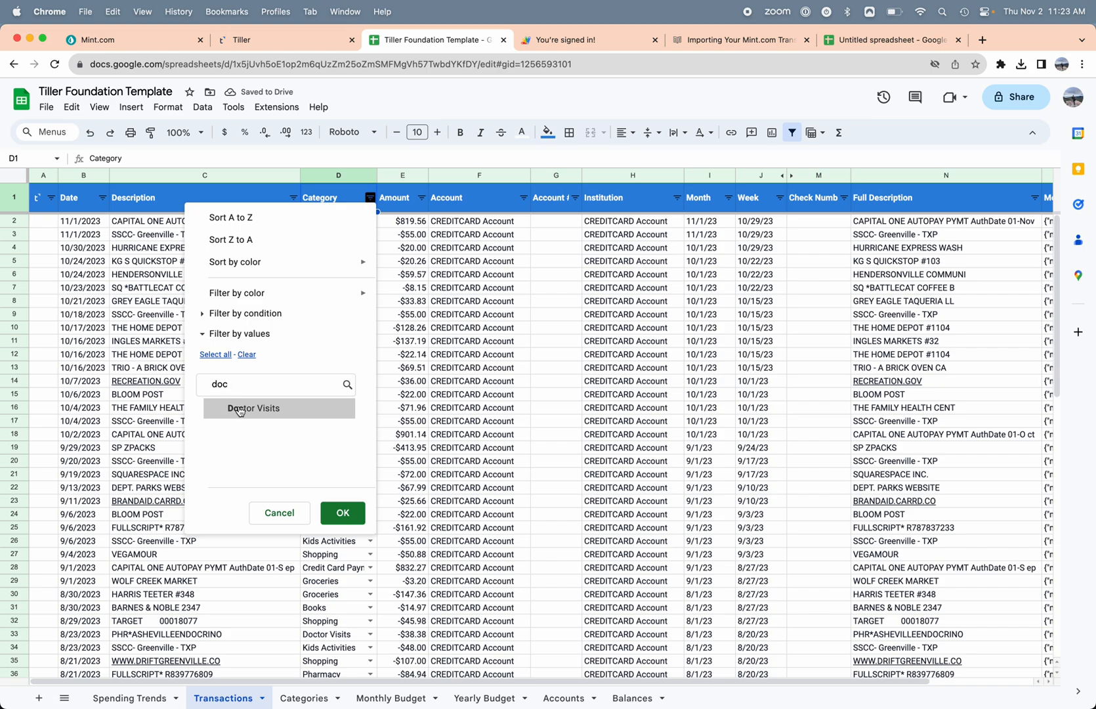
pyautogui.click(343, 512)
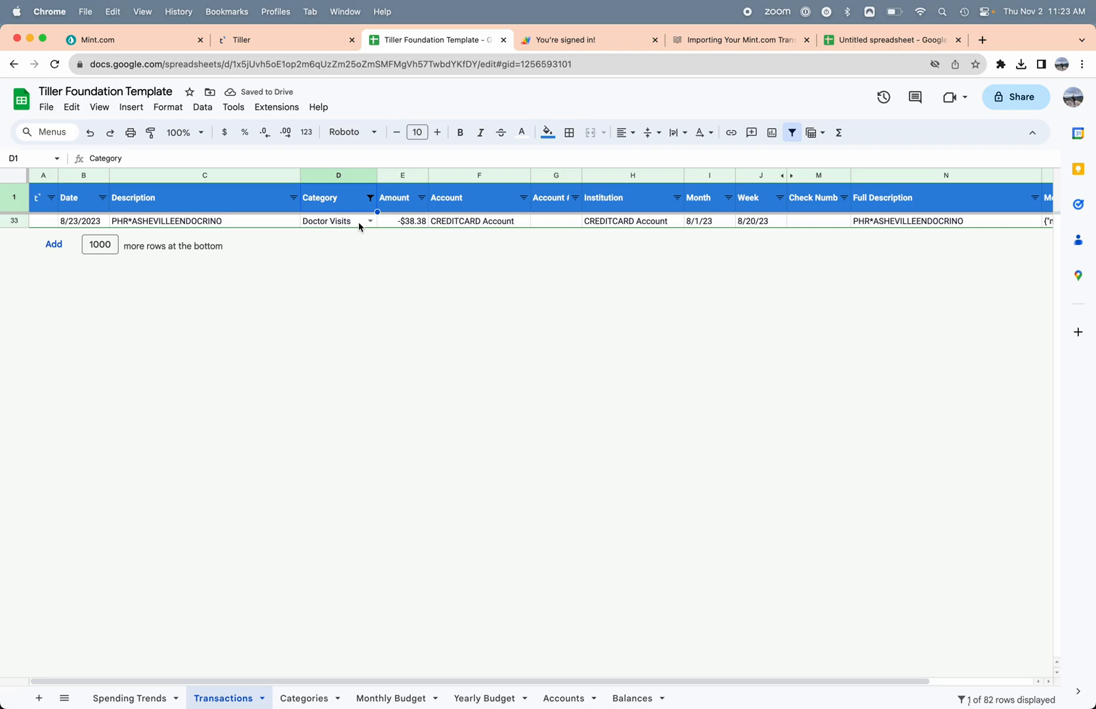
pyautogui.moveTo(332, 226)
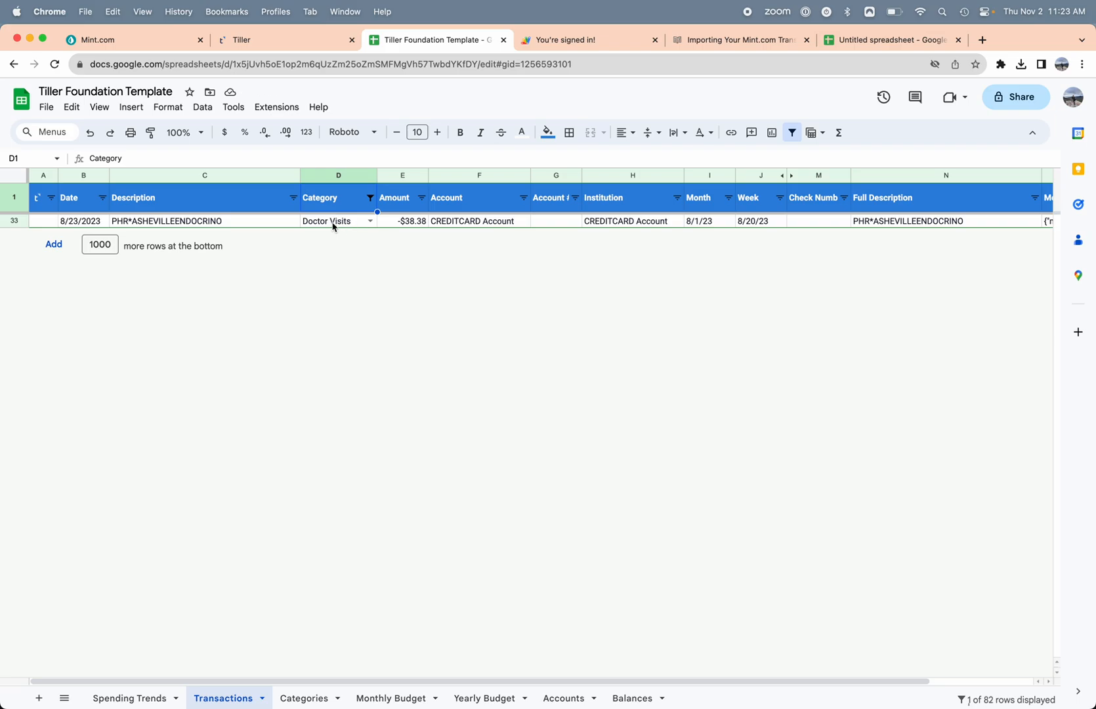
pyautogui.moveTo(324, 225)
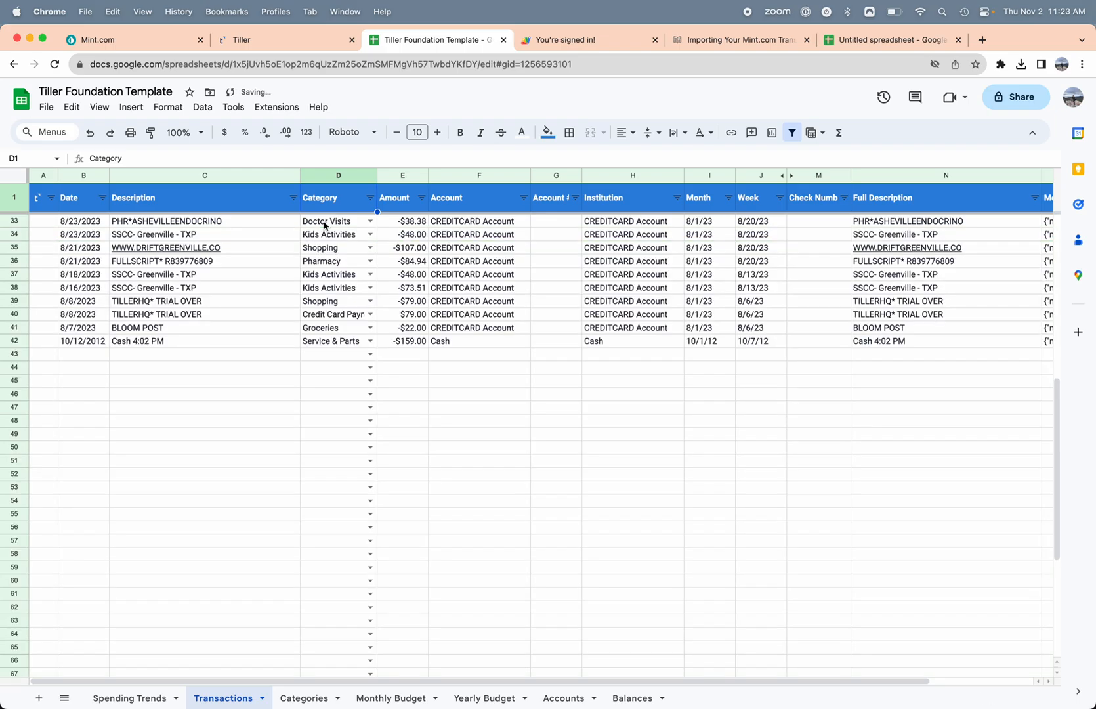
pyautogui.scroll(3)
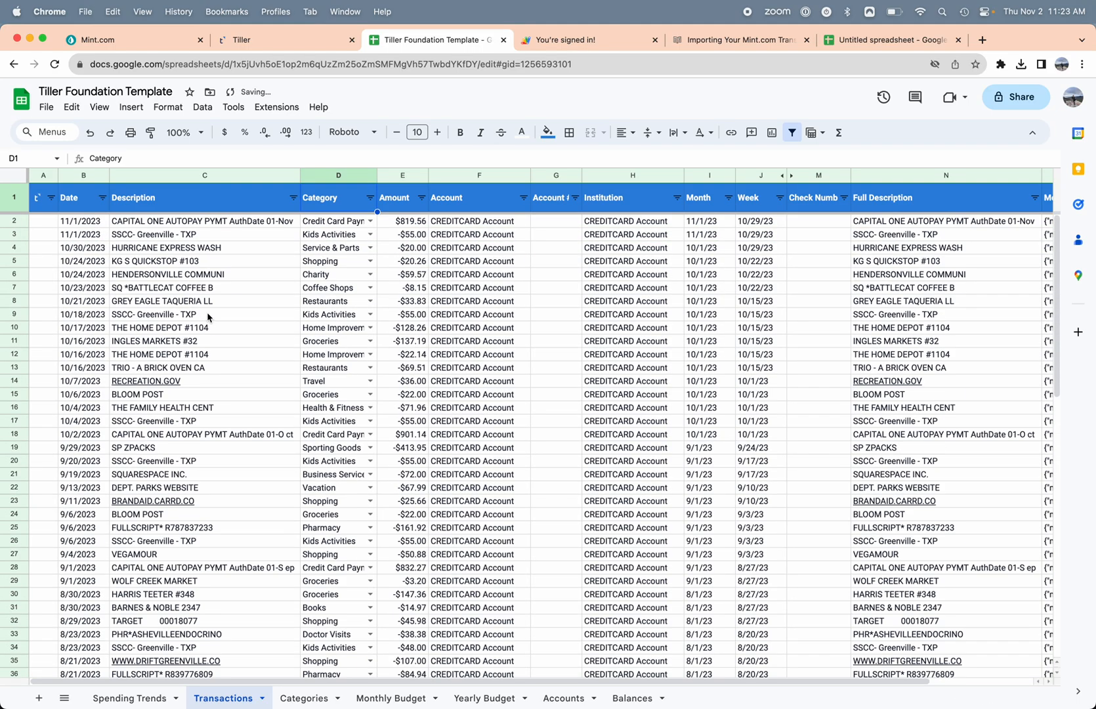